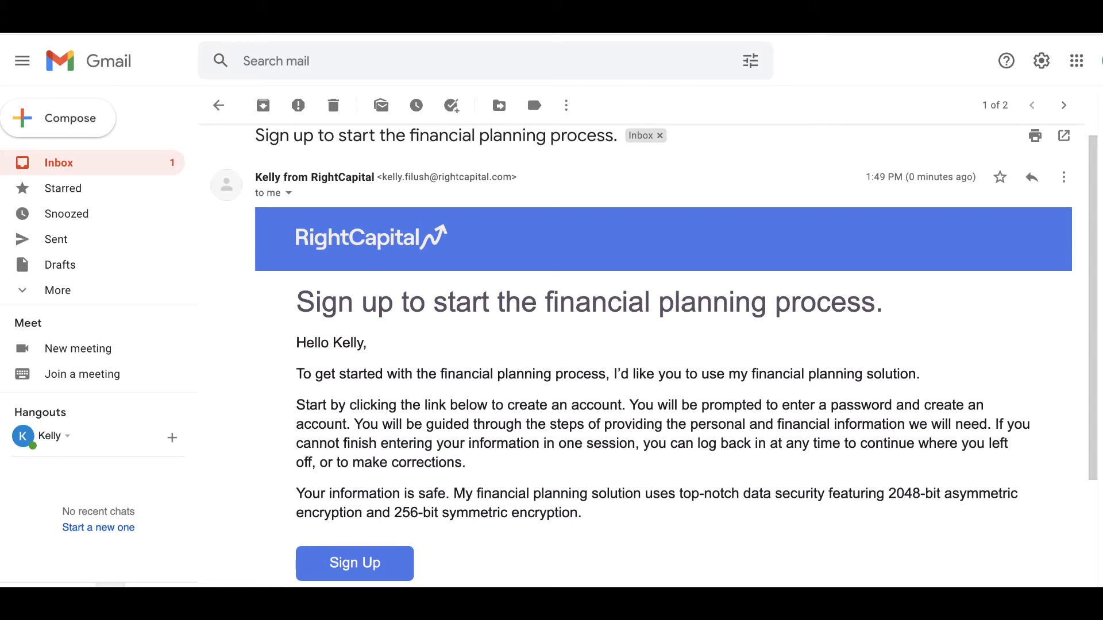
Step: Follow the Sign Up link in the RightCapital invitation email to reach the Family Profile step
left_click(355, 563)
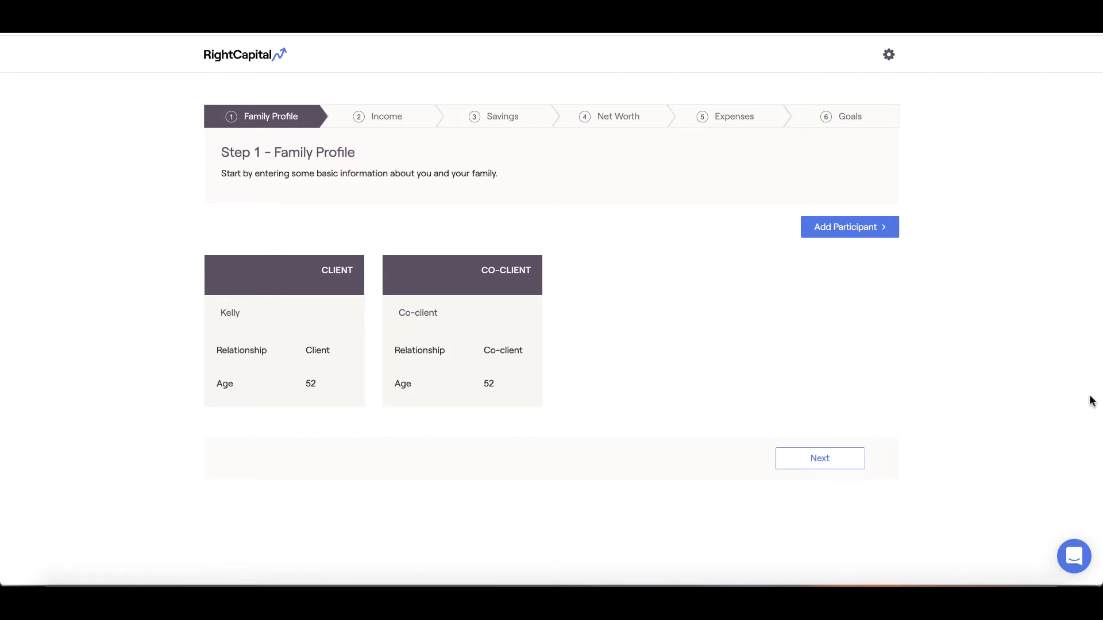
mouse_move(816, 373)
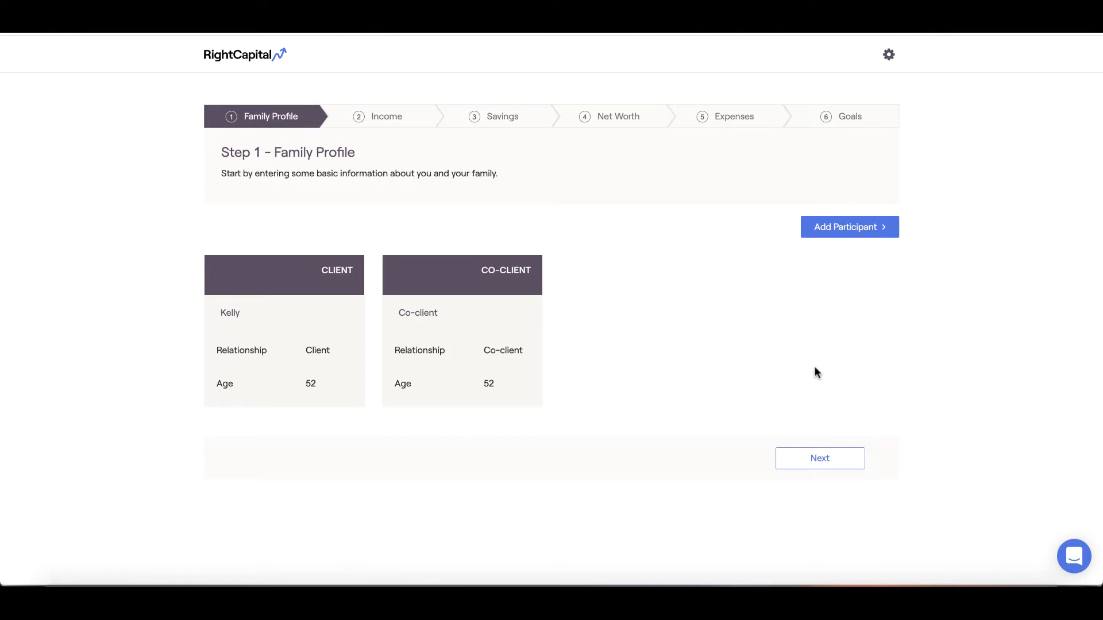
mouse_move(725, 324)
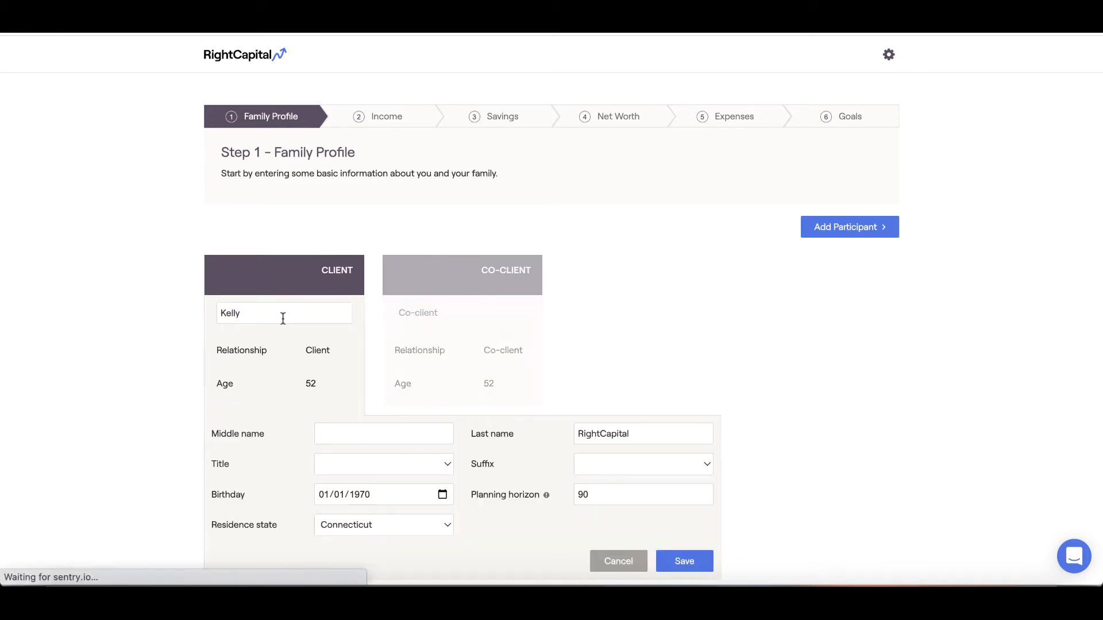
Step: Change Kelly's birth year to 1988 and save, making her age 33
left_click(338, 494)
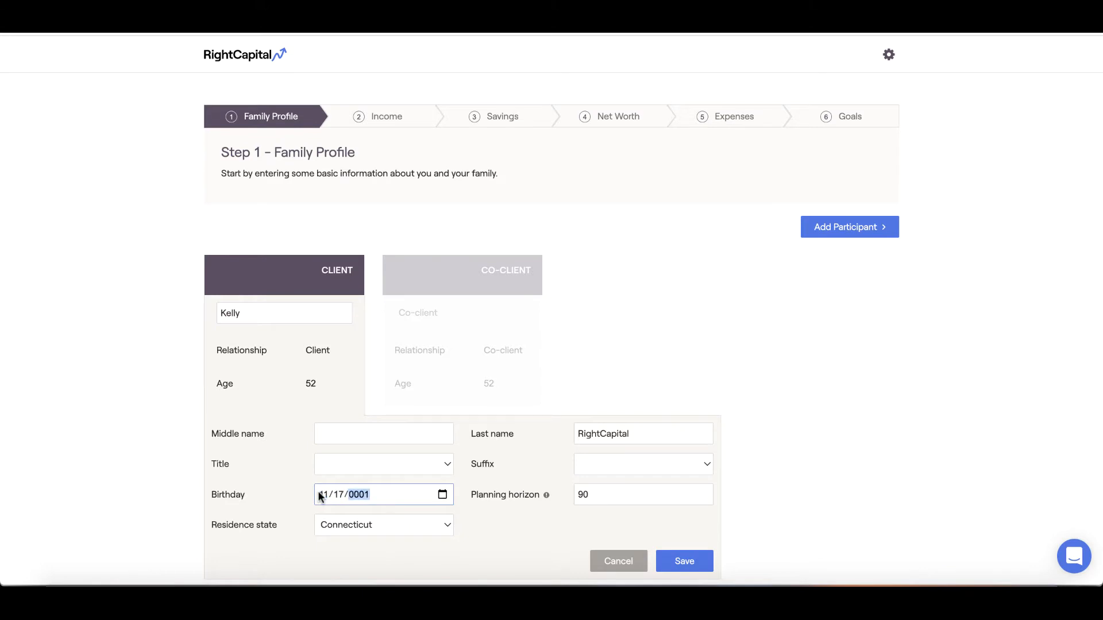
type("1988")
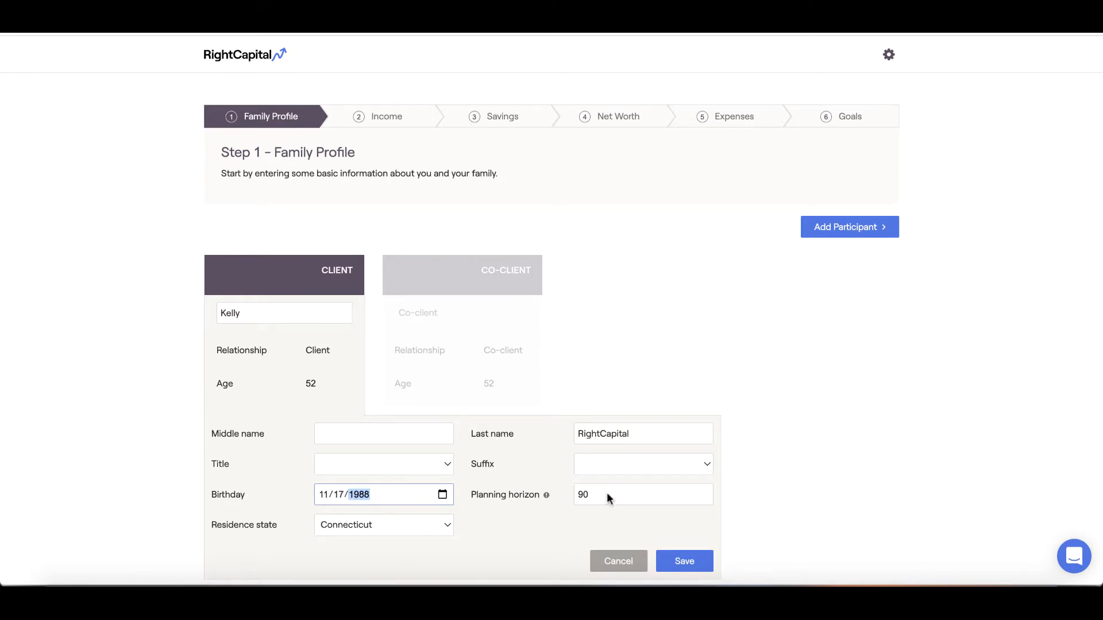
left_click(683, 561)
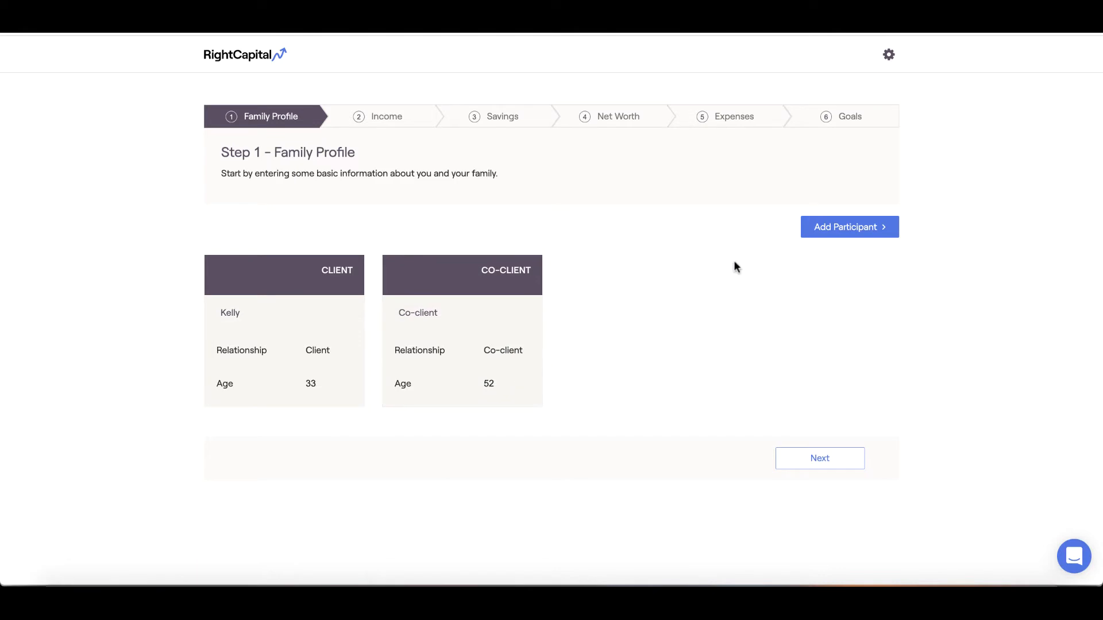
Step: Add child Charlie RightCapital born 02/25/2008 and save, then bring up the co-client's details
left_click(848, 226)
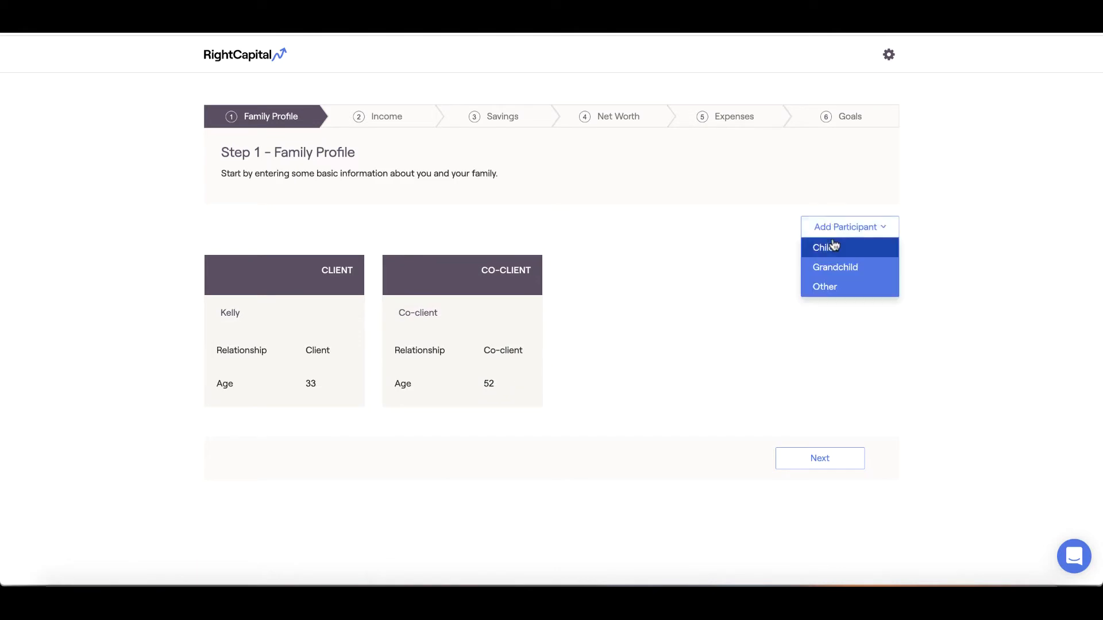
mouse_move(834, 250)
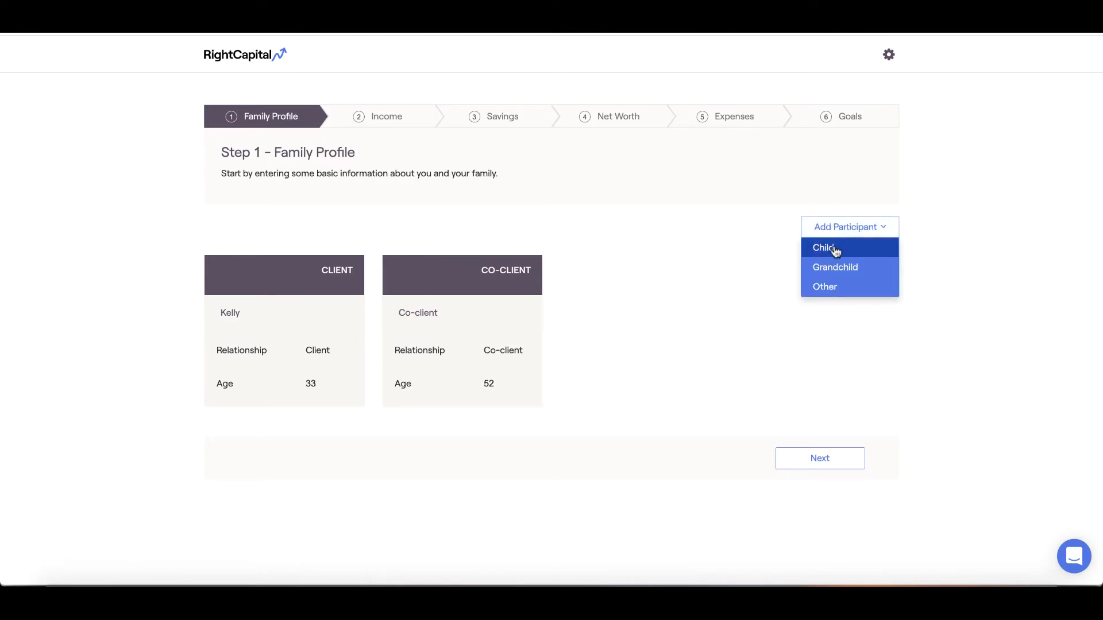
left_click(823, 248)
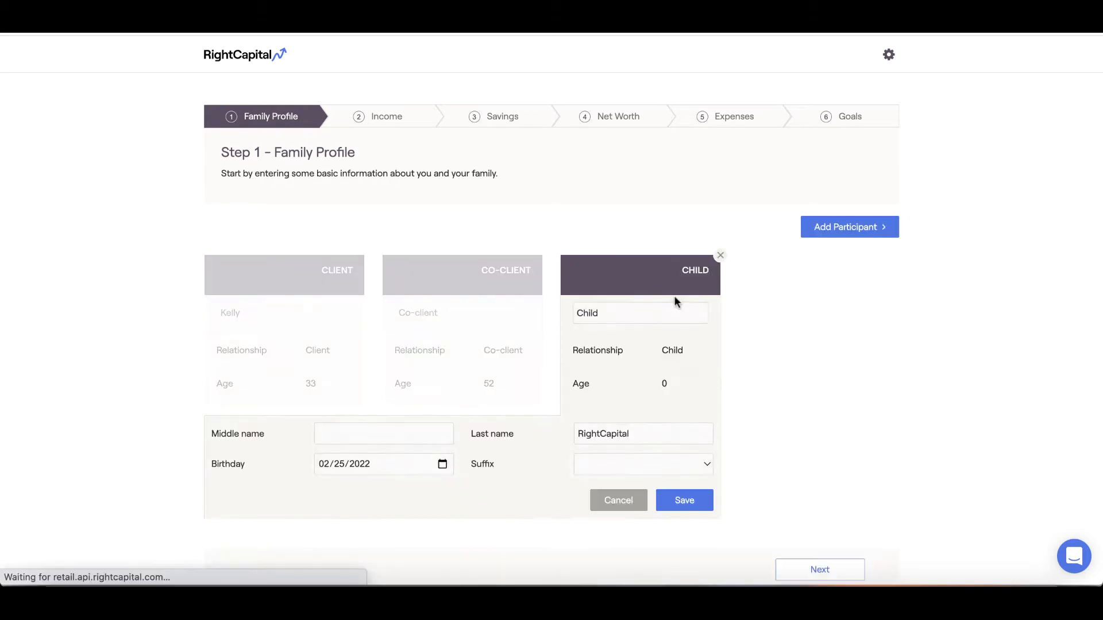
left_click(638, 312)
type("arlie")
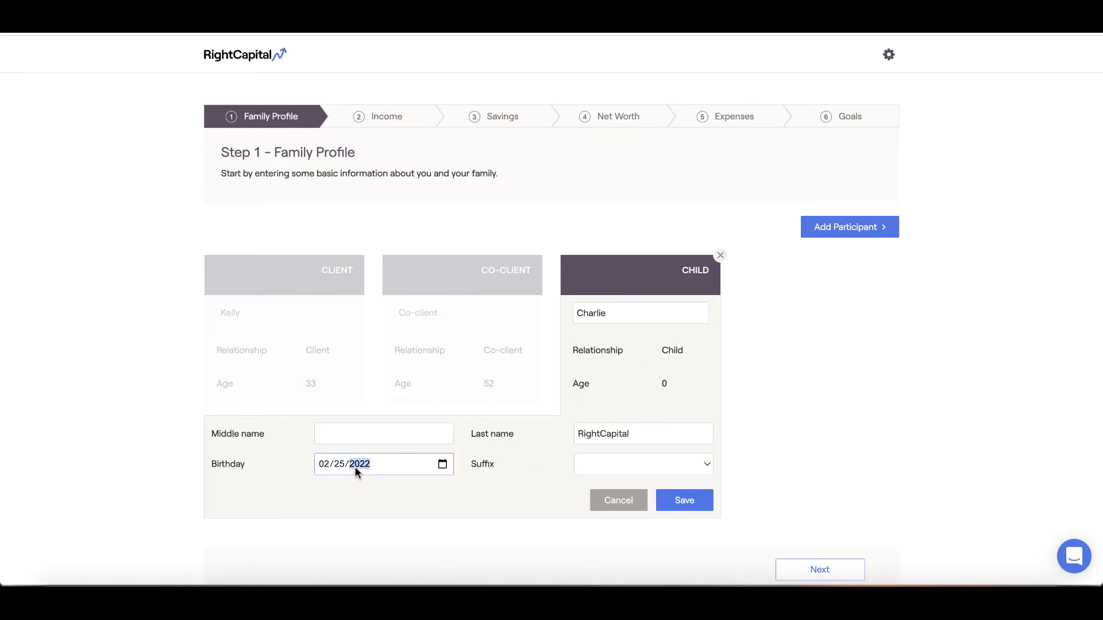
type("0200")
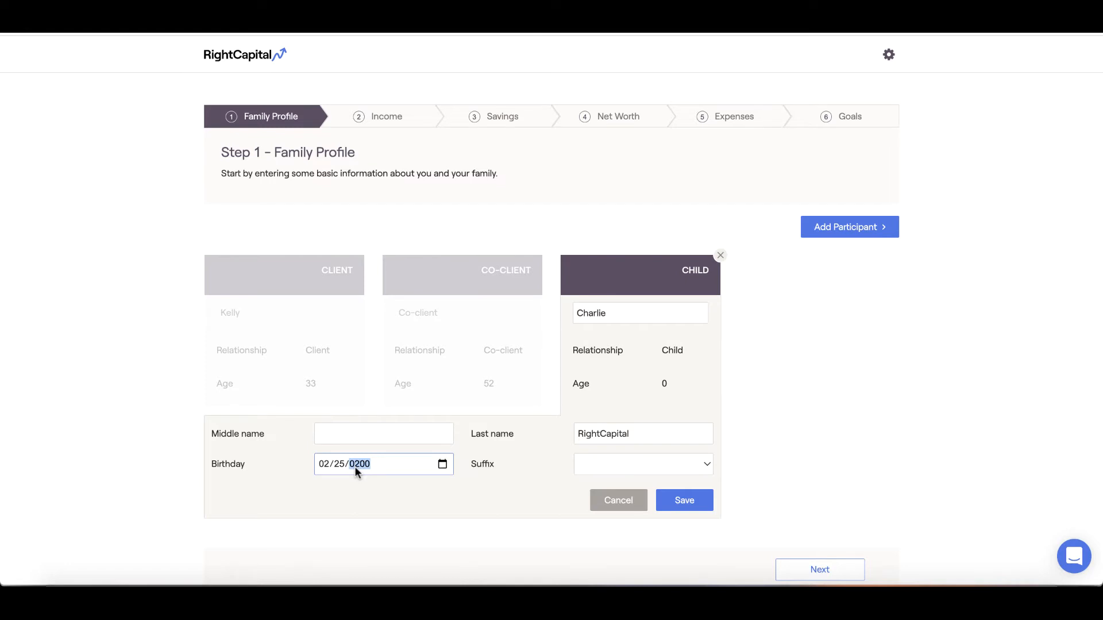
left_click(682, 499)
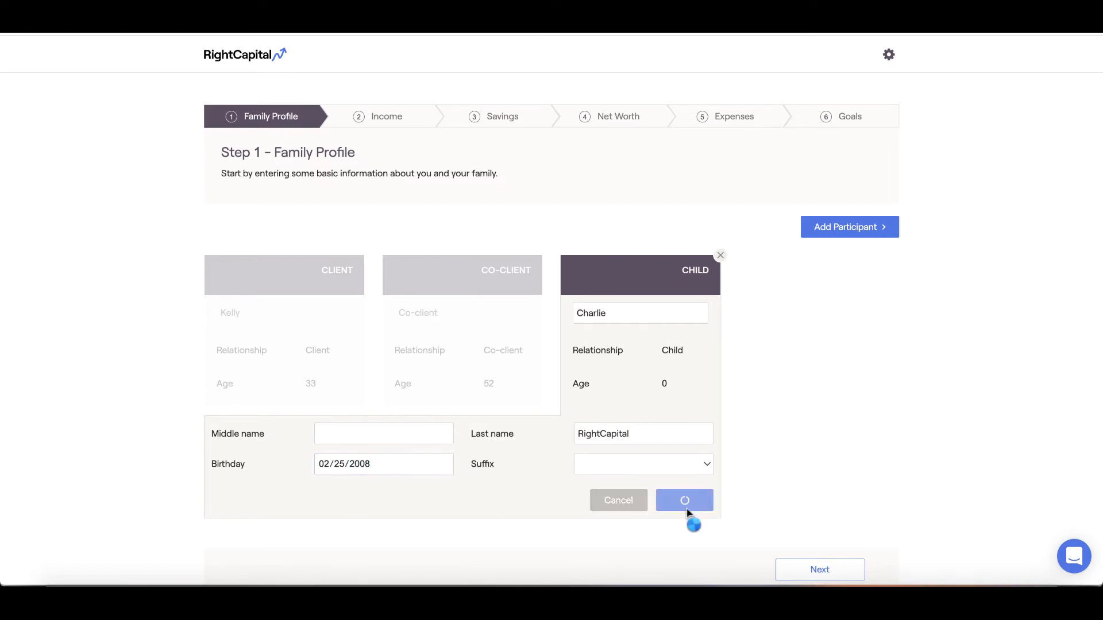
left_click(684, 499)
type("Adam")
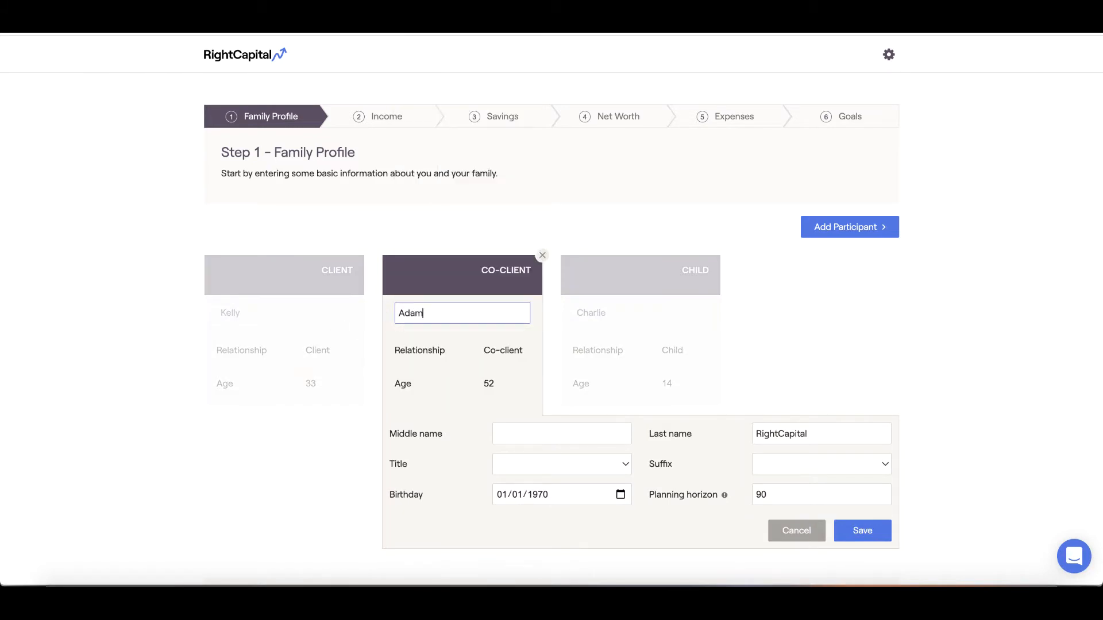
Step: Save the co-client as Adam with birth year 1983, age 39
left_click(538, 494)
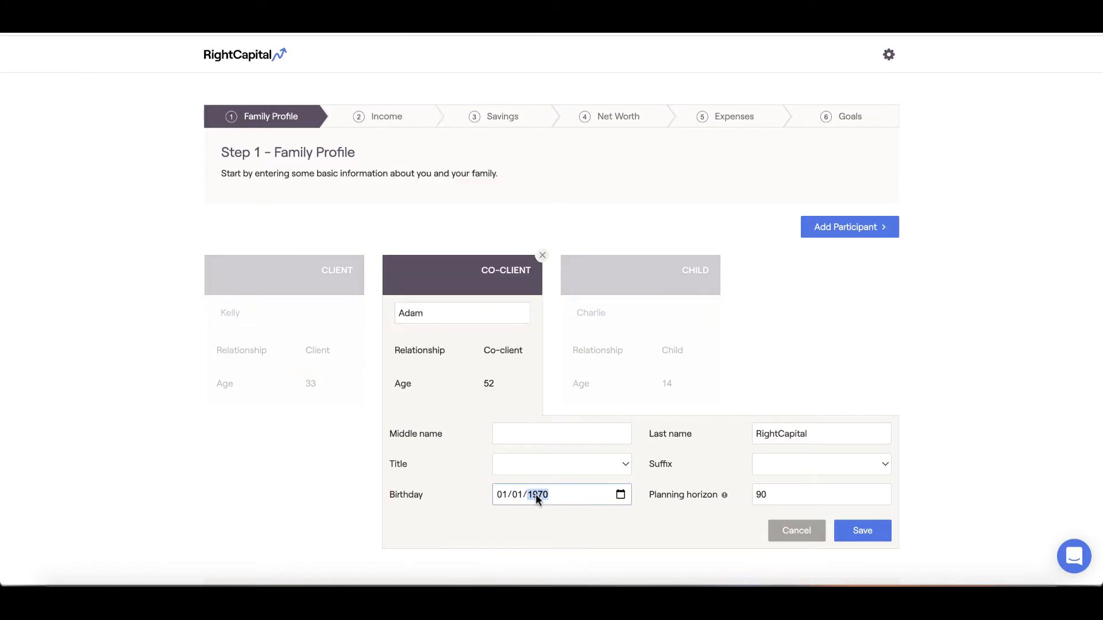
type("1983")
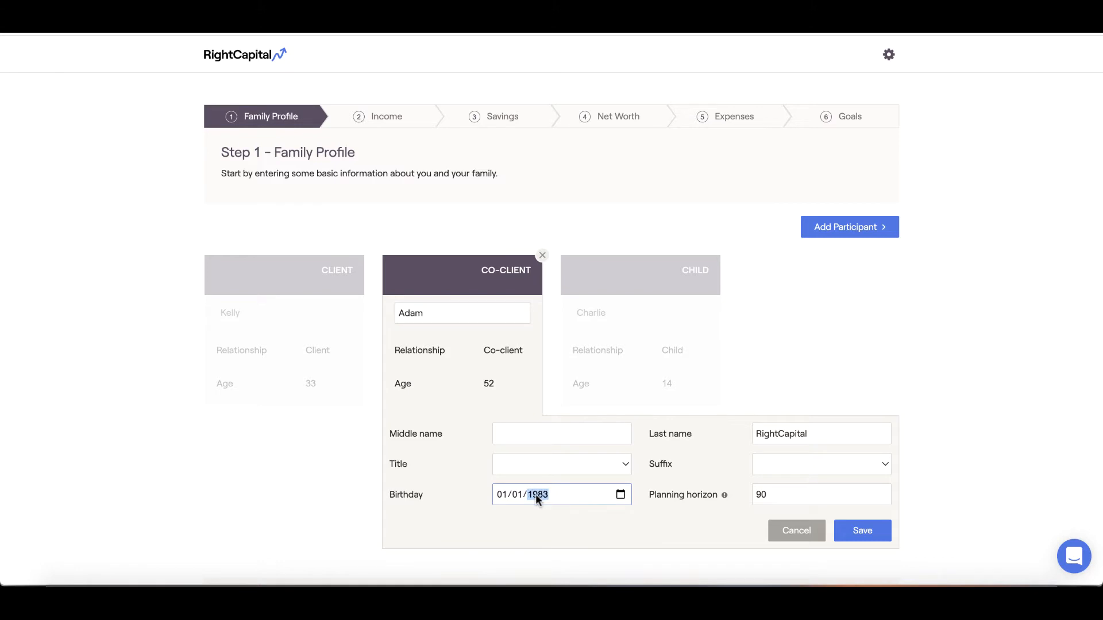
left_click(862, 531)
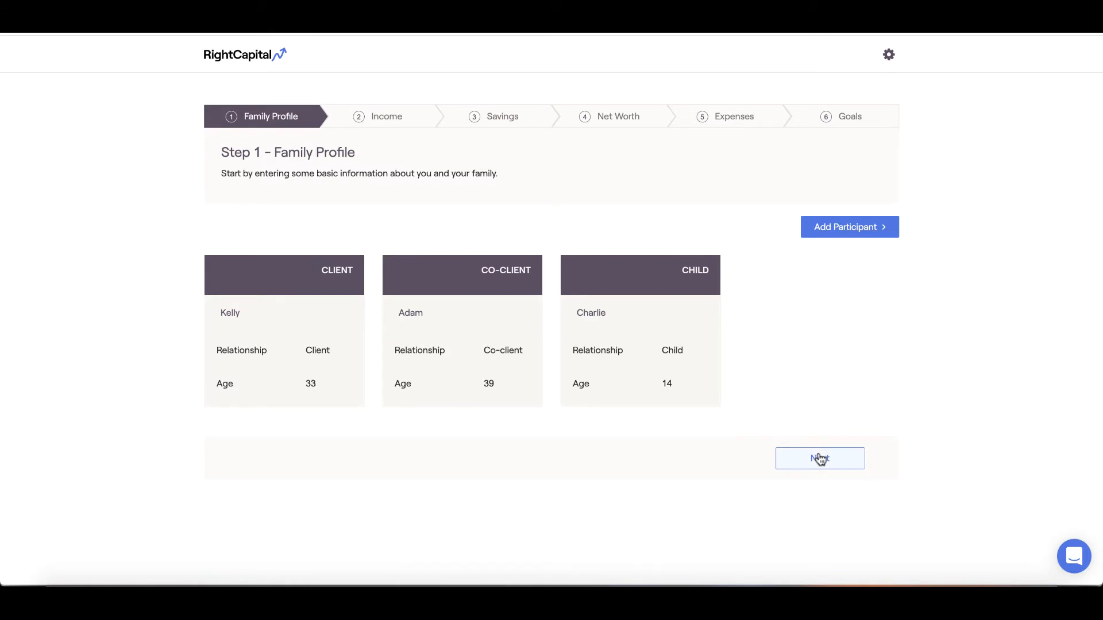
Step: On the Income step, save Kelly's annual salary as $110,000
left_click(819, 458)
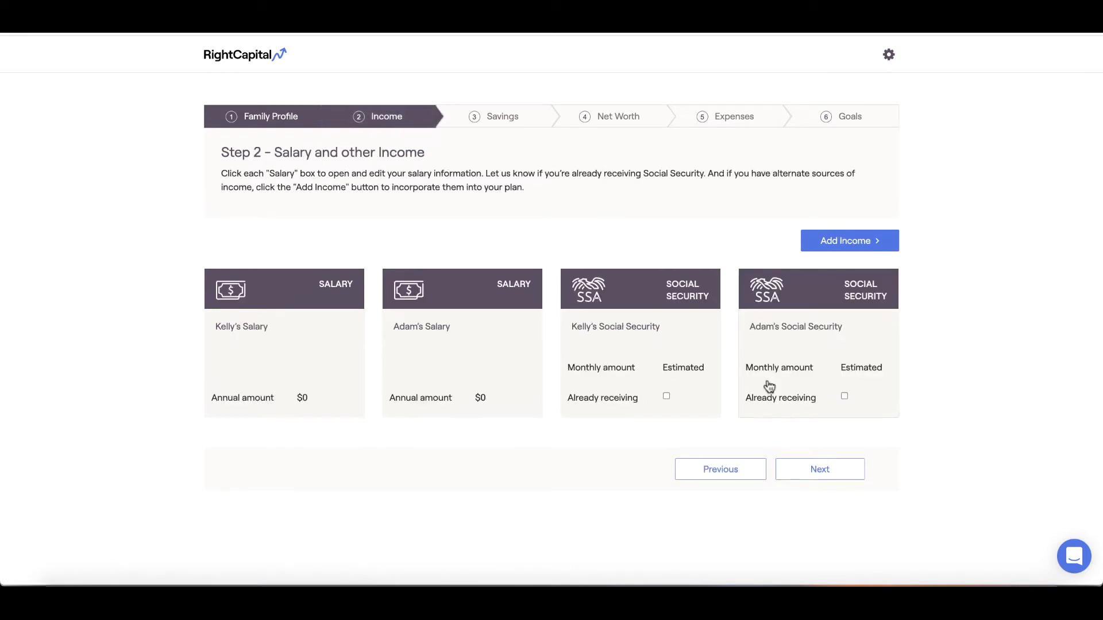
left_click(283, 345)
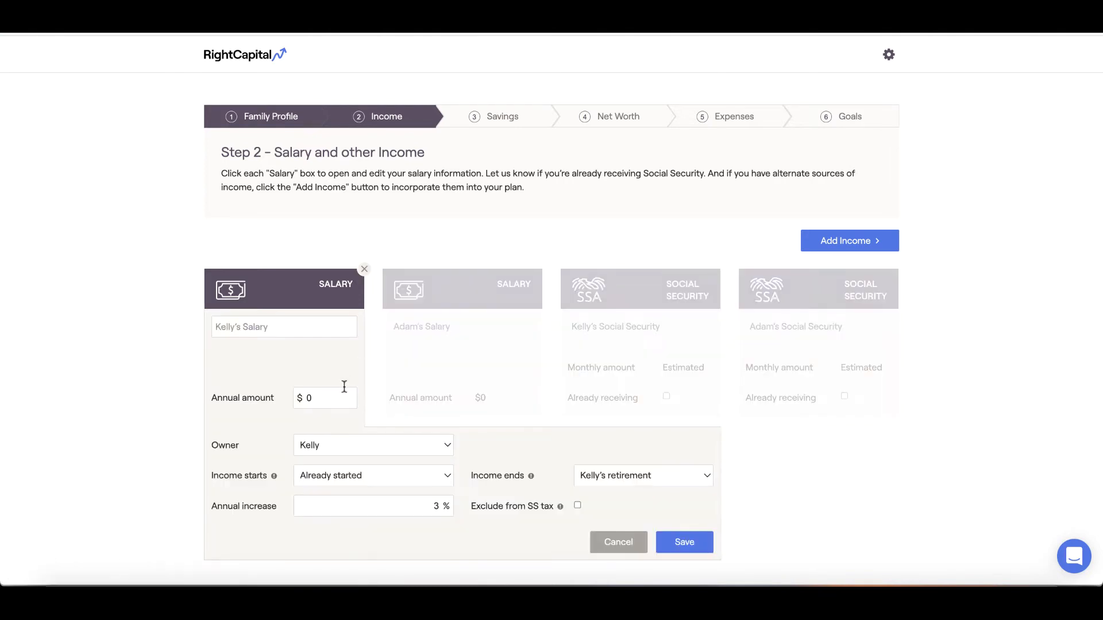
type("1")
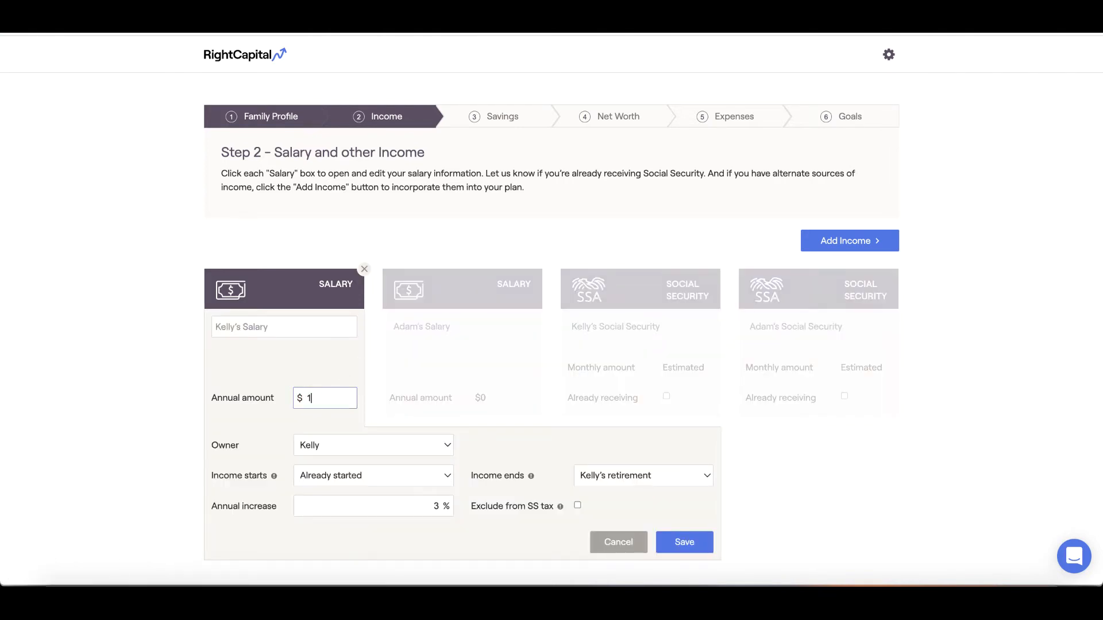
type("10,000")
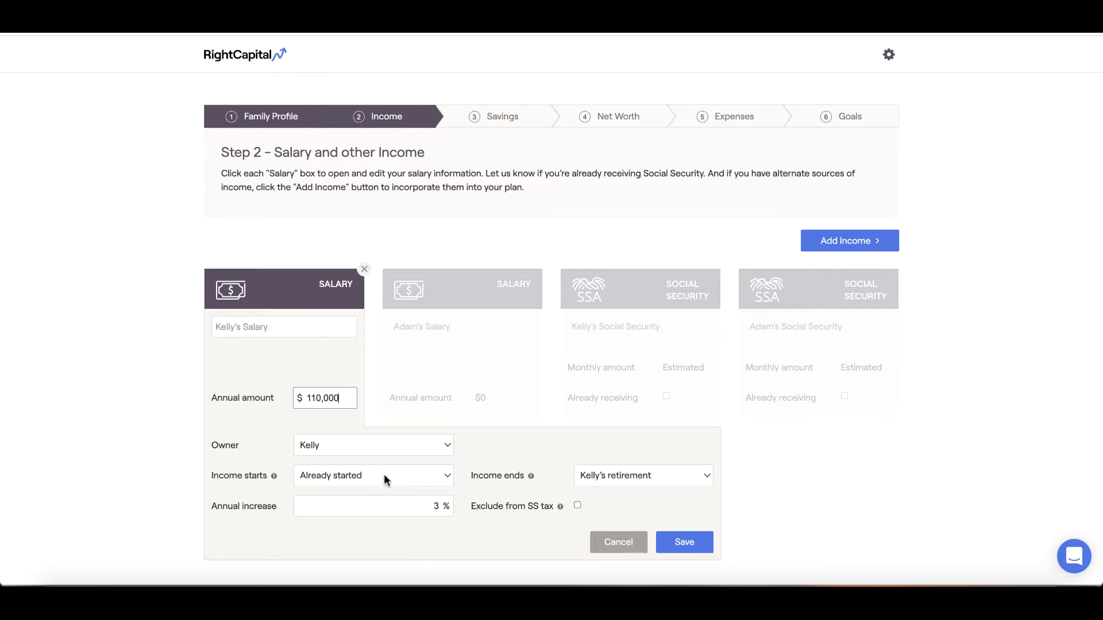
mouse_move(619, 491)
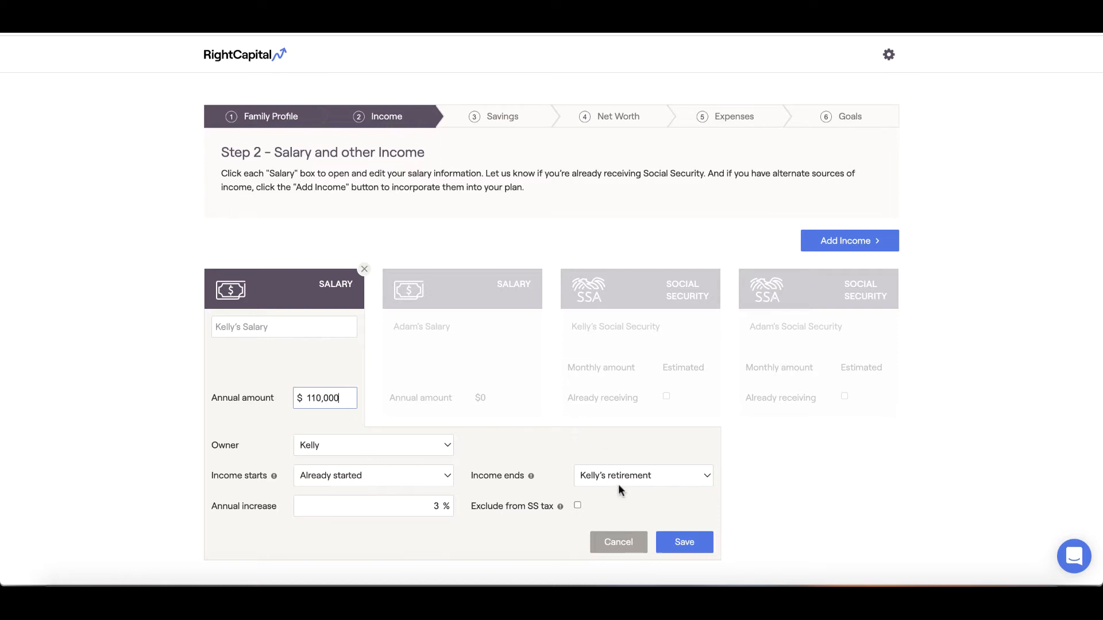
left_click(683, 542)
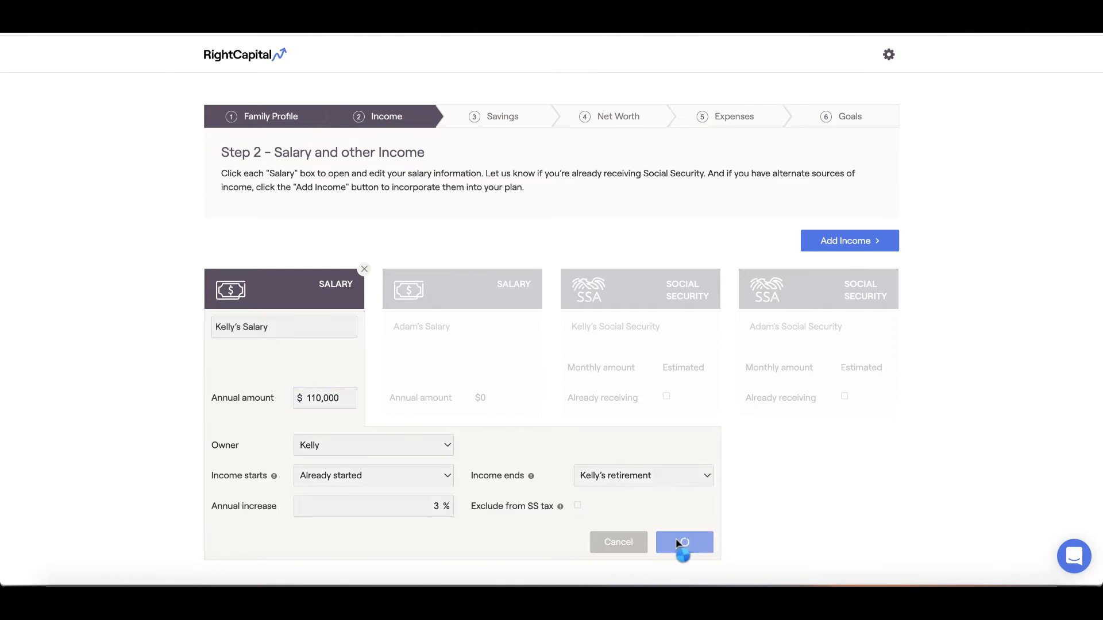
Step: Save Adam's annual salary as $70,000
left_click(682, 542)
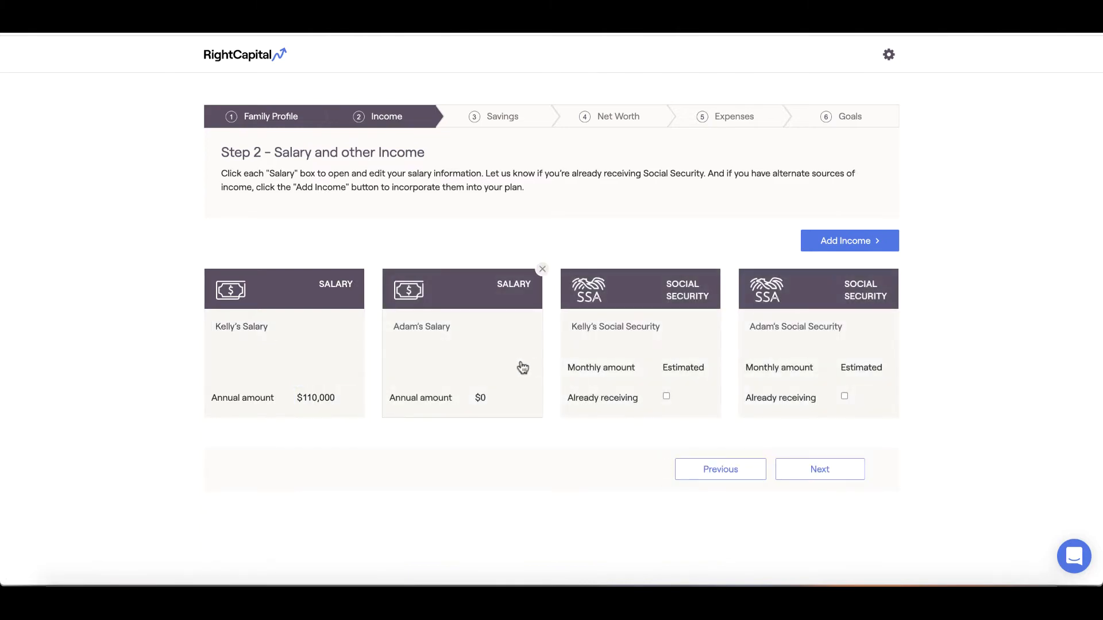
left_click(462, 352)
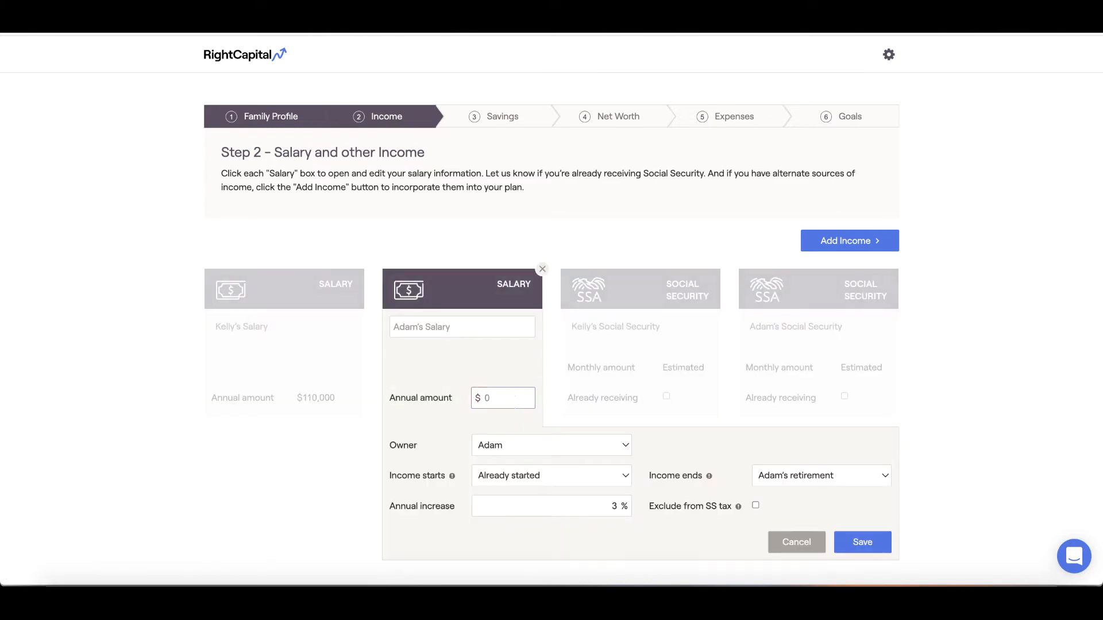
type("70,000")
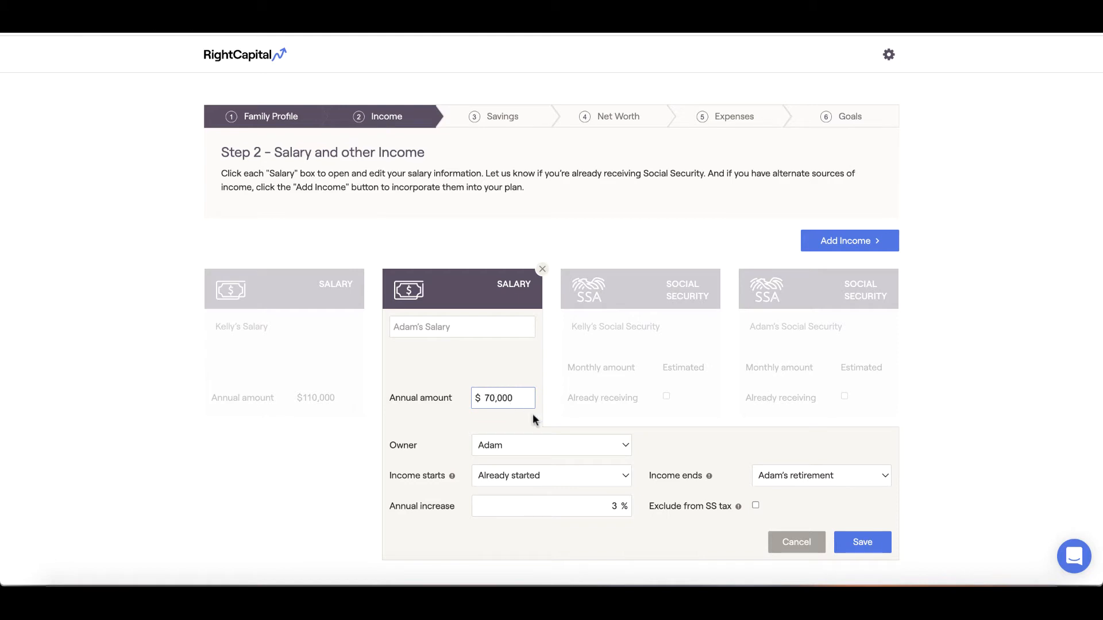
left_click(861, 542)
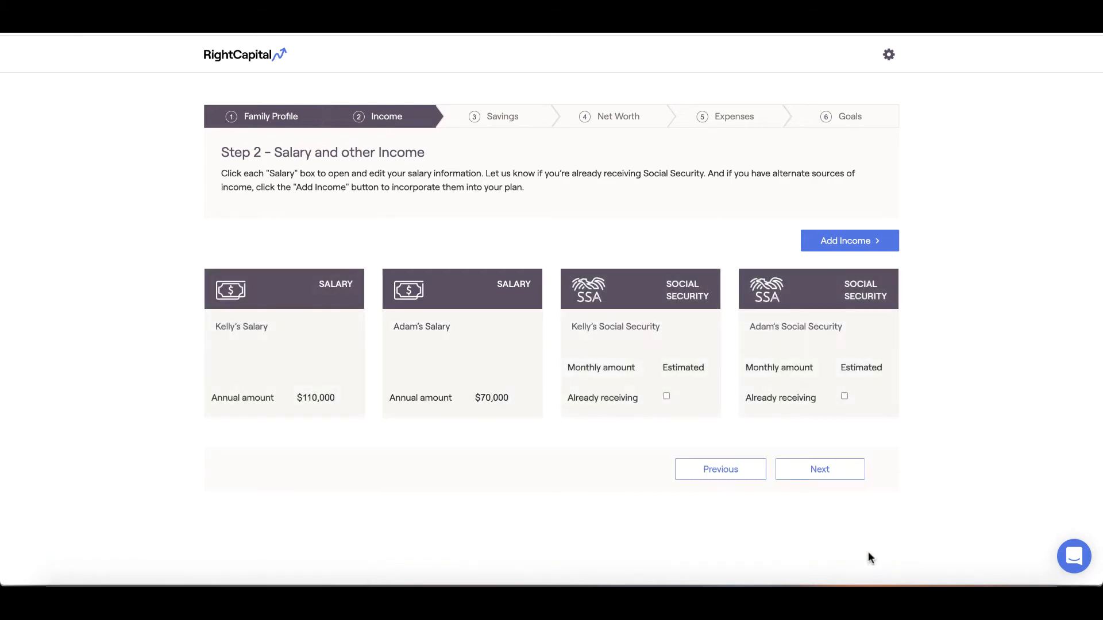
Step: Try benefit and already-receiving changes on Kelly's Social Security, then discard them with Cancel
left_click(640, 326)
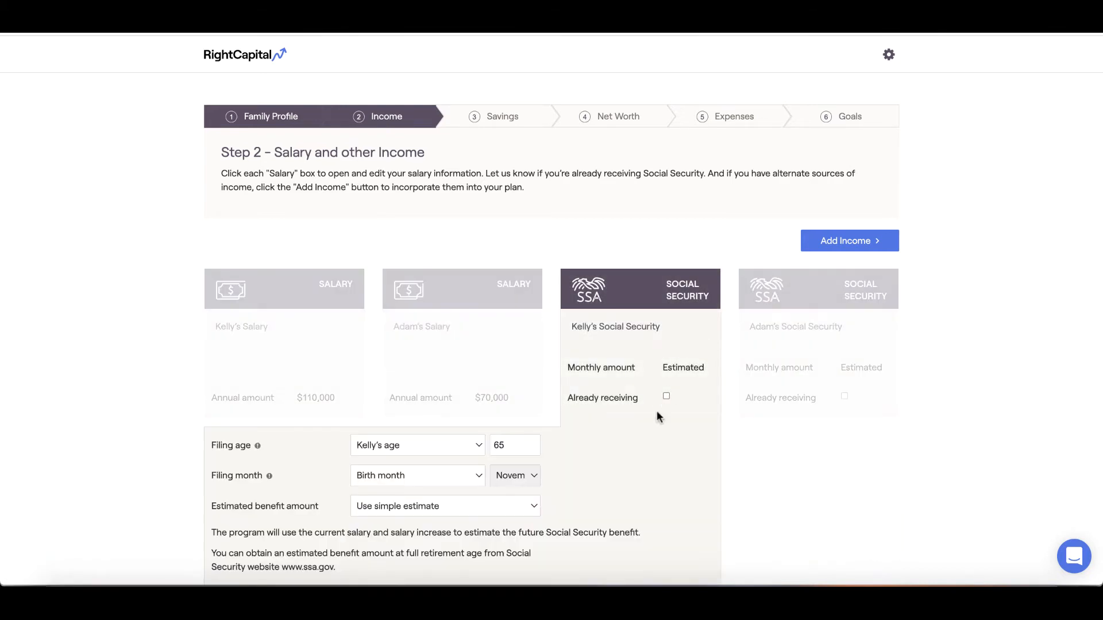
scroll("down", 3)
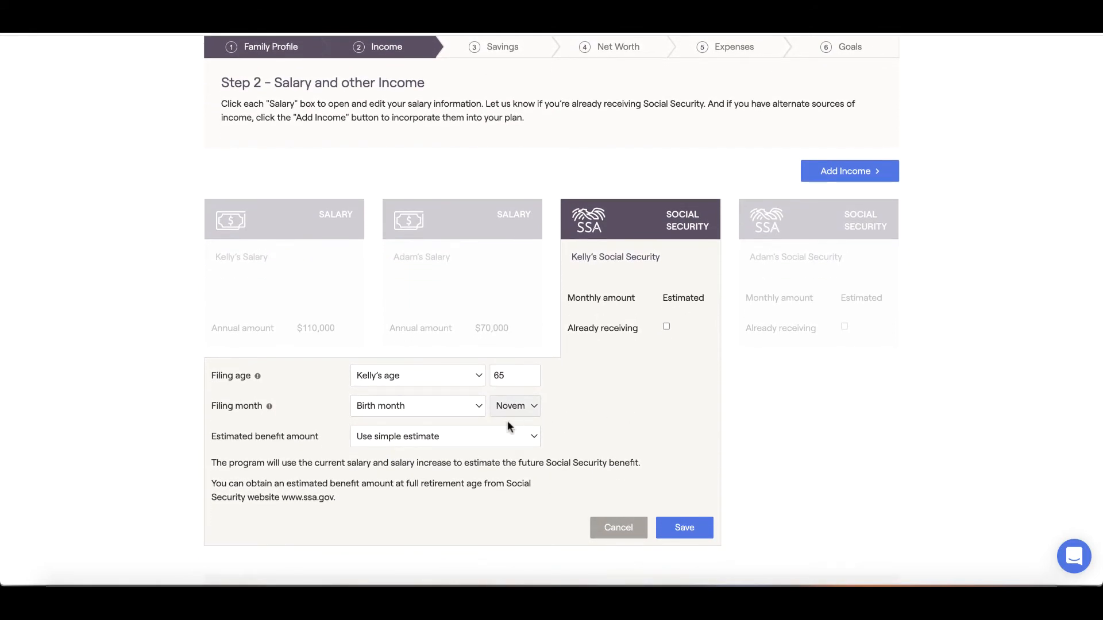
mouse_move(535, 441)
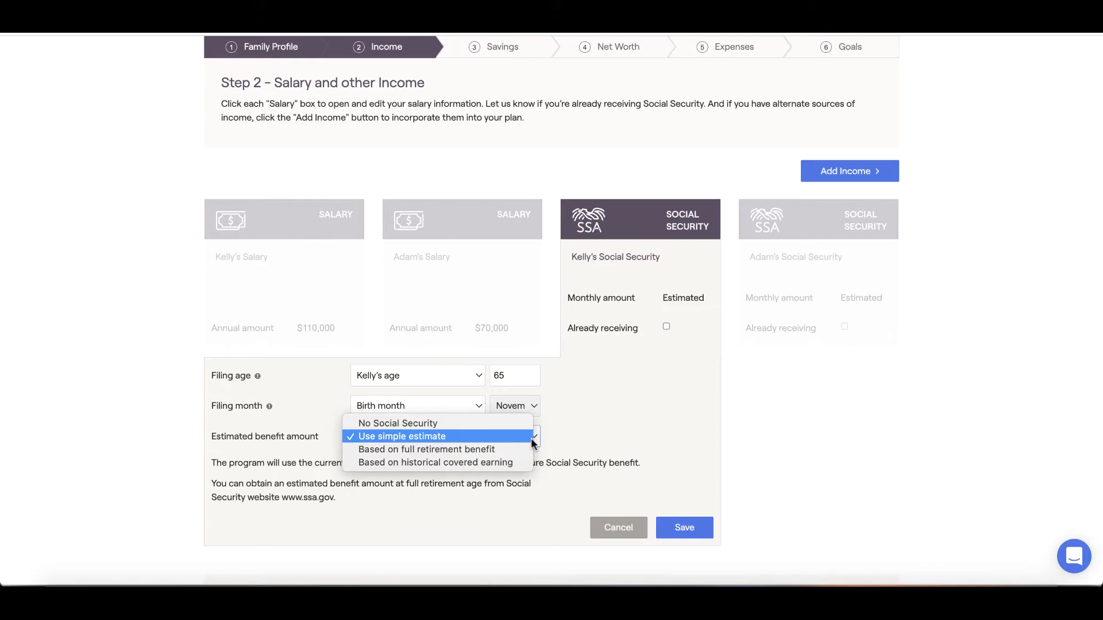
mouse_move(427, 449)
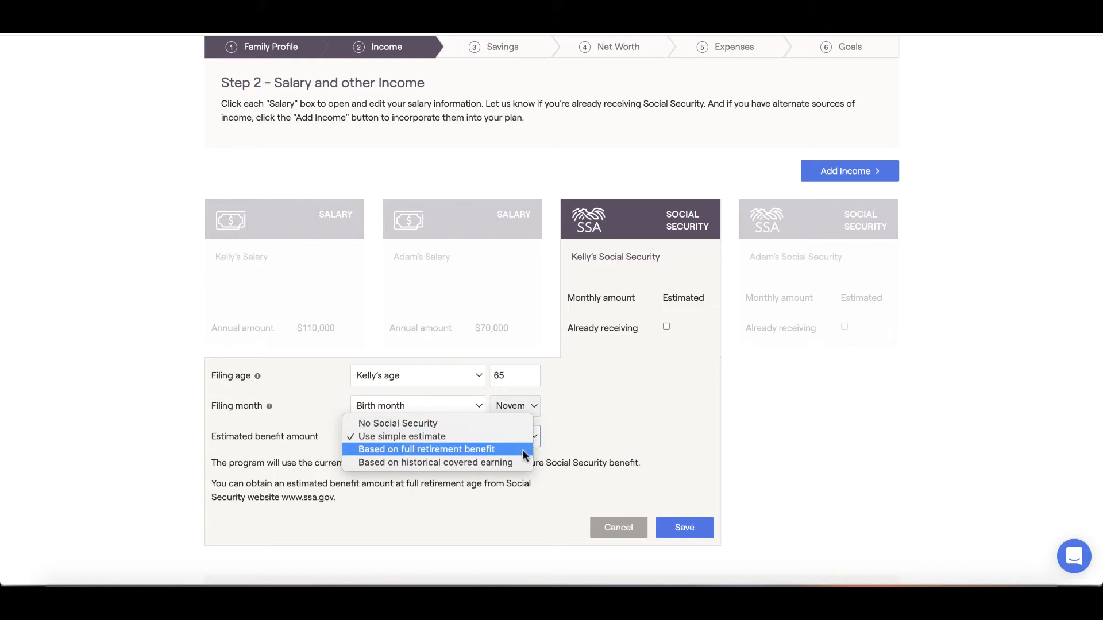
left_click(425, 449)
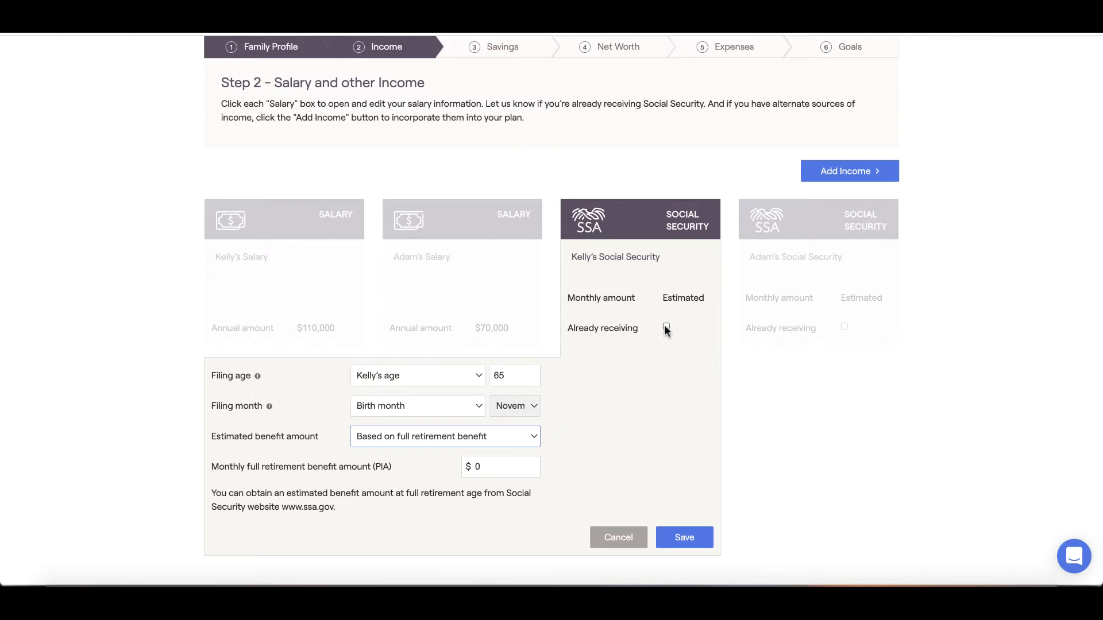
left_click(665, 329)
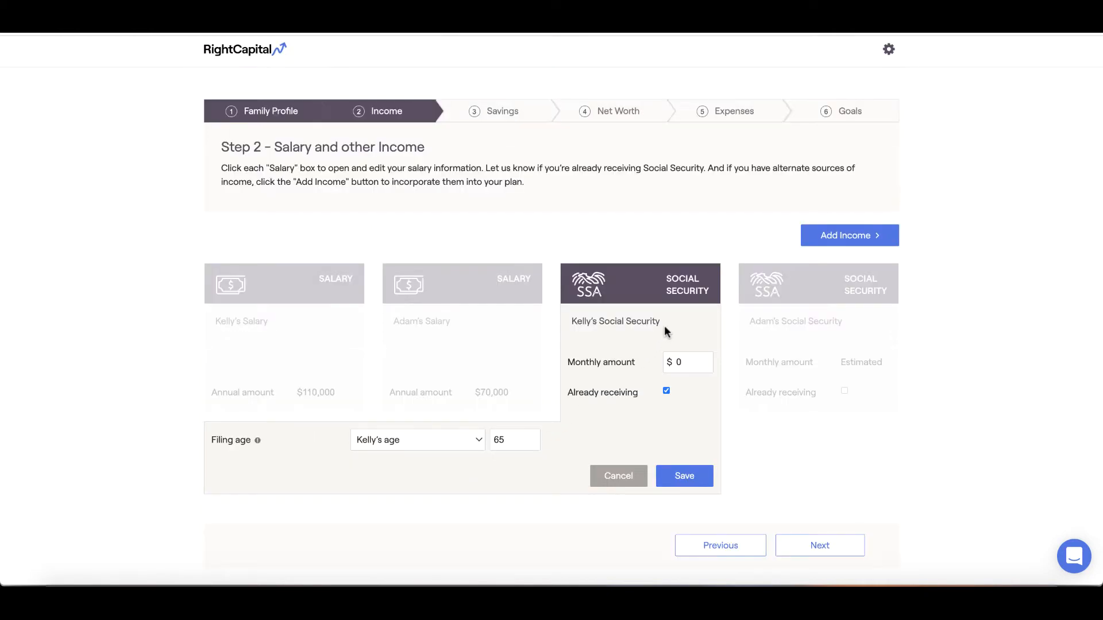
left_click(687, 362)
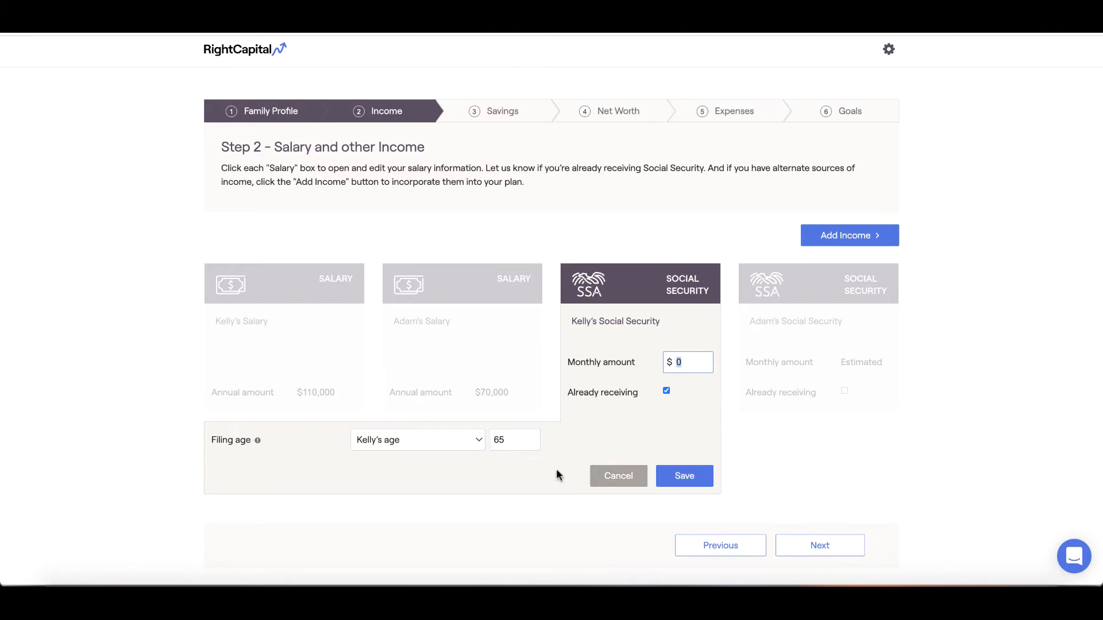
left_click(848, 235)
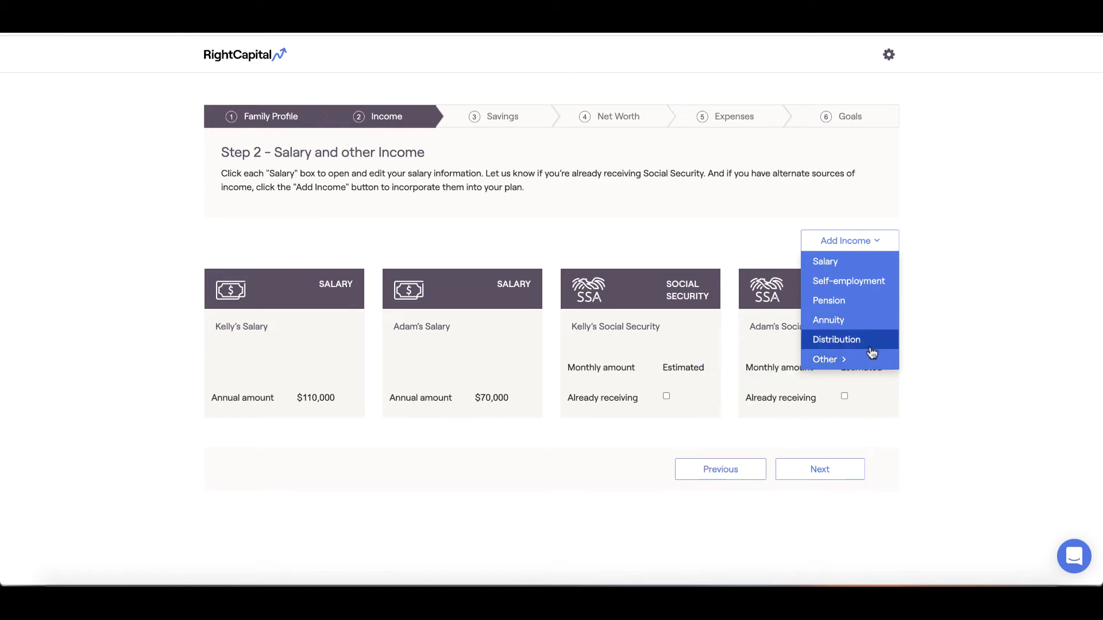
Step: Add a pension income for Kelly named 'Pension Placeholder!' with $0 annual amount and save
left_click(828, 300)
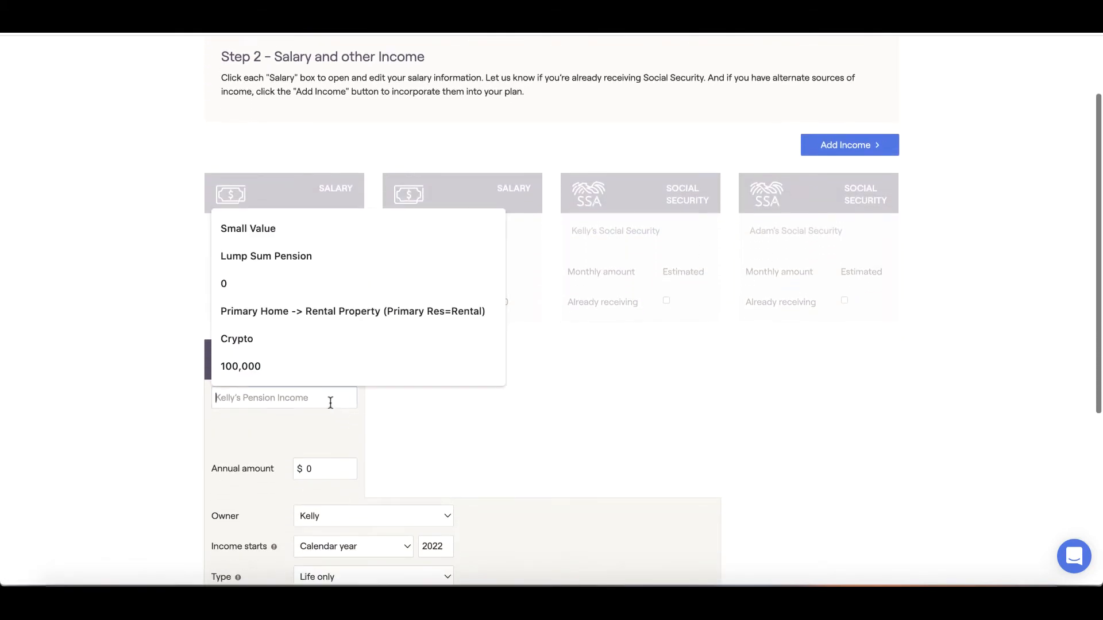
type("Pension Pl")
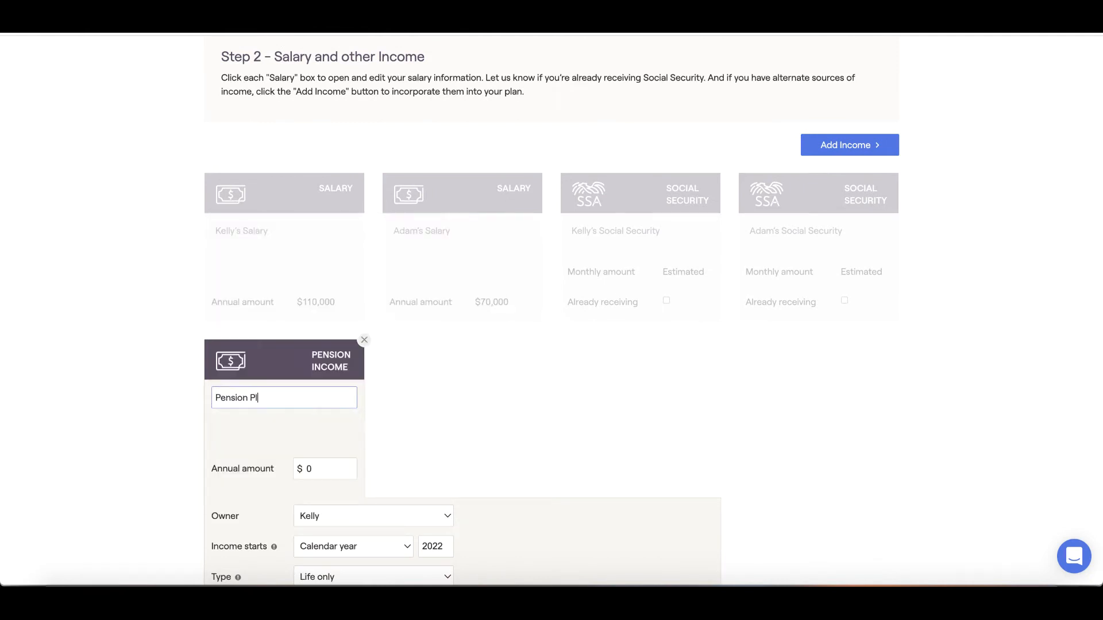
type("aceholder!")
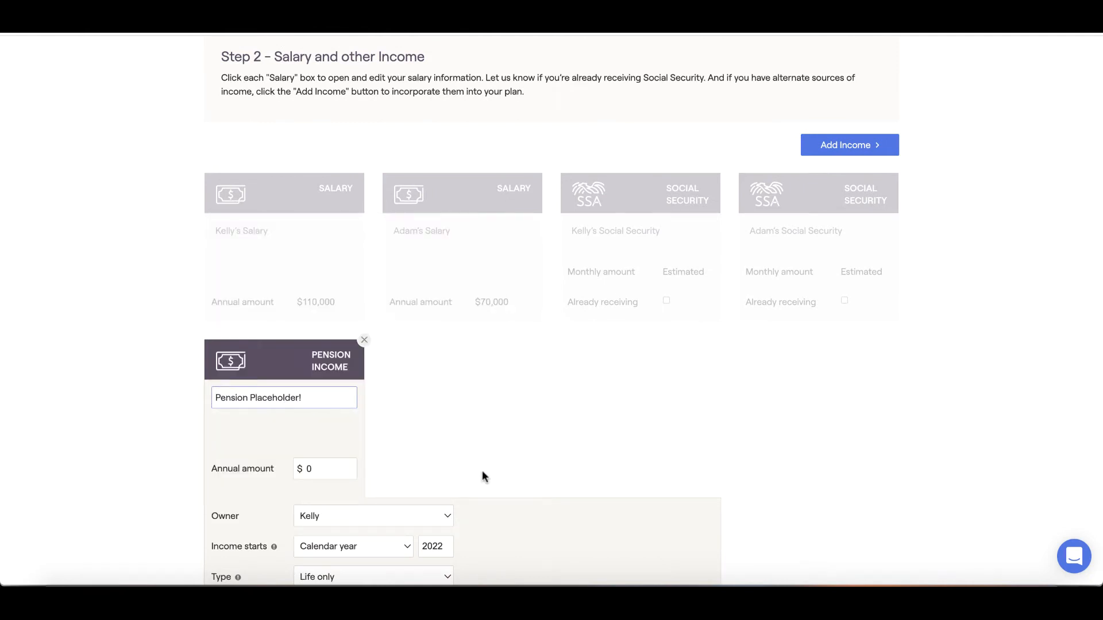
scroll("down", 3)
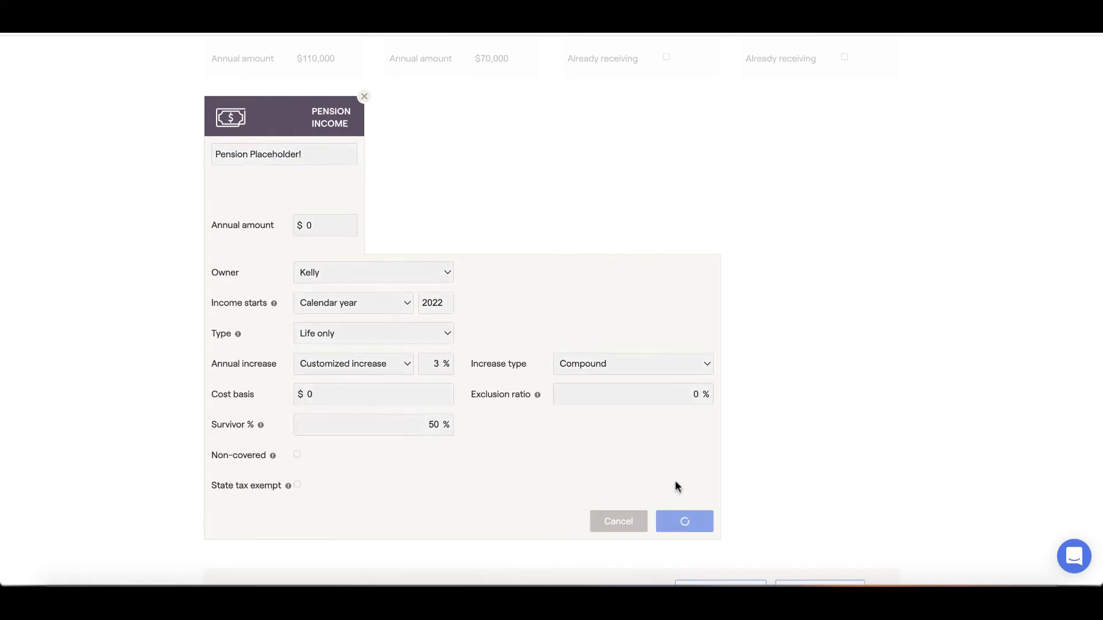
left_click(683, 522)
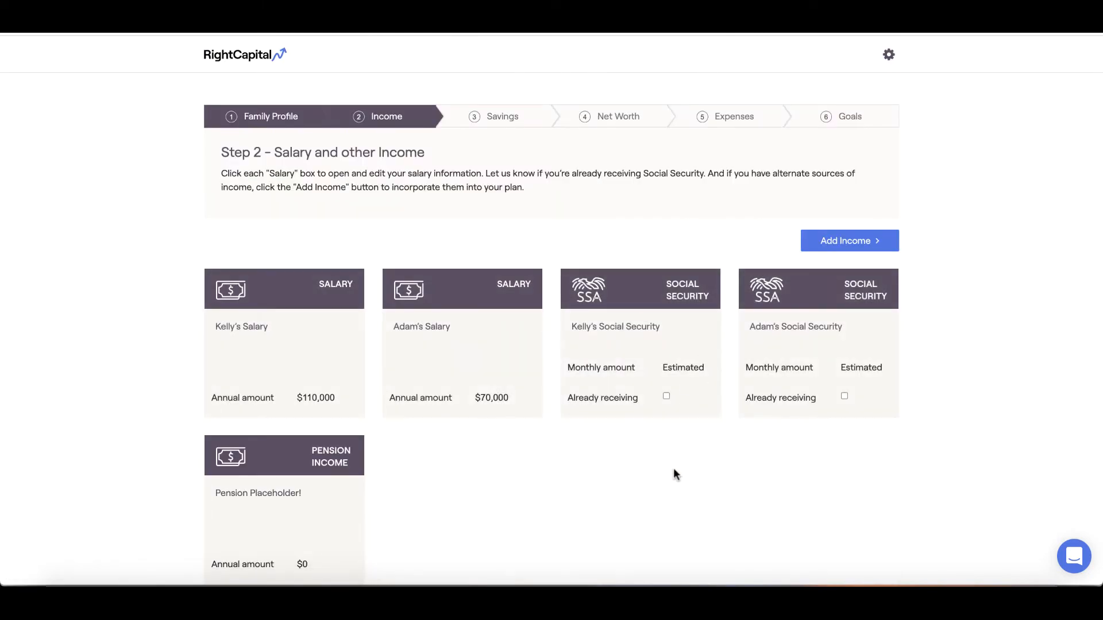
scroll("down", 3)
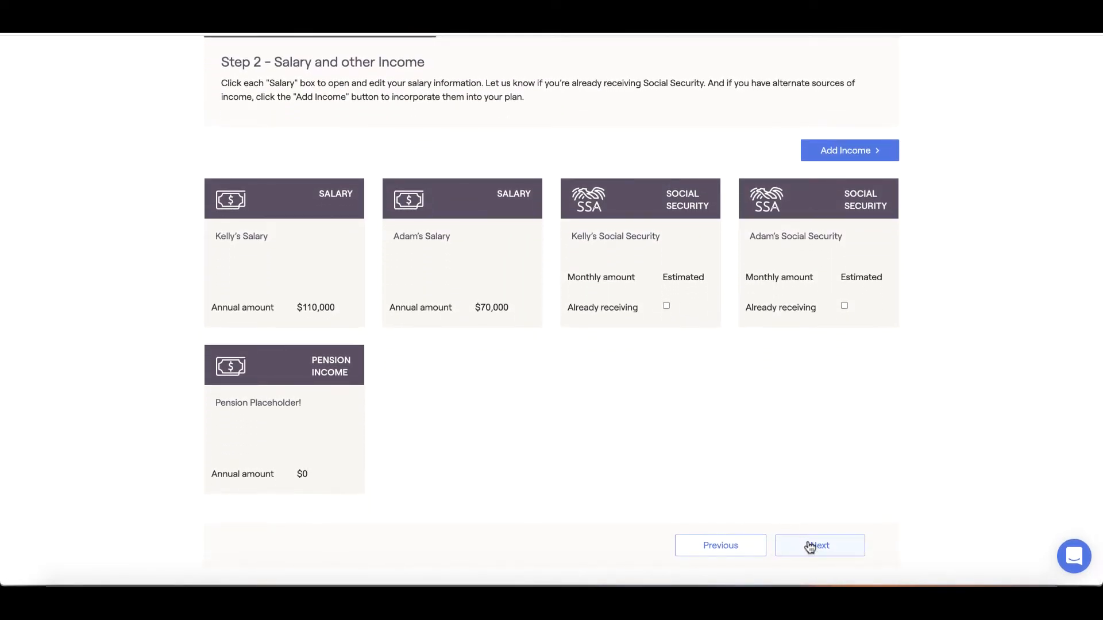
Step: Continue from Income to the Retirement Saving Plans step
left_click(819, 544)
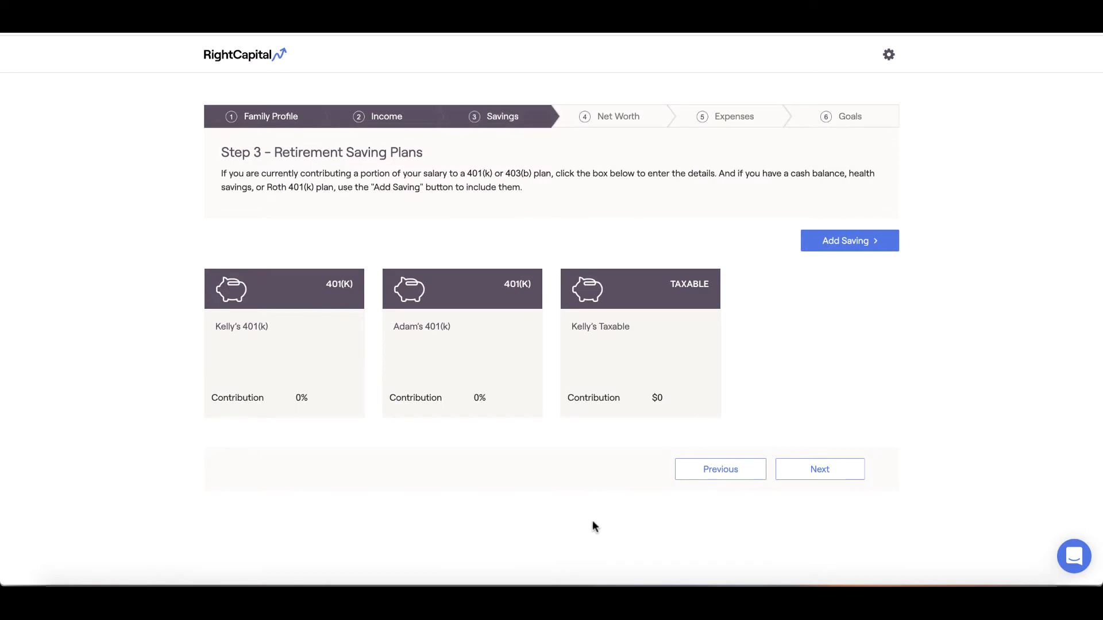
mouse_move(557, 530)
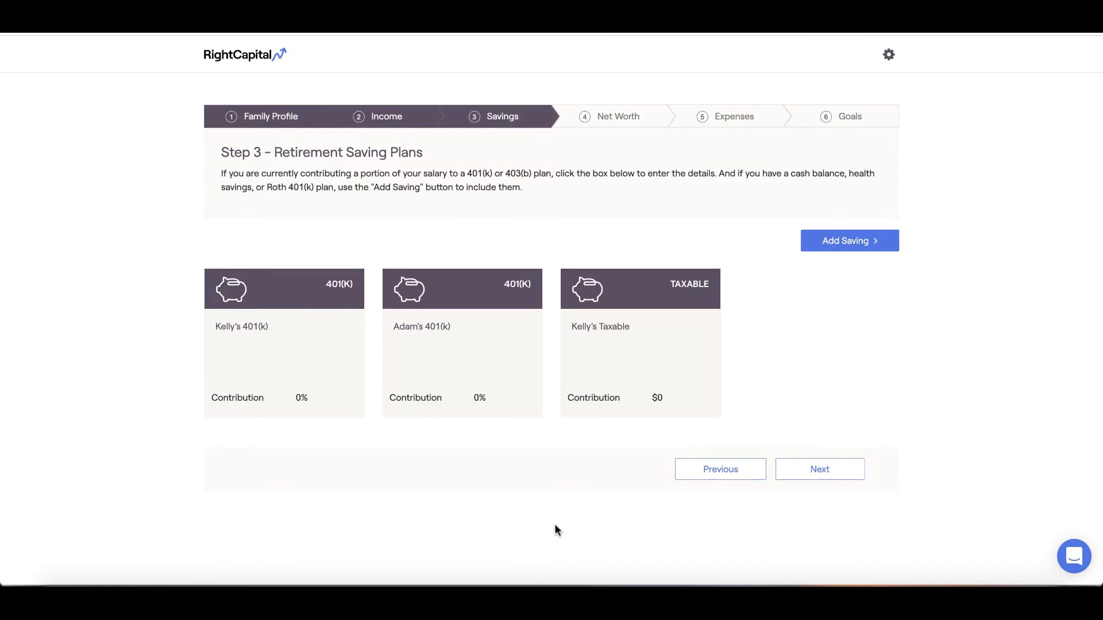
mouse_move(541, 536)
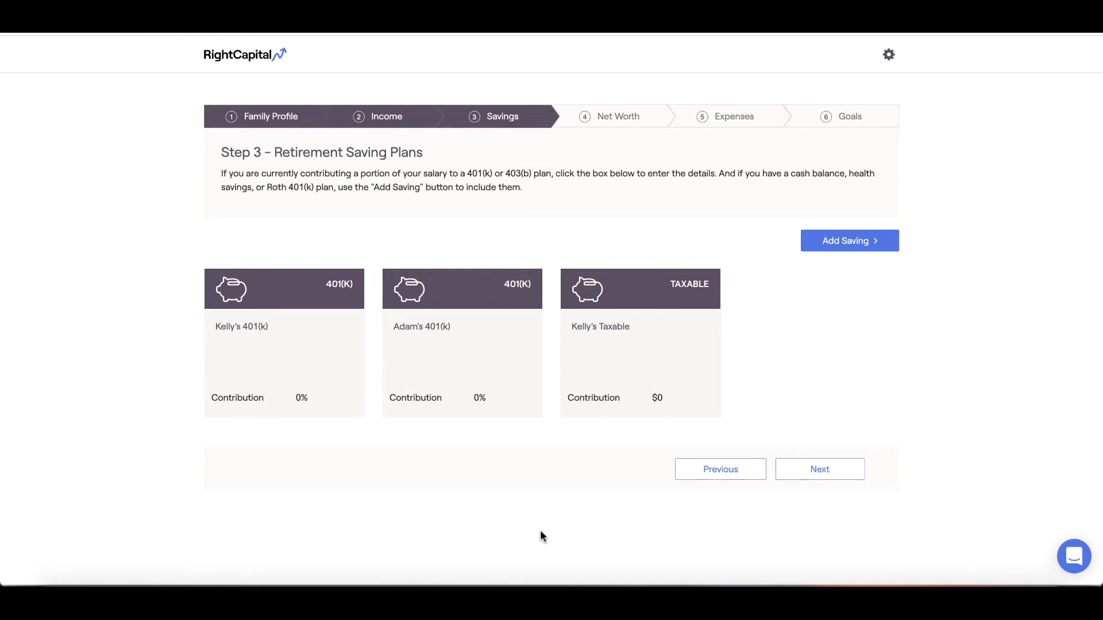
mouse_move(397, 509)
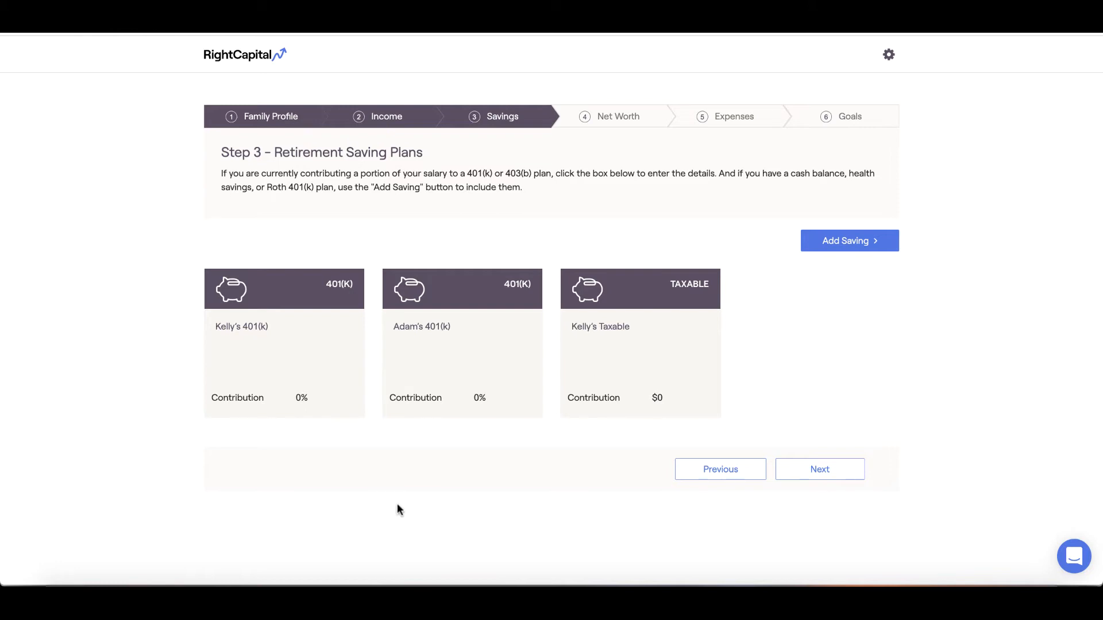
mouse_move(325, 371)
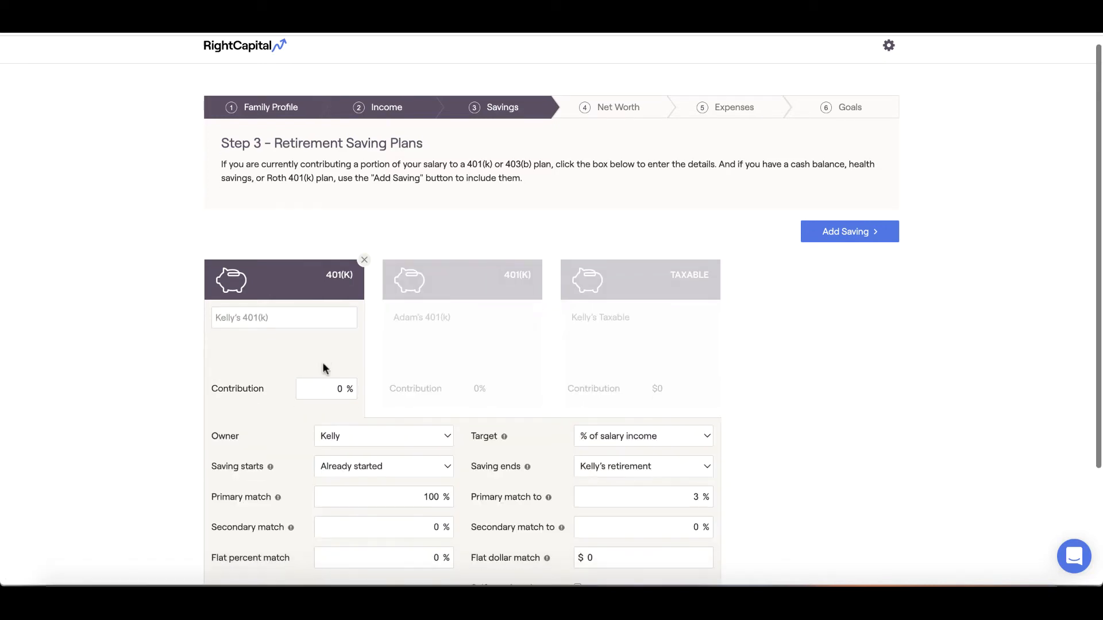
Step: Set Kelly's 401(k) target to Maximum contribution and save
scroll("down", 3)
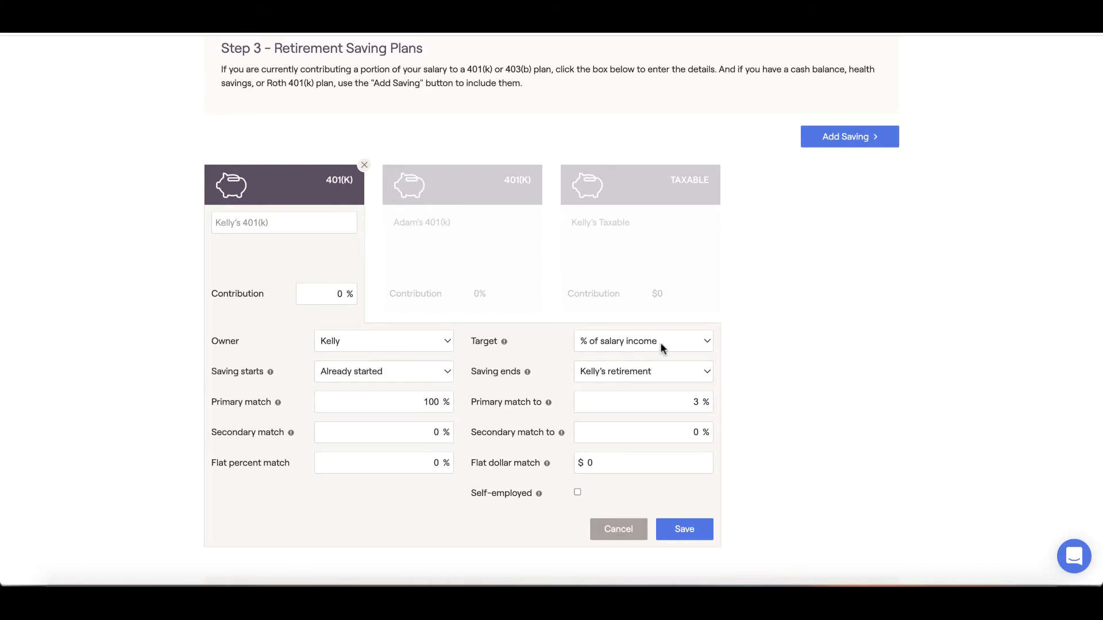
left_click(641, 341)
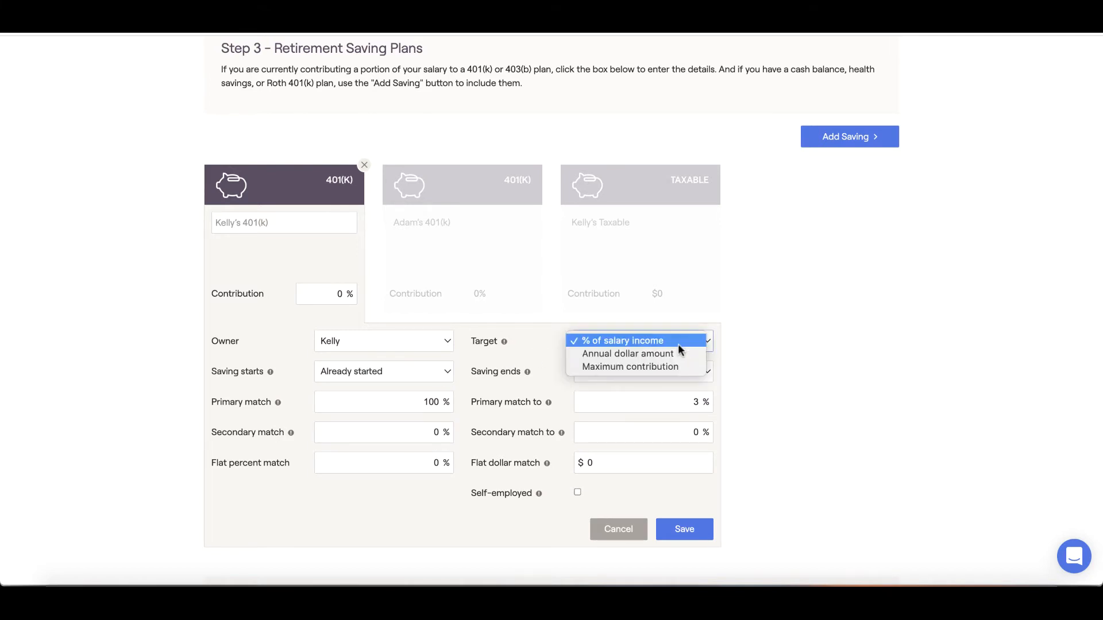
mouse_move(627, 354)
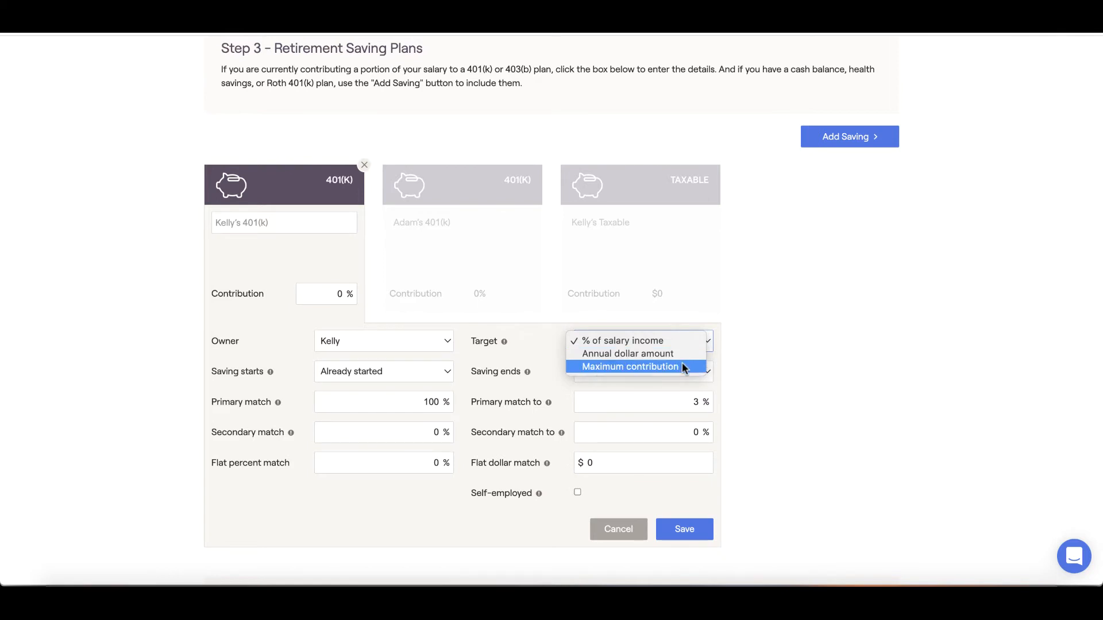
left_click(630, 366)
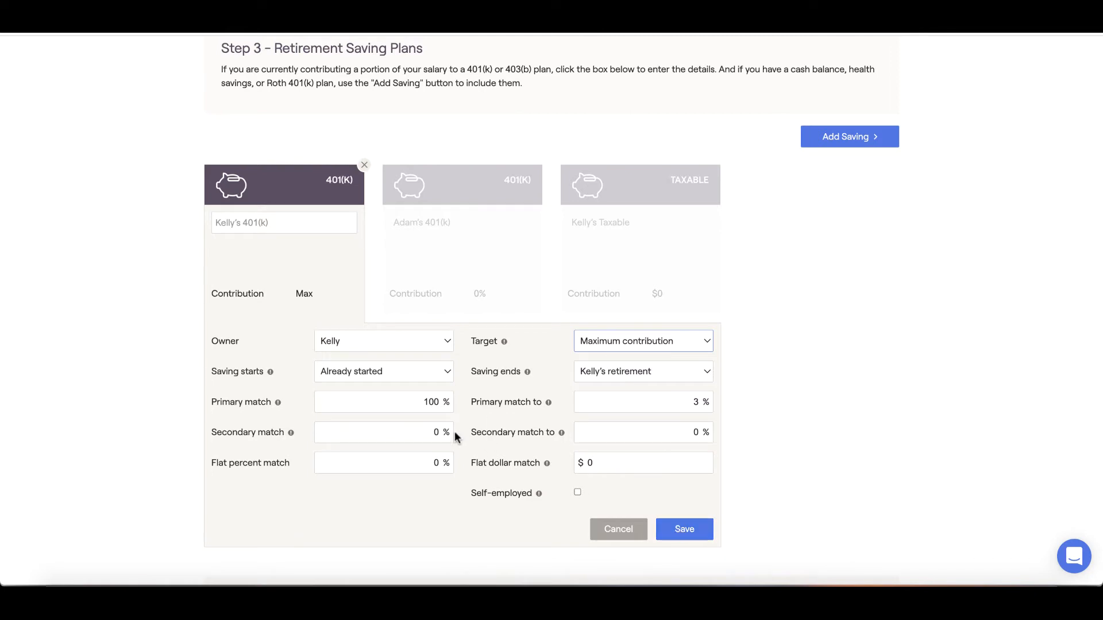
left_click(640, 402)
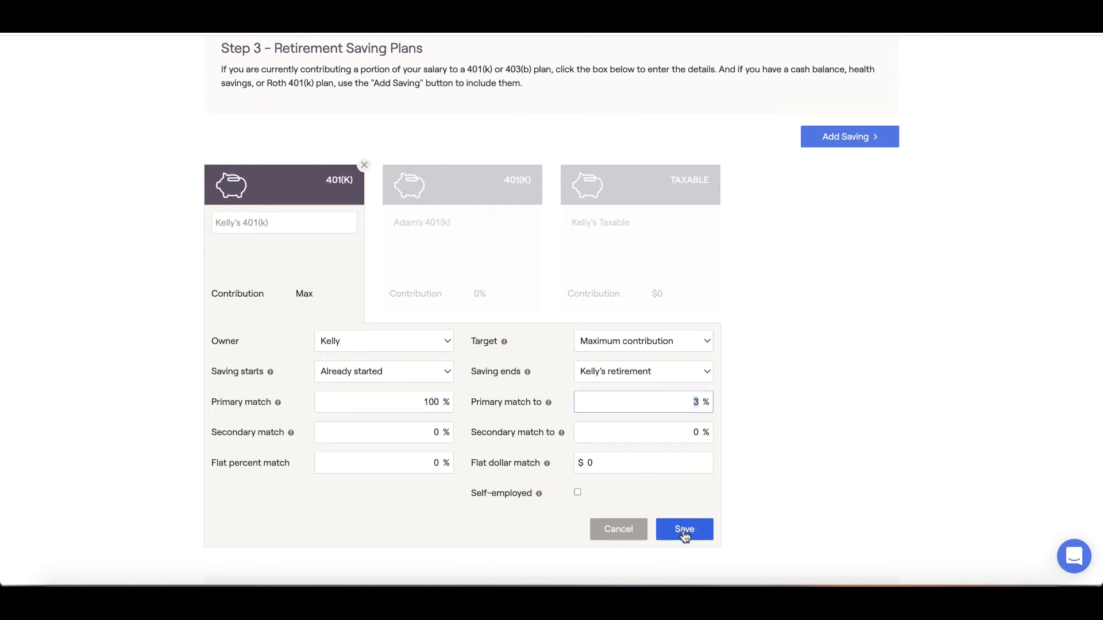
left_click(682, 528)
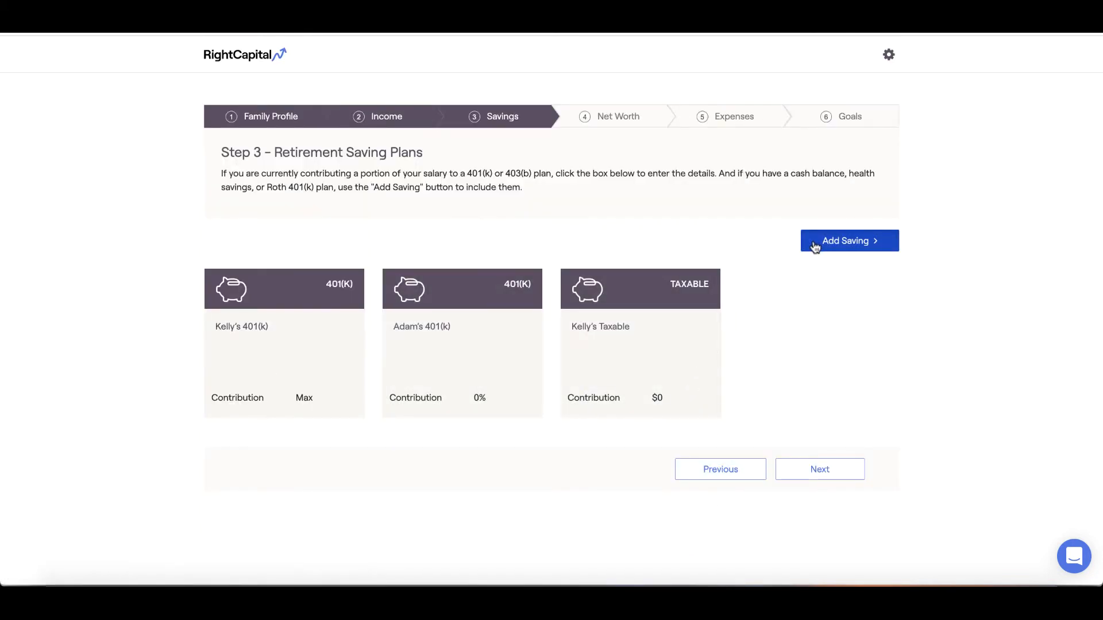
Step: Add a Roth IRA for Kelly with a $6,000 annual contribution and save
left_click(848, 240)
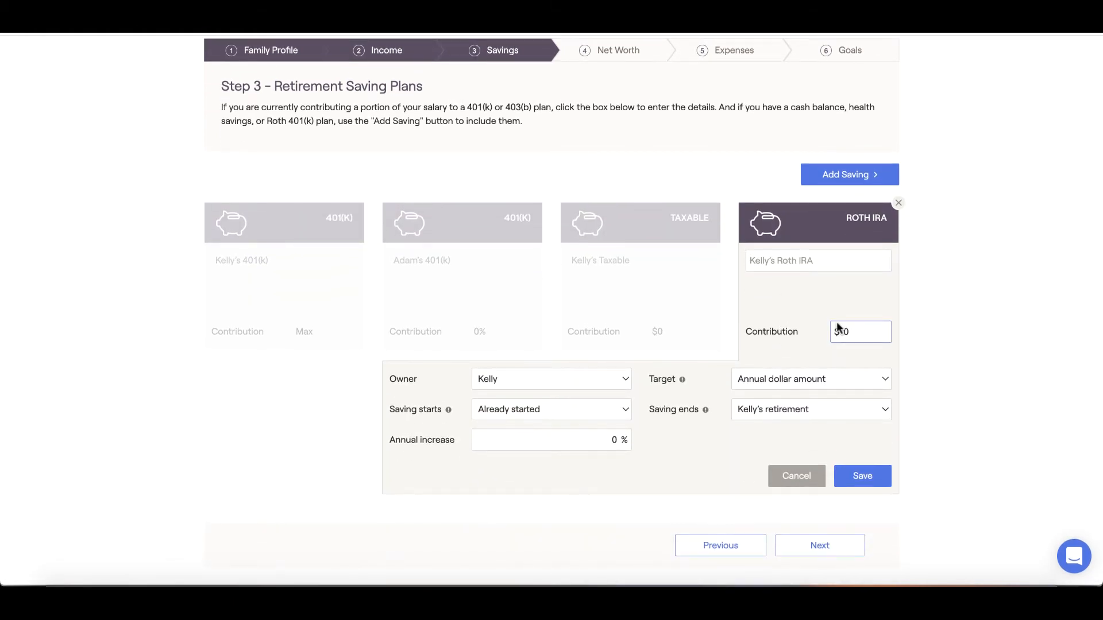
type("6,000")
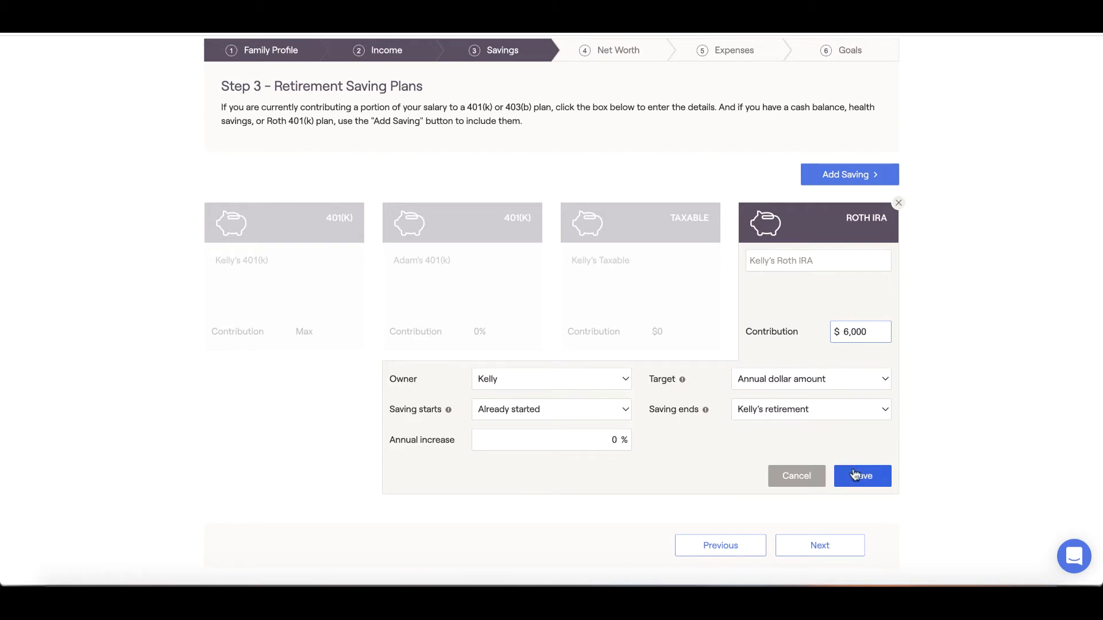
left_click(862, 476)
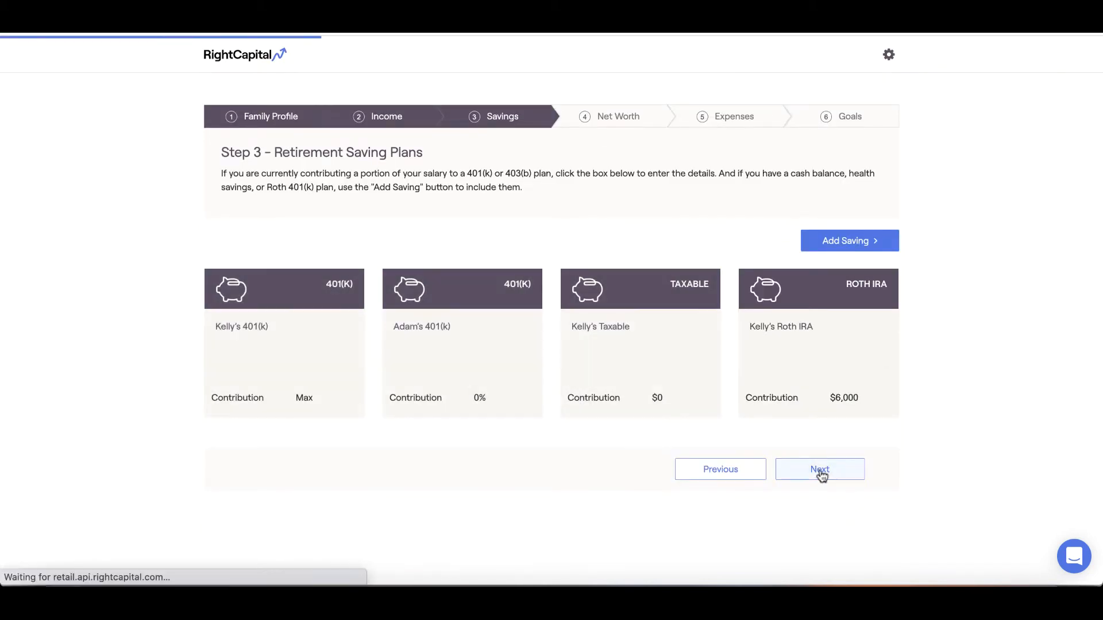
left_click(819, 469)
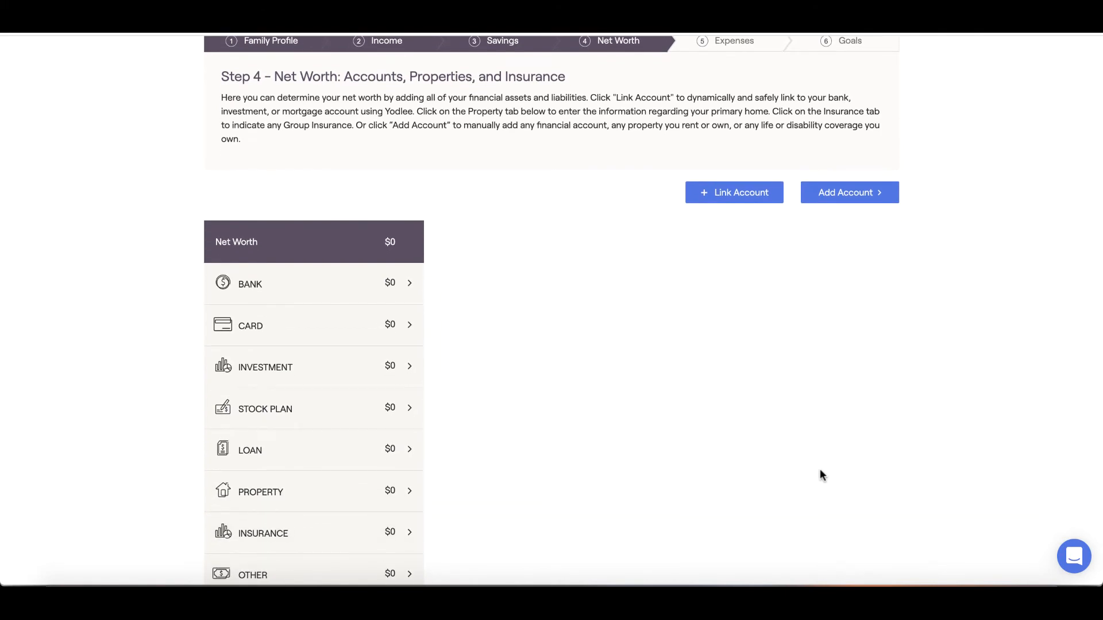
scroll("up", 3)
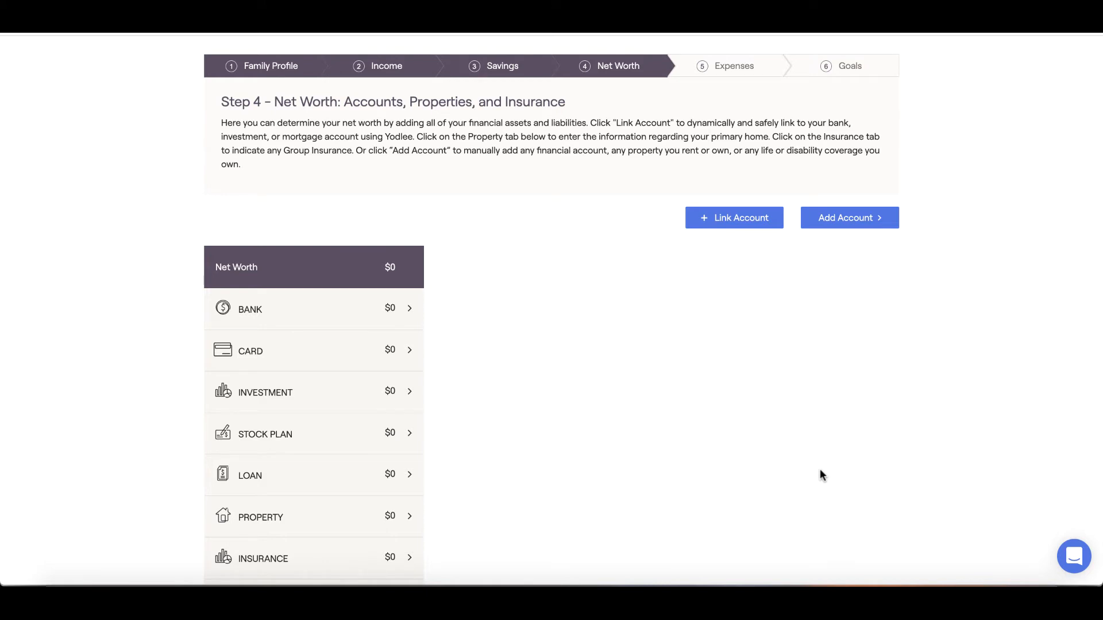
mouse_move(823, 466)
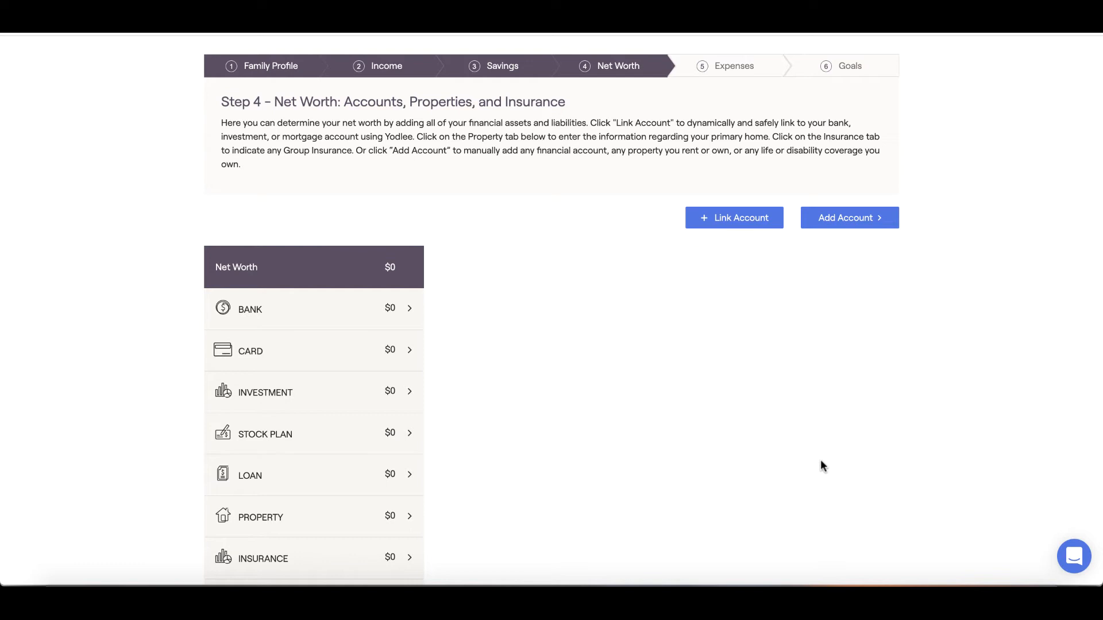
mouse_move(779, 268)
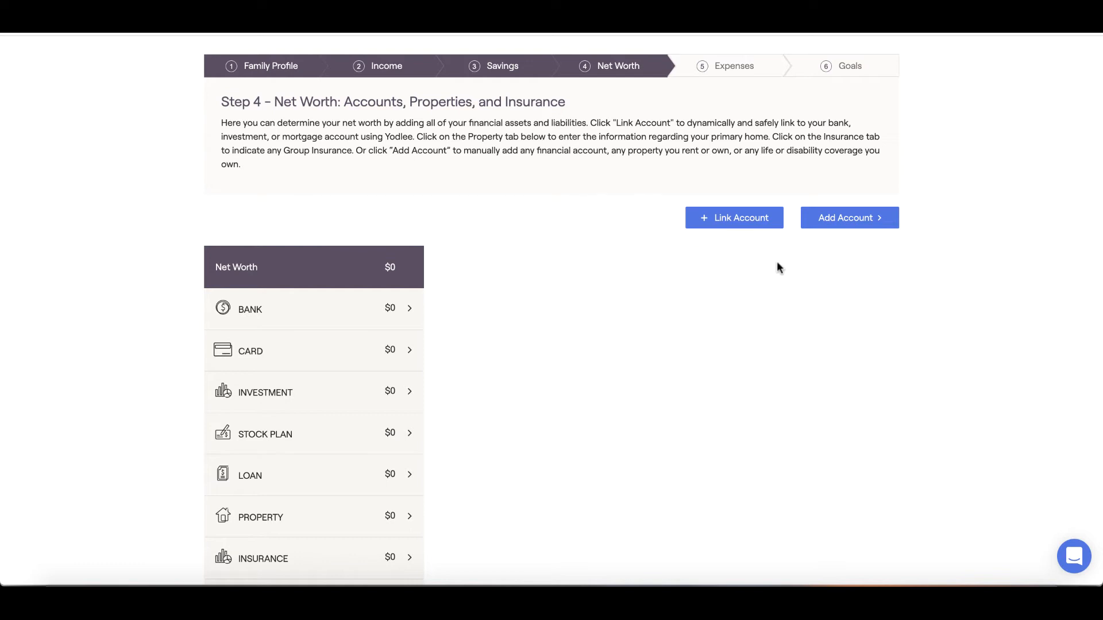
Step: Search 'Empower' in Link Account and choose Empower Retirement - Your Retirement Plan, reaching its login form
left_click(734, 217)
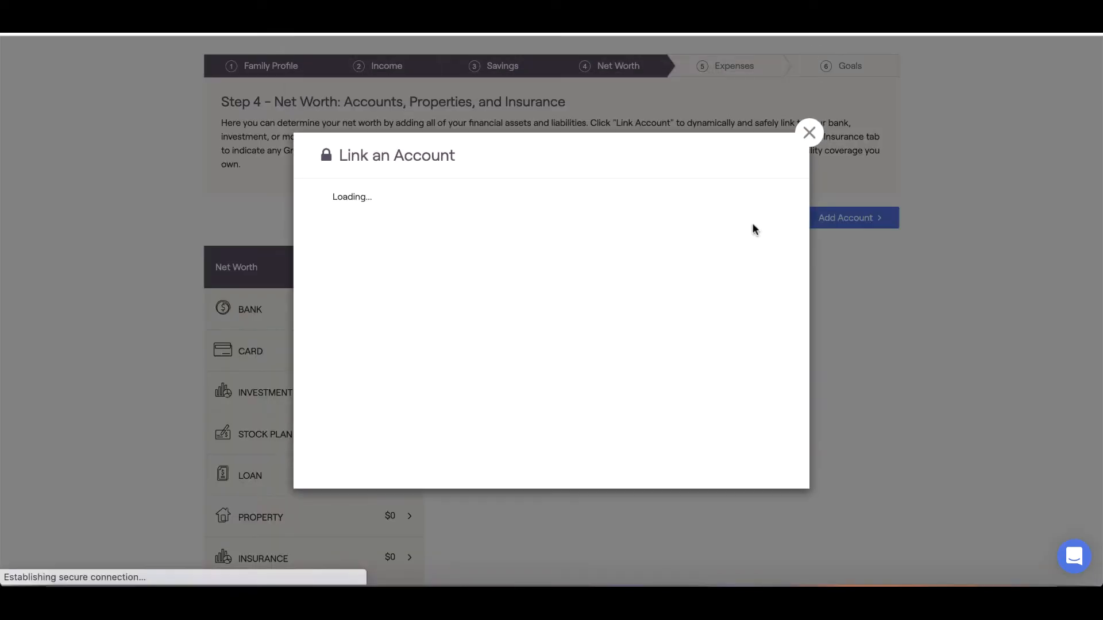
mouse_move(651, 277)
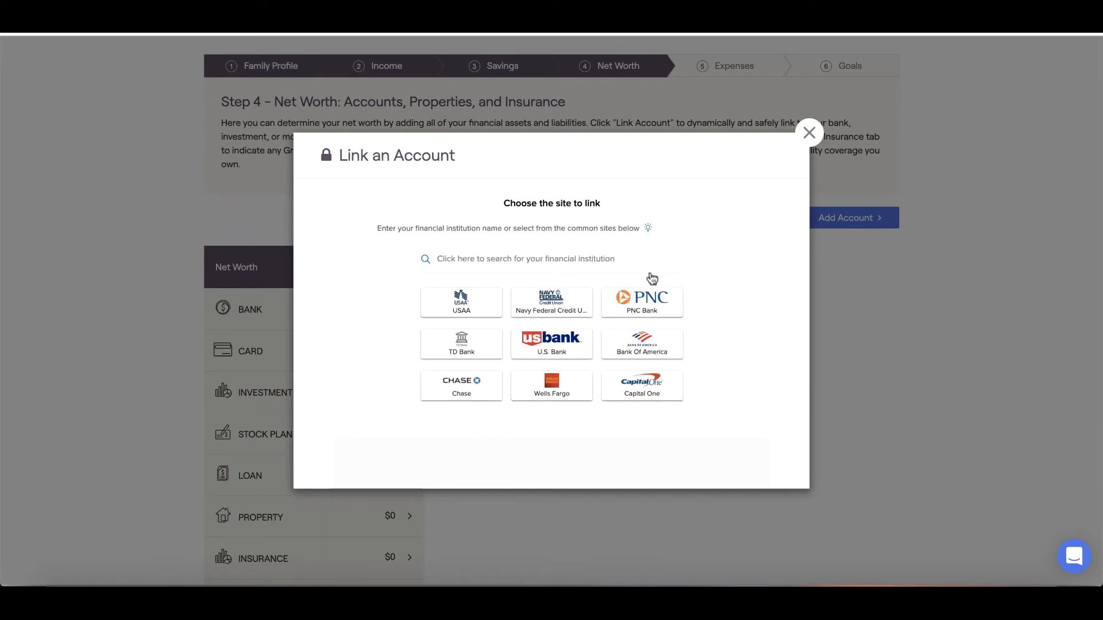
mouse_move(634, 274)
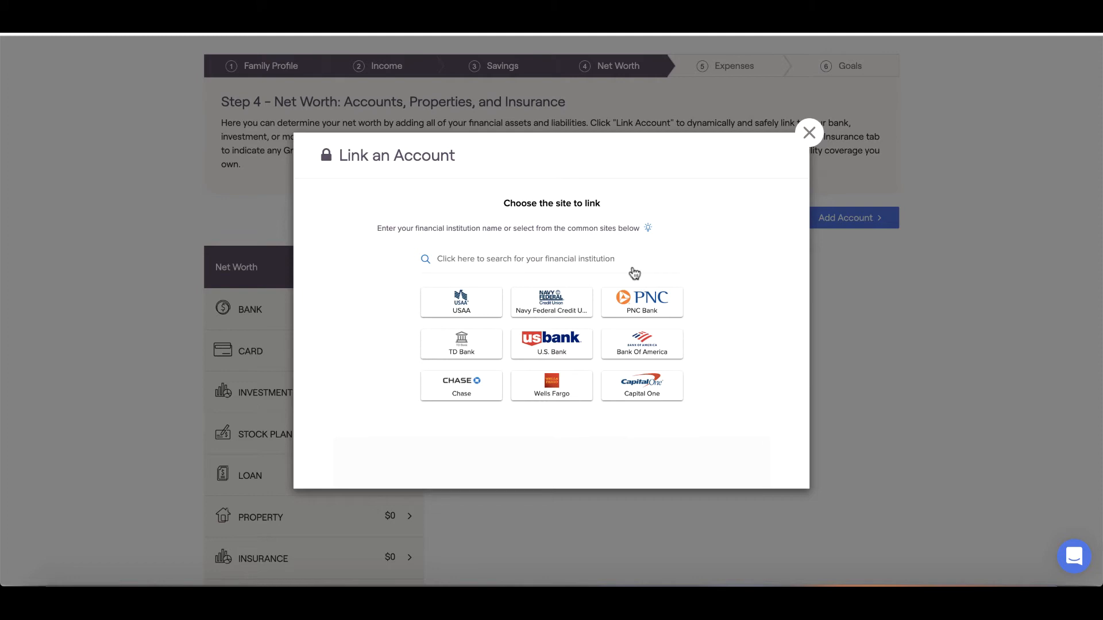
mouse_move(595, 266)
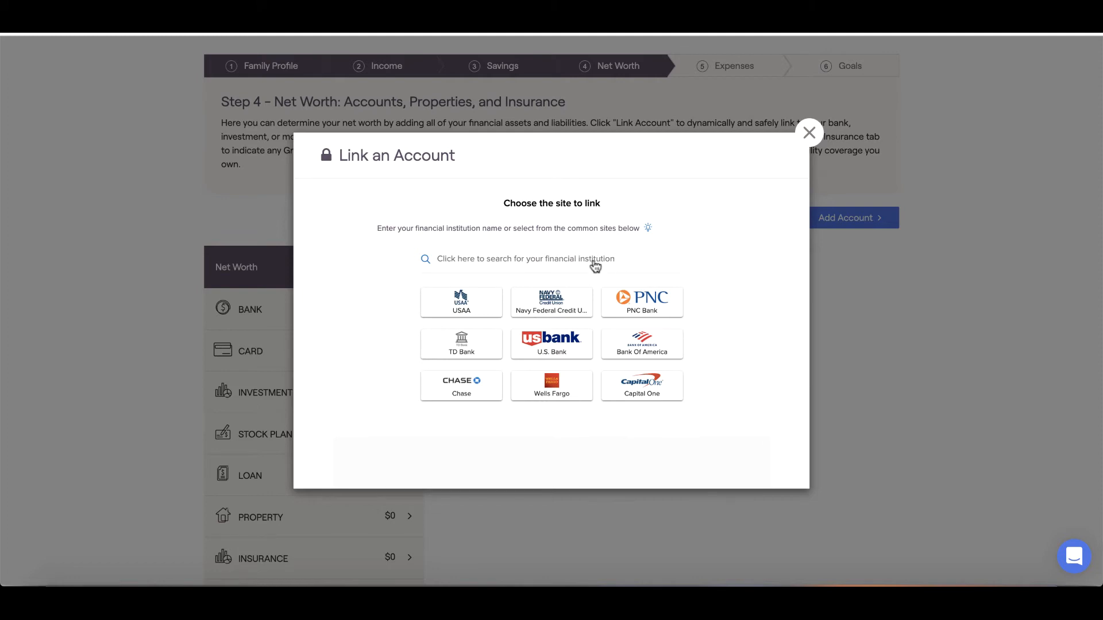
left_click(525, 259)
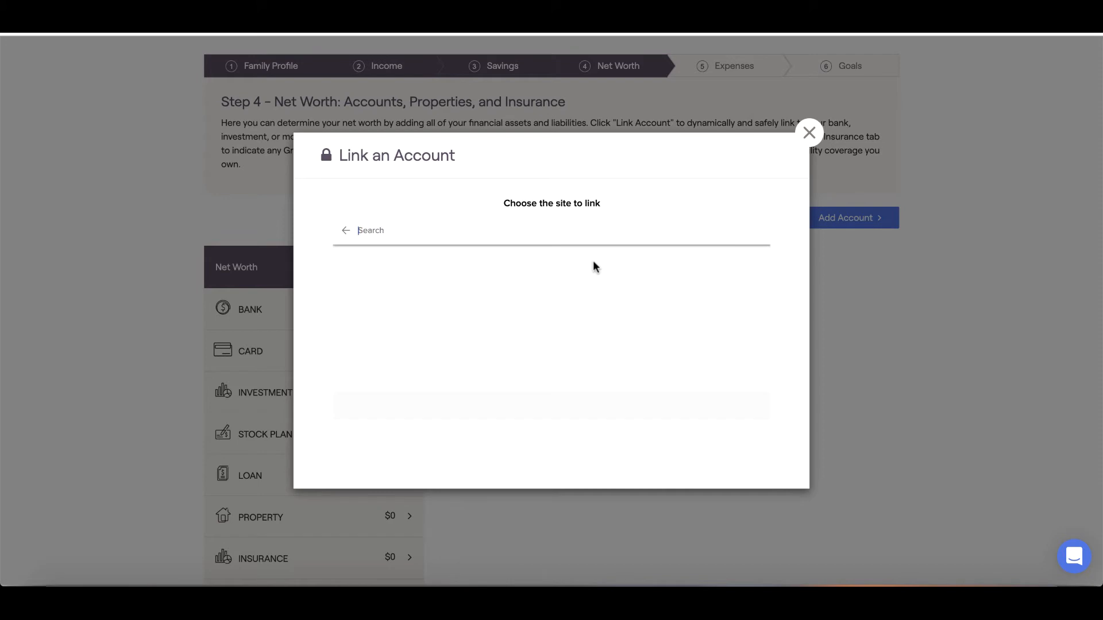
type("E")
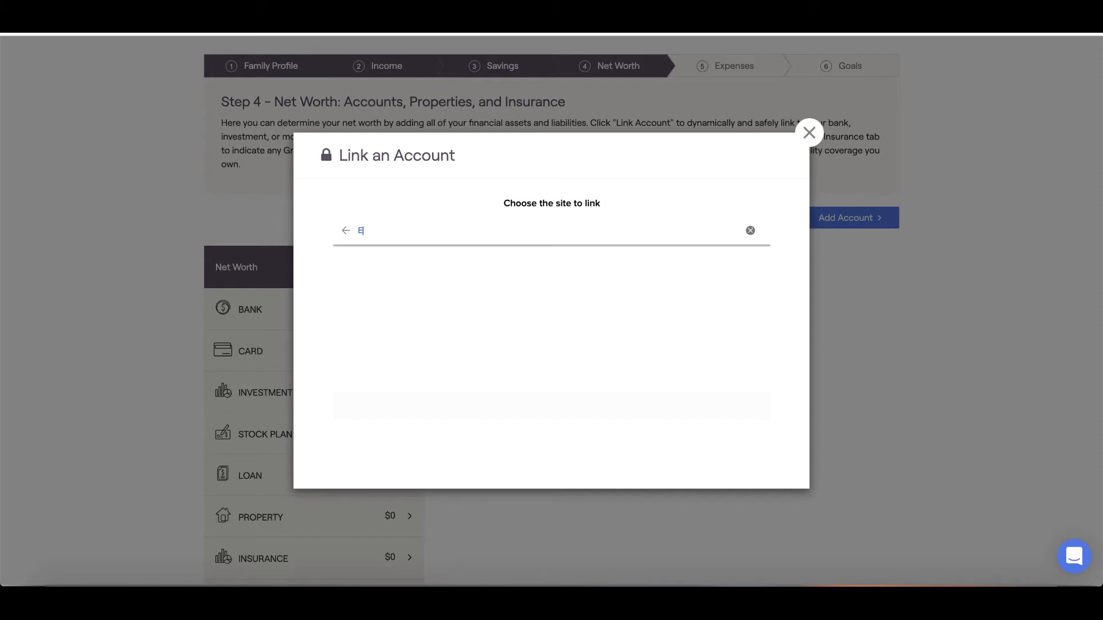
type("mpower")
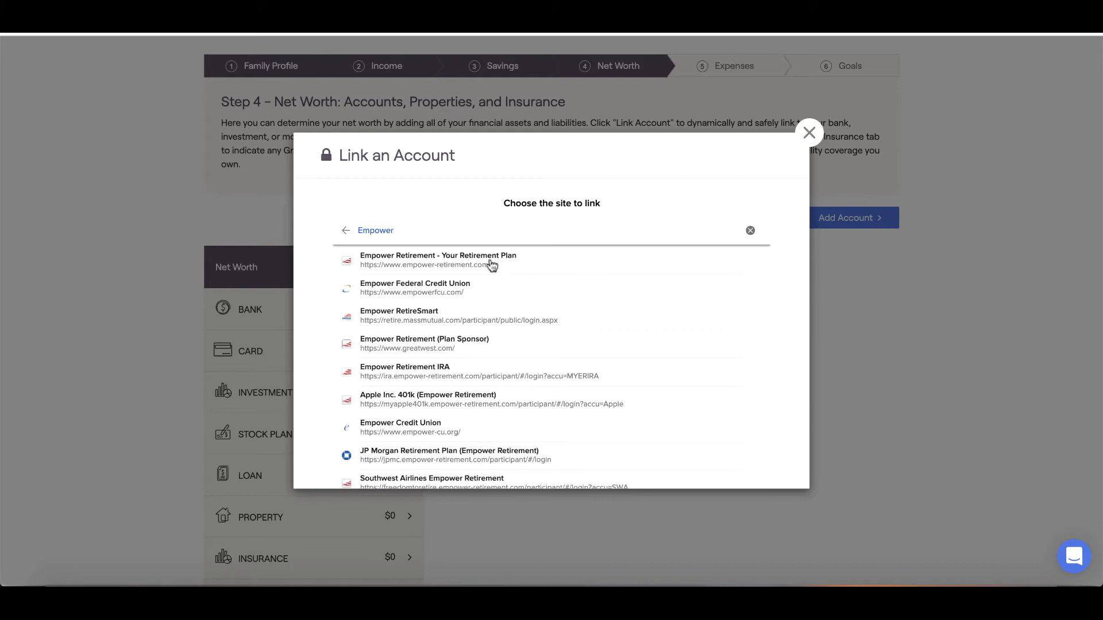
left_click(438, 261)
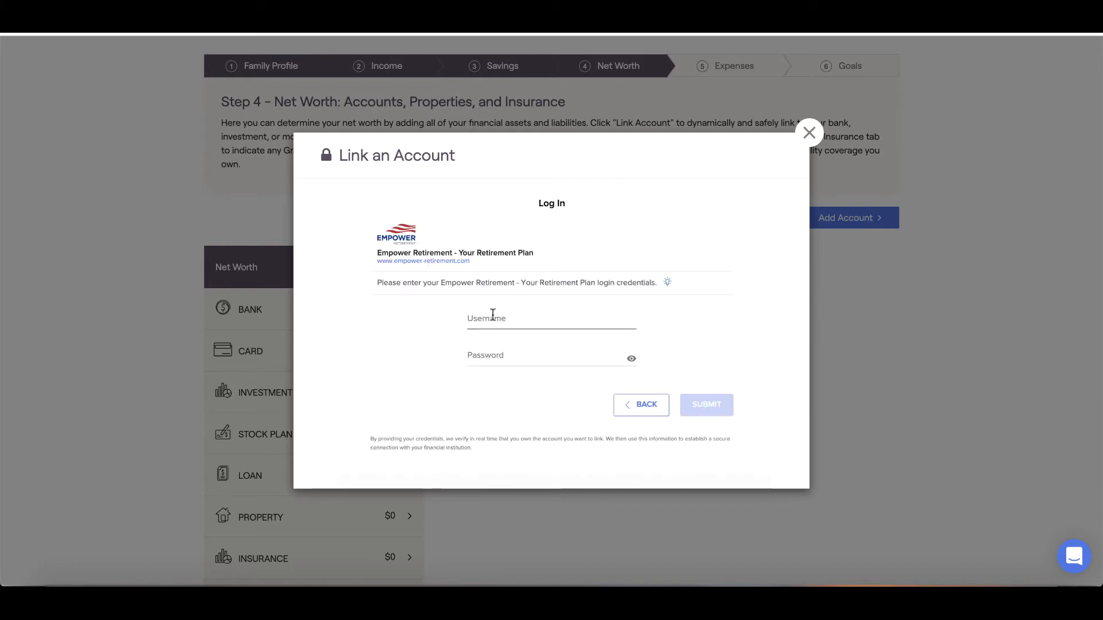
left_click(550, 318)
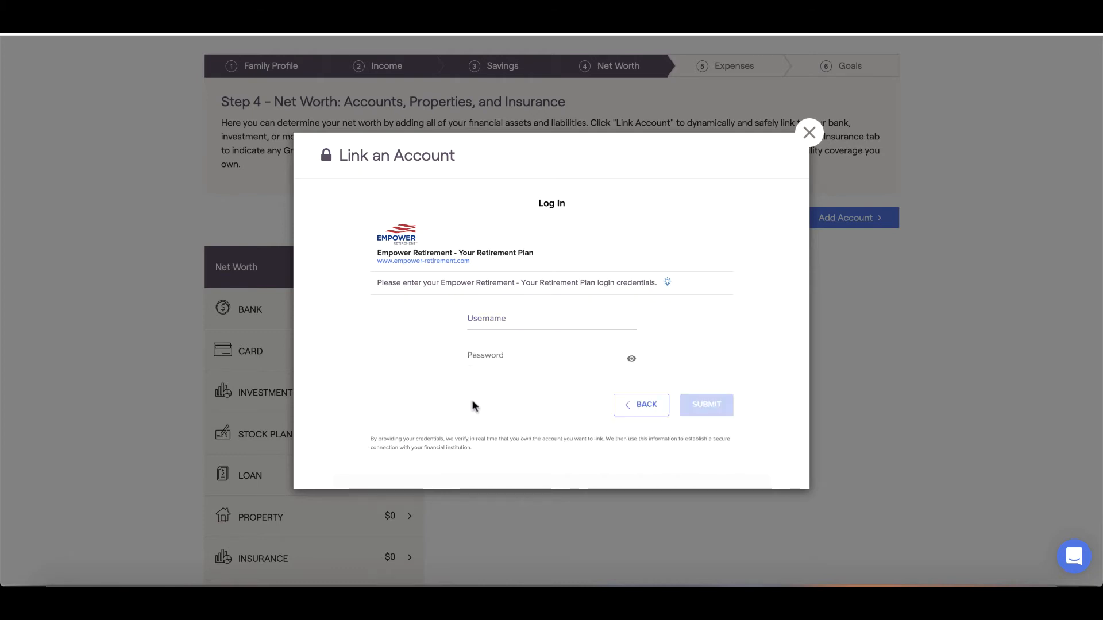
mouse_move(479, 440)
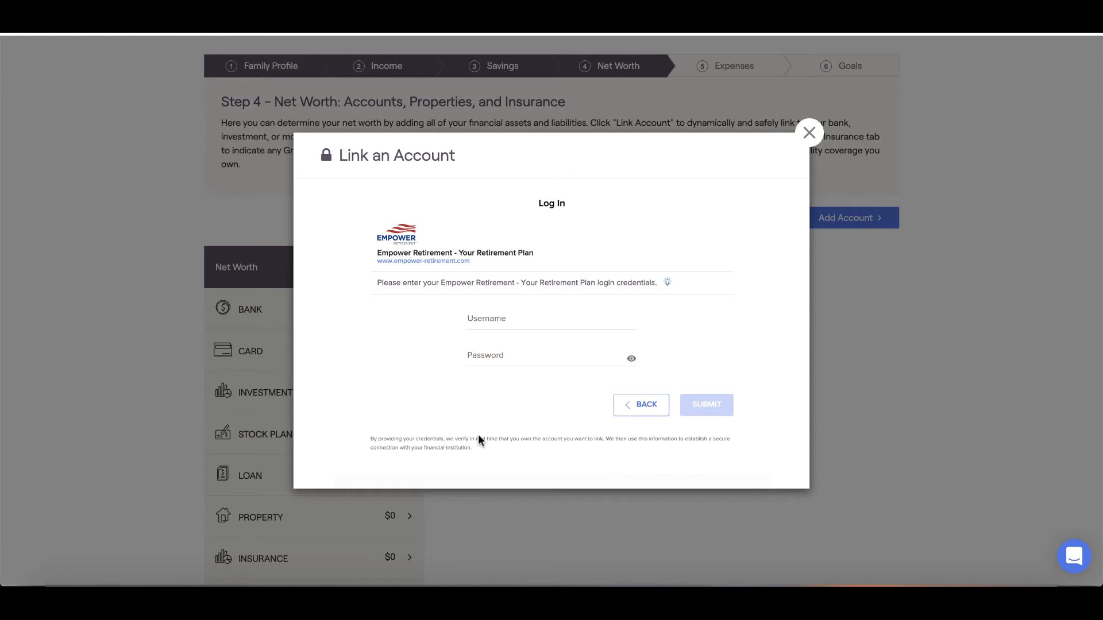
mouse_move(493, 438)
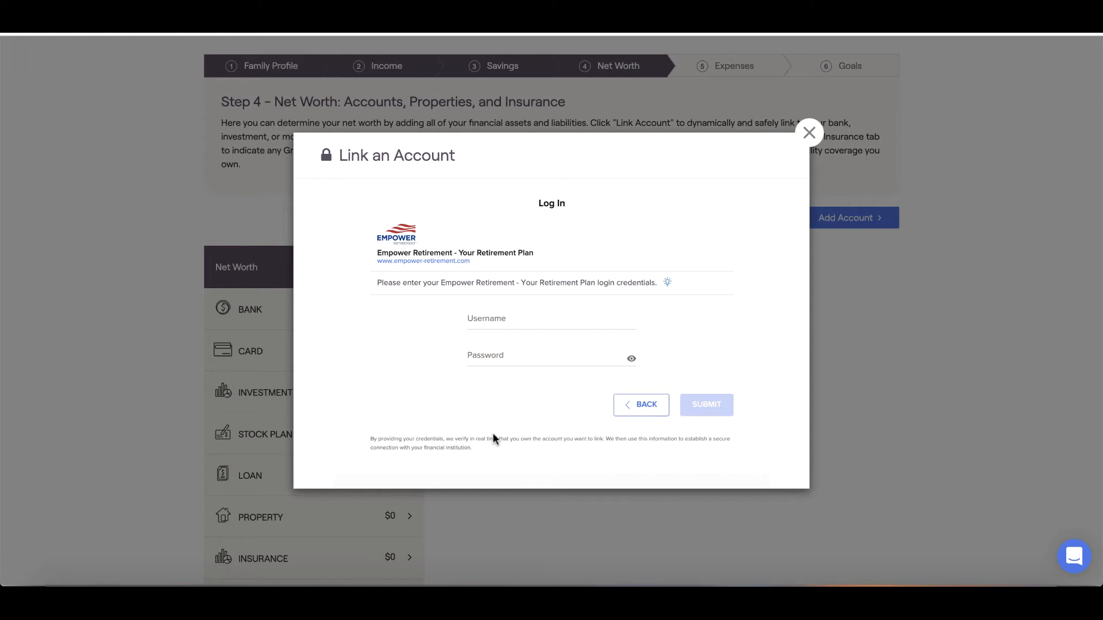
mouse_move(680, 213)
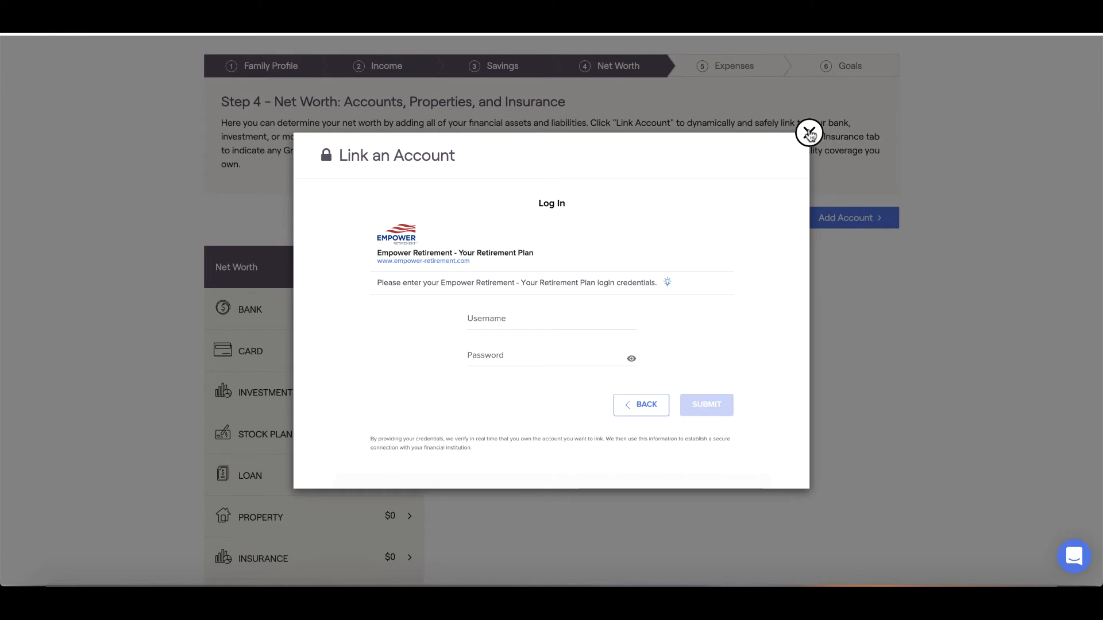
Step: Dismiss linking and add a manual 401(k)/403(b) retirement account with a 450000 total balance
left_click(809, 134)
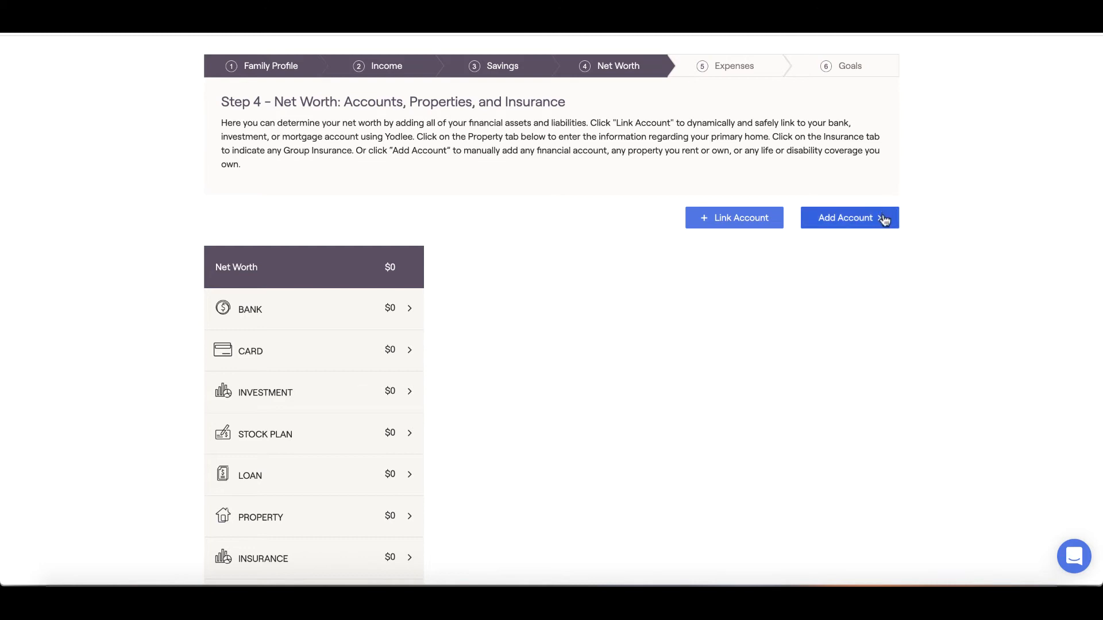
left_click(844, 218)
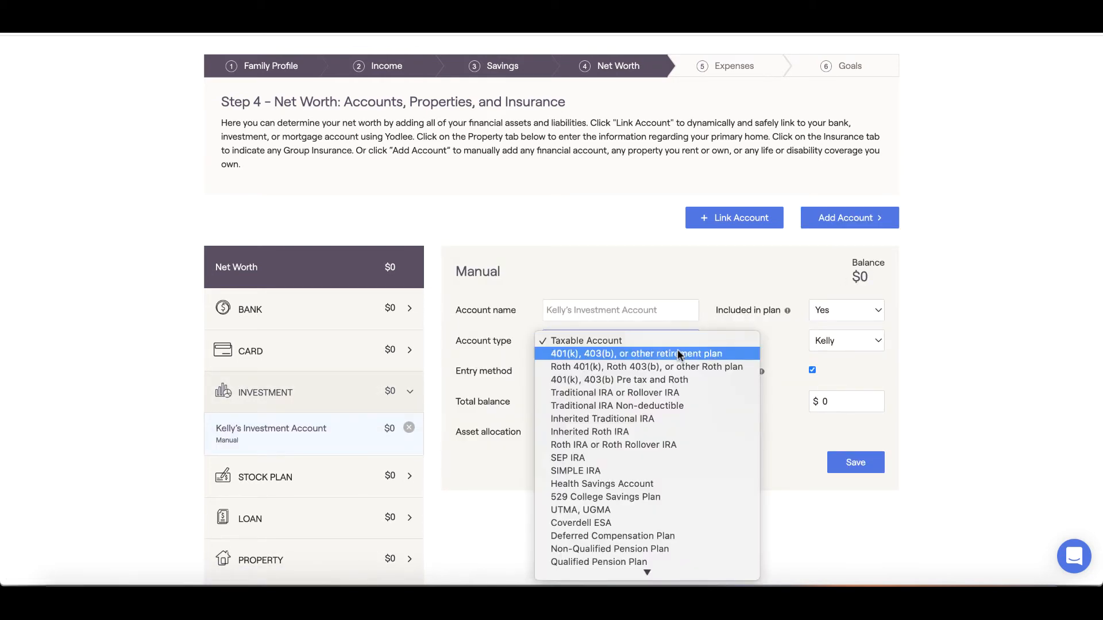
left_click(644, 352)
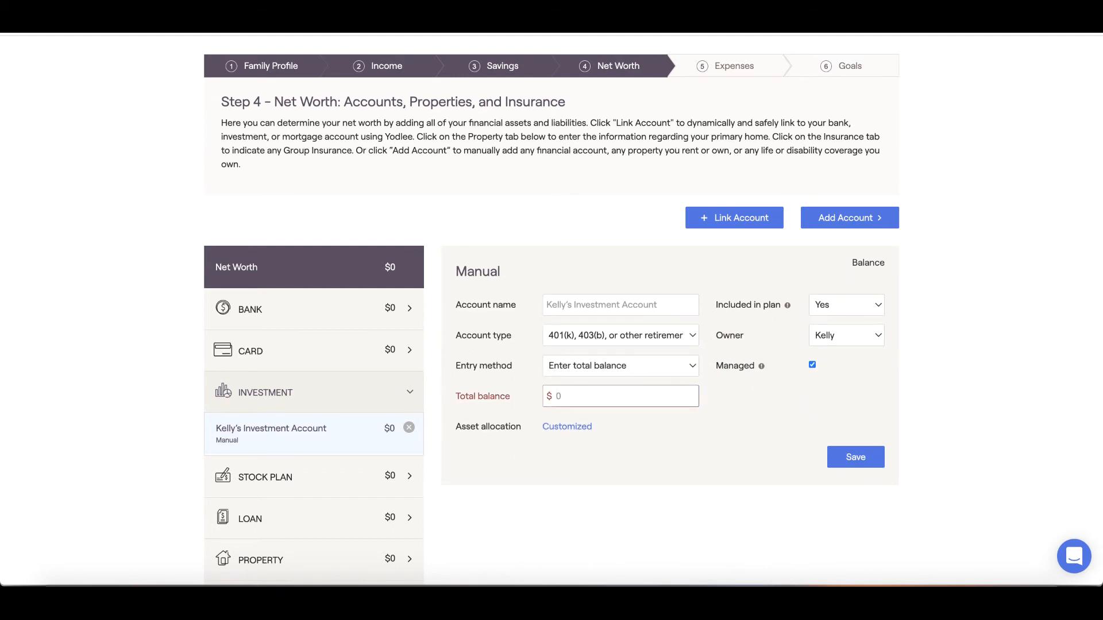
type("4500000")
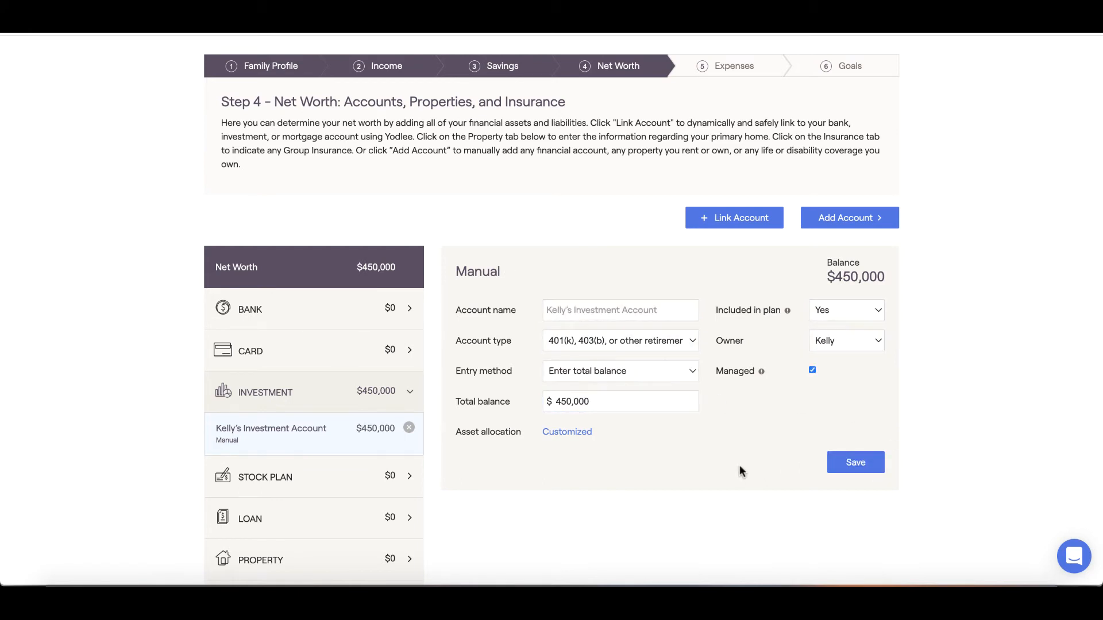
Step: Mark the Primary Home as owned with purchase price 350,000 and current value 450,000
scroll("down", 3)
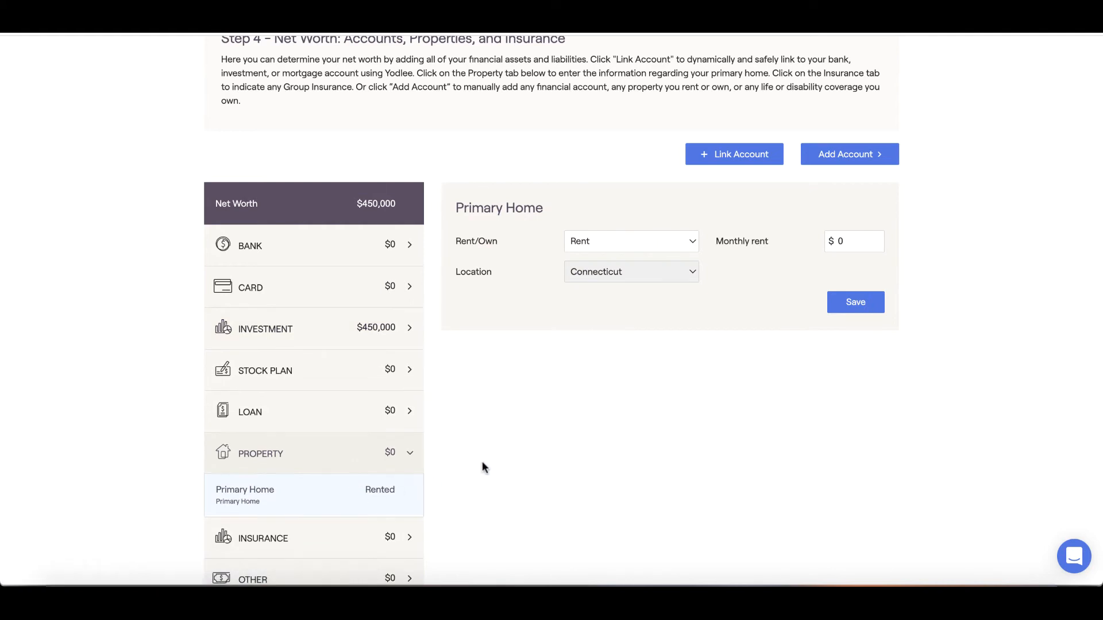
left_click(630, 242)
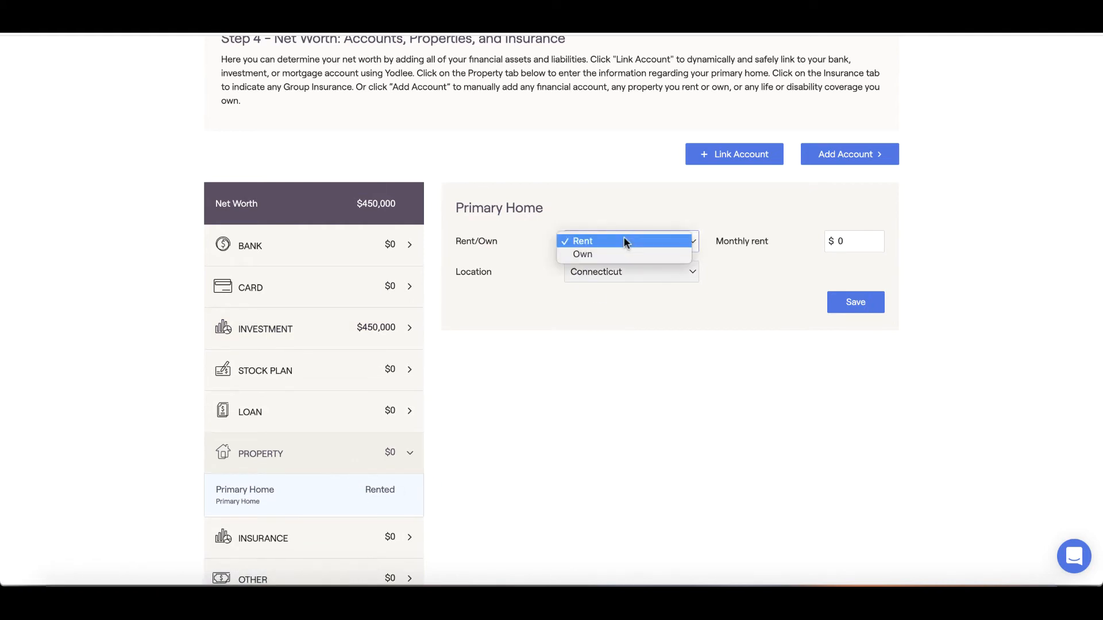
left_click(583, 254)
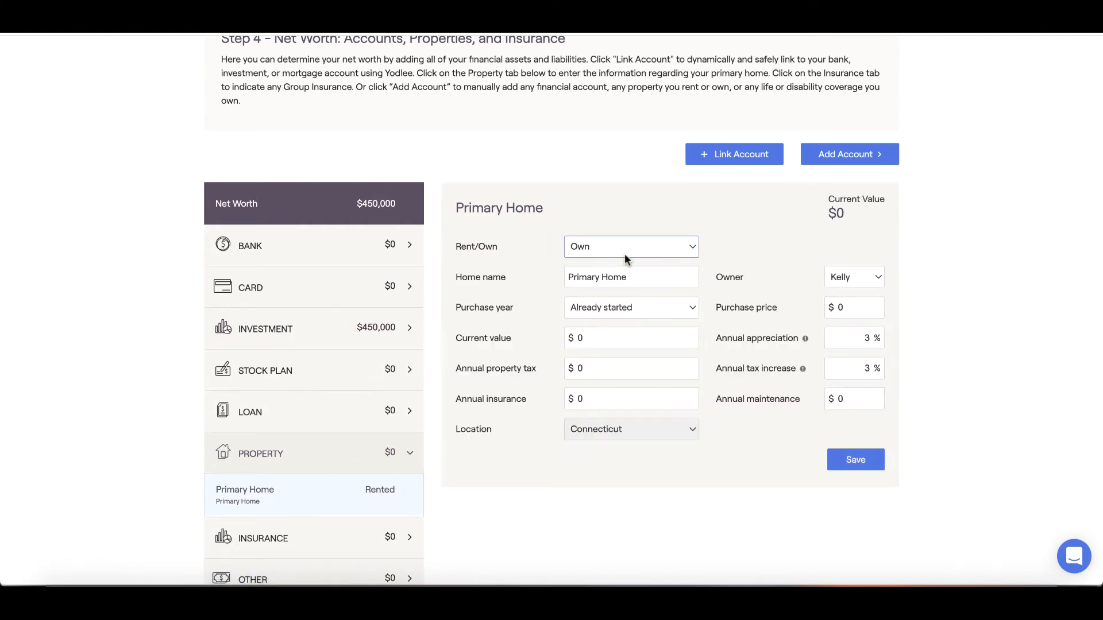
left_click(854, 308)
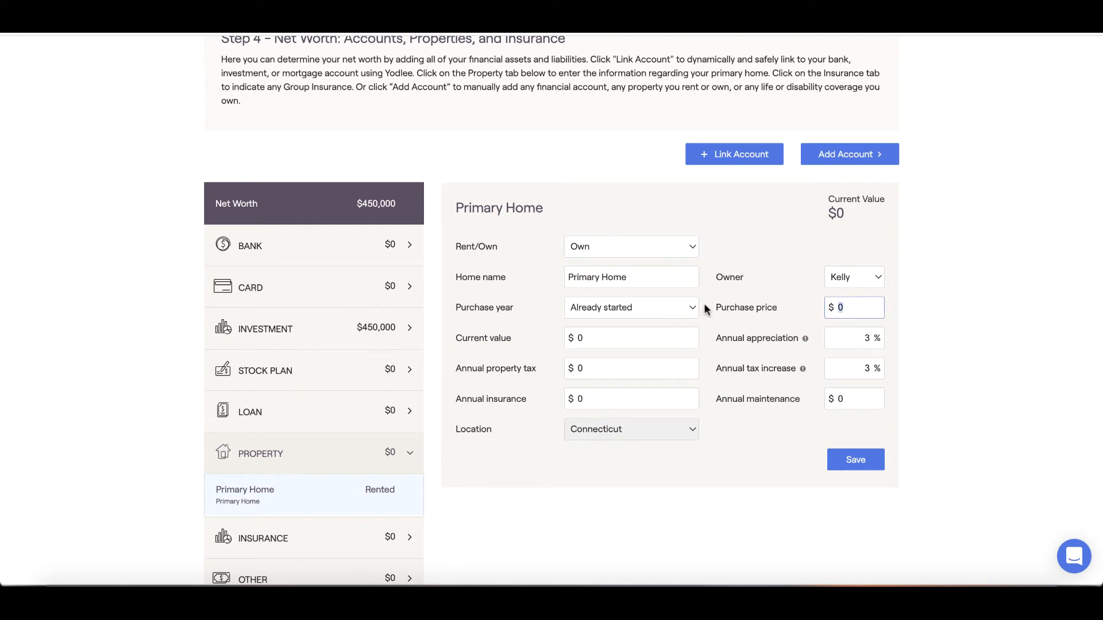
type("3500000")
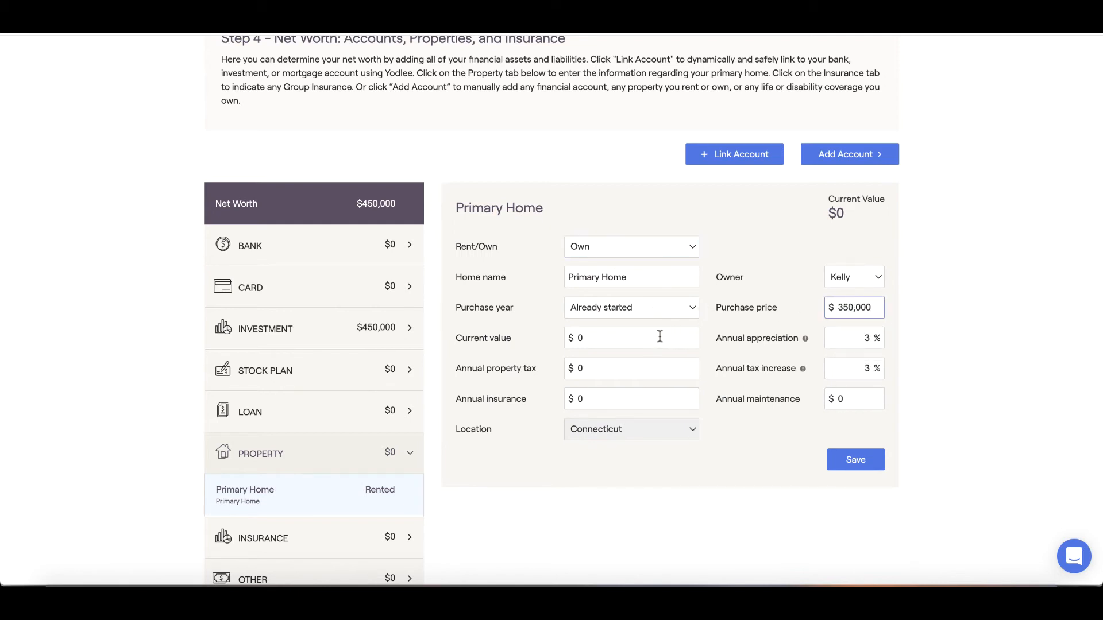
type("450,000")
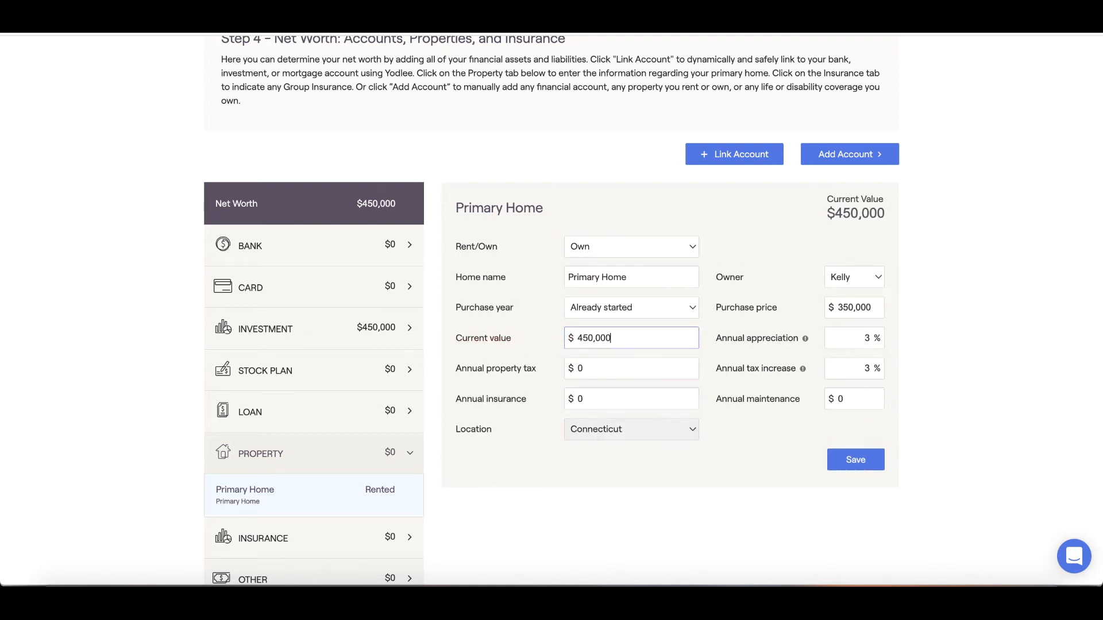
Step: Enter property tax 3000 and 1200, then save the Primary Home
left_click(631, 367)
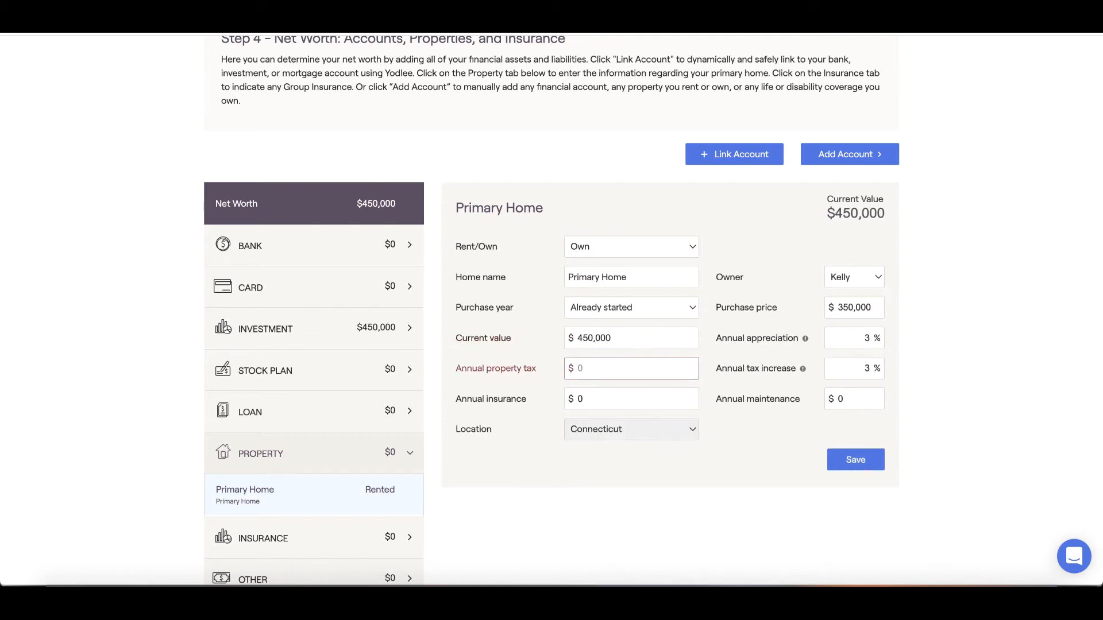
type("3000")
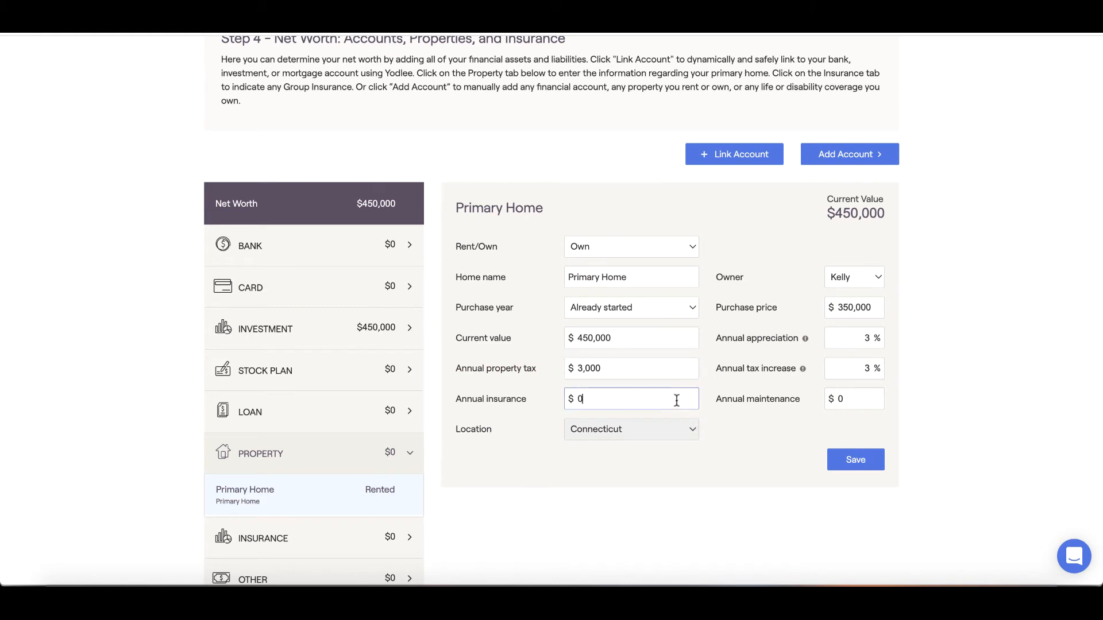
type("1200")
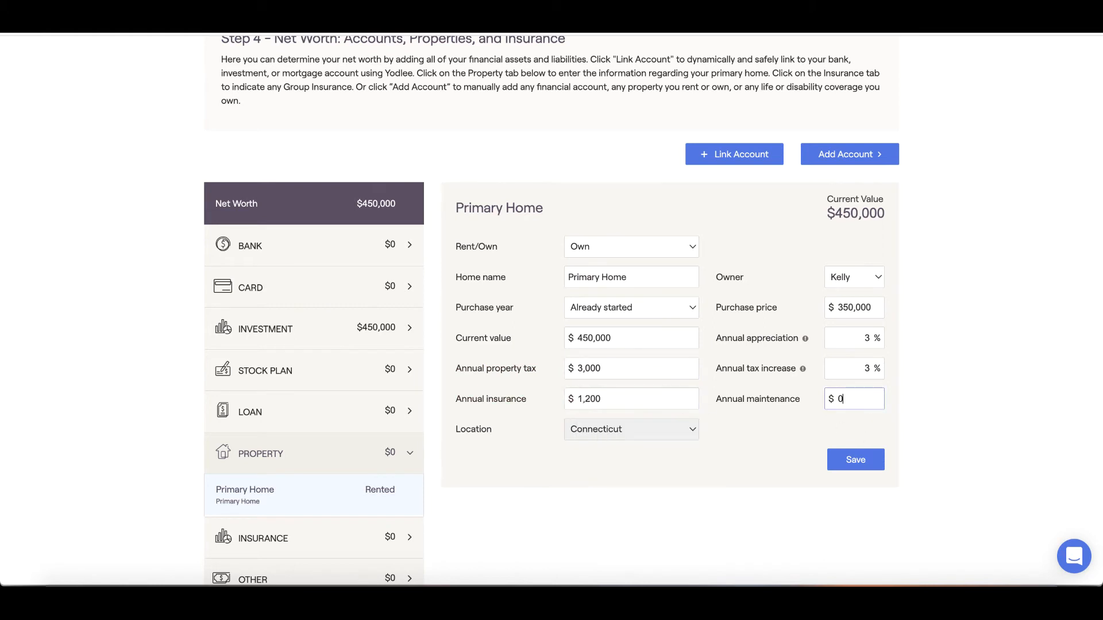
left_click(855, 459)
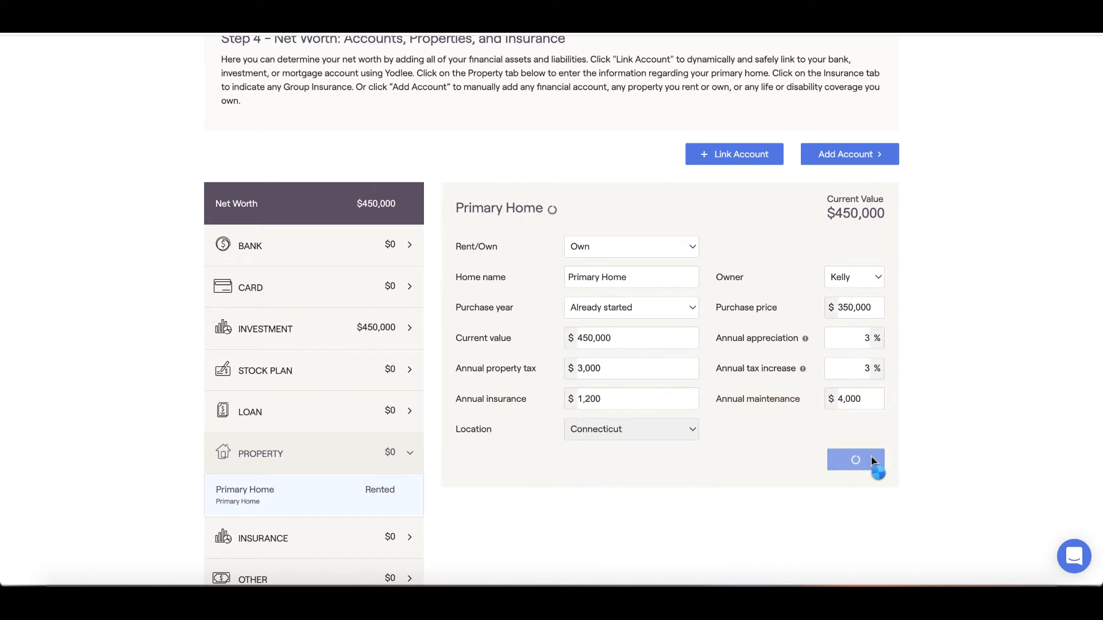
left_click(854, 460)
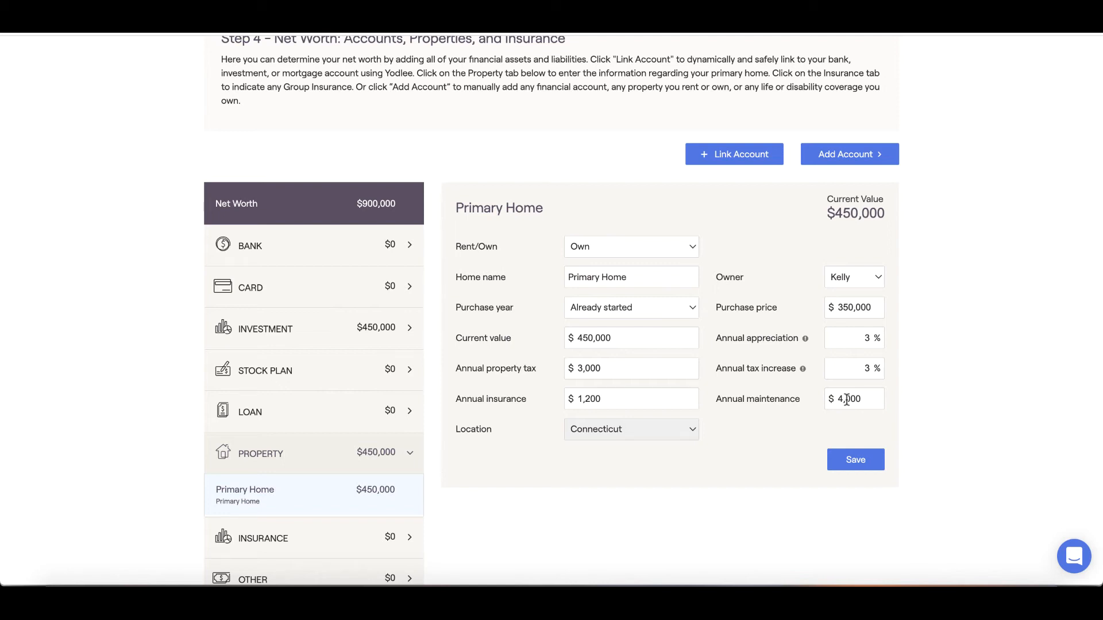
mouse_move(834, 360)
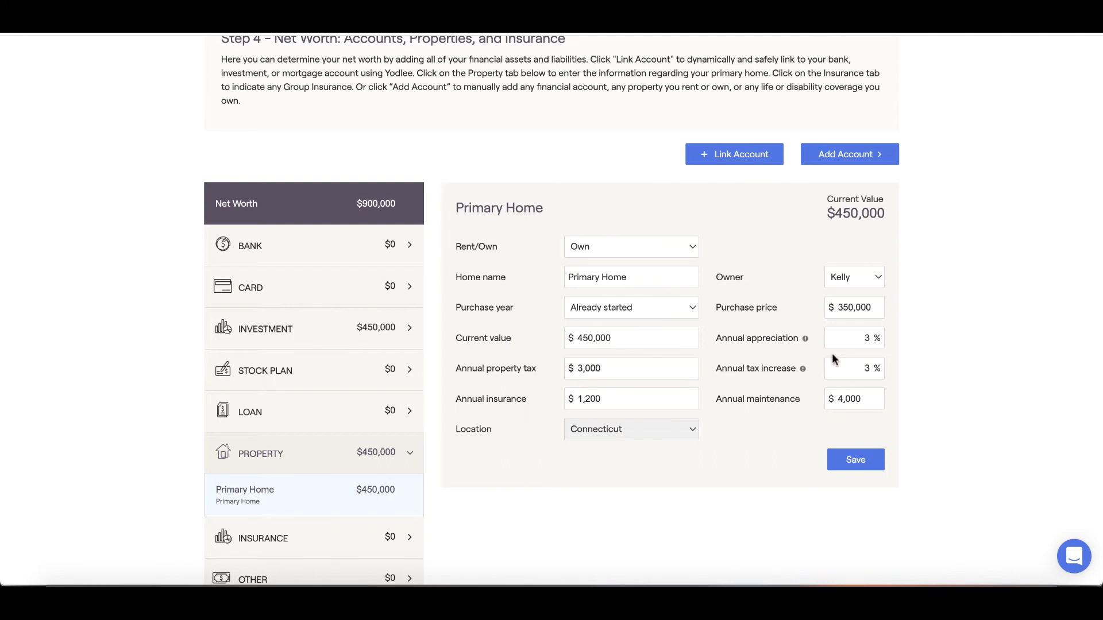
Step: Add a manual mortgage: $150,000 original from 2015, 30-year term, $100,000 balance, and save it
left_click(850, 154)
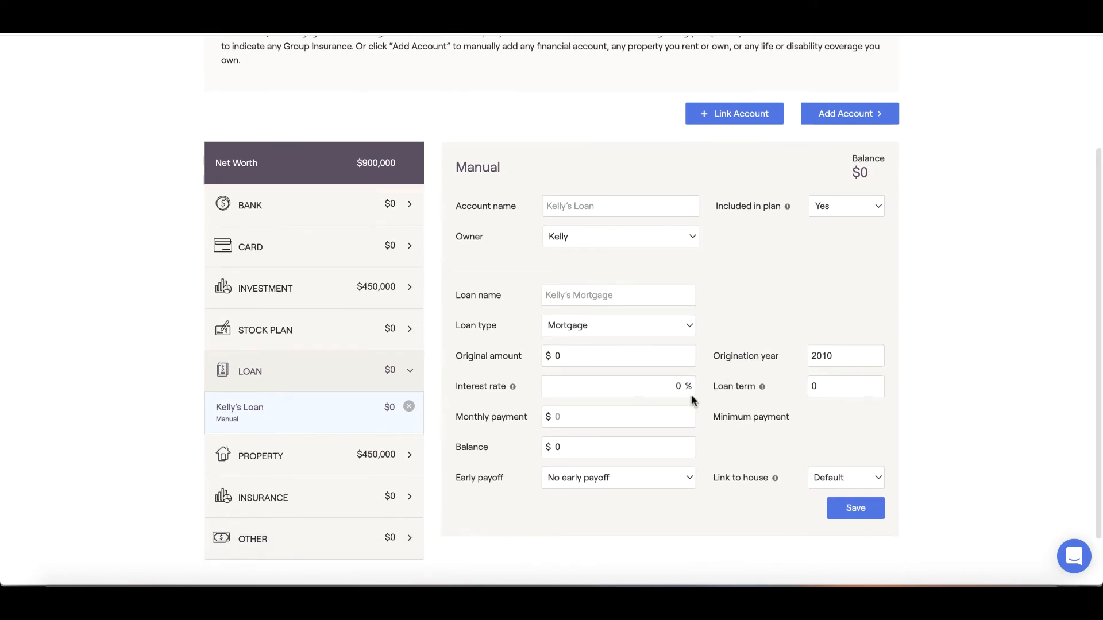
mouse_move(619, 364)
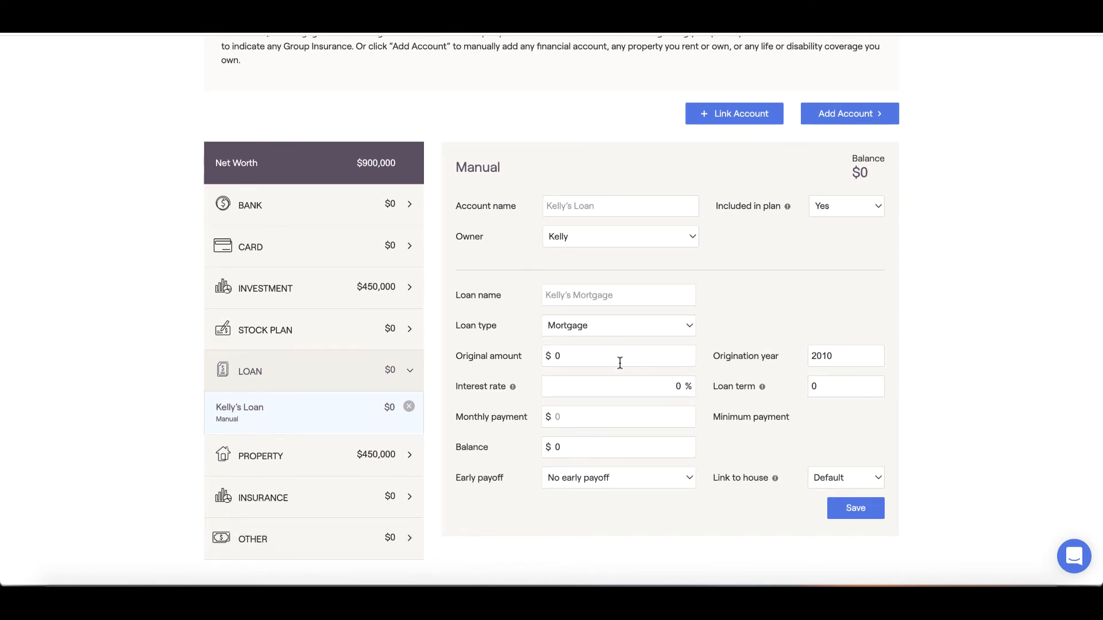
type("15,000")
type("2015")
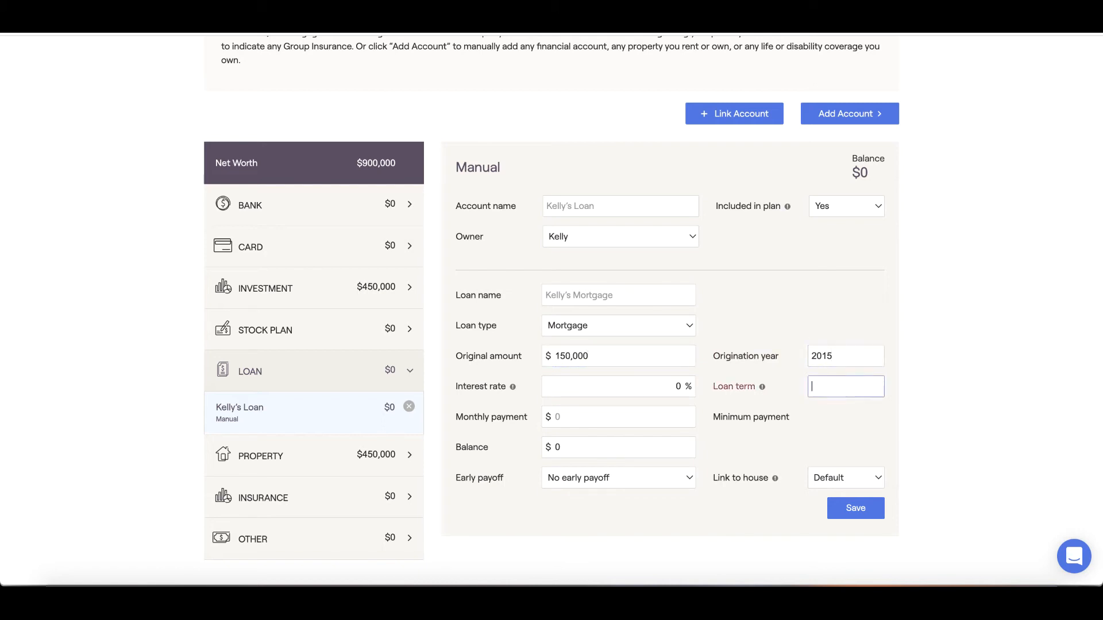
type("30")
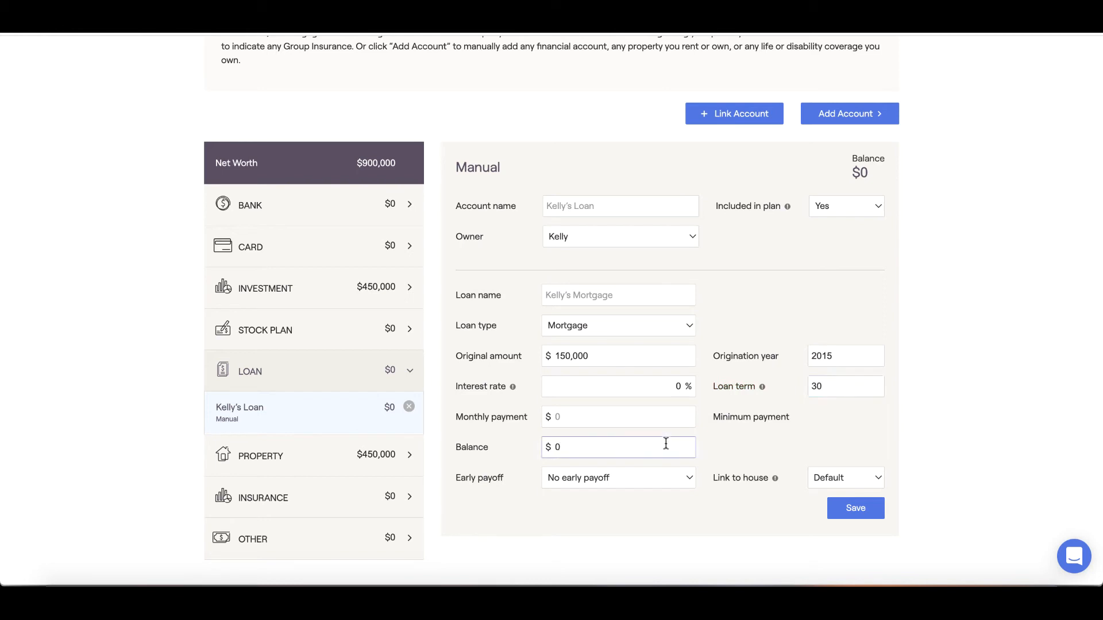
type("1,000")
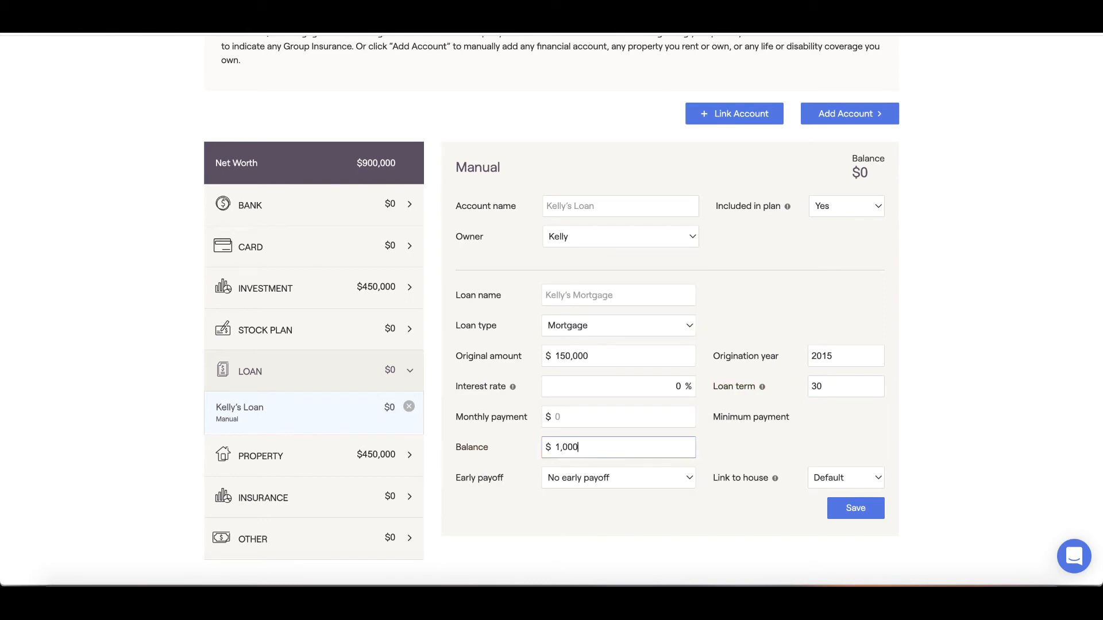
type("100,000")
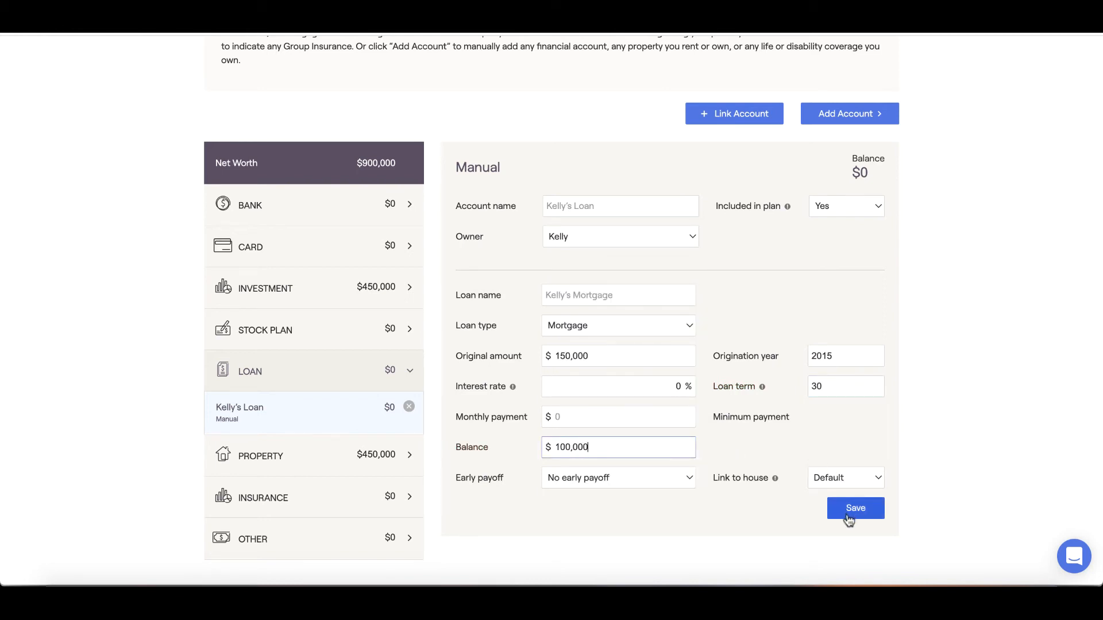
left_click(855, 508)
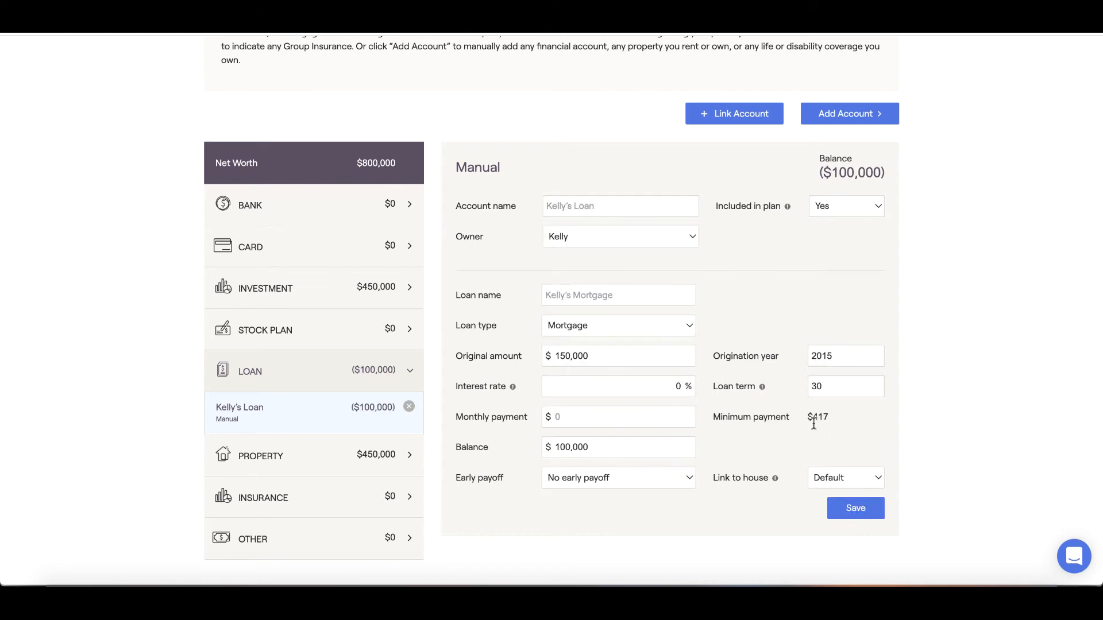
Step: Replace the $417 minimum payment with a $600 monthly payment
double_click(817, 416)
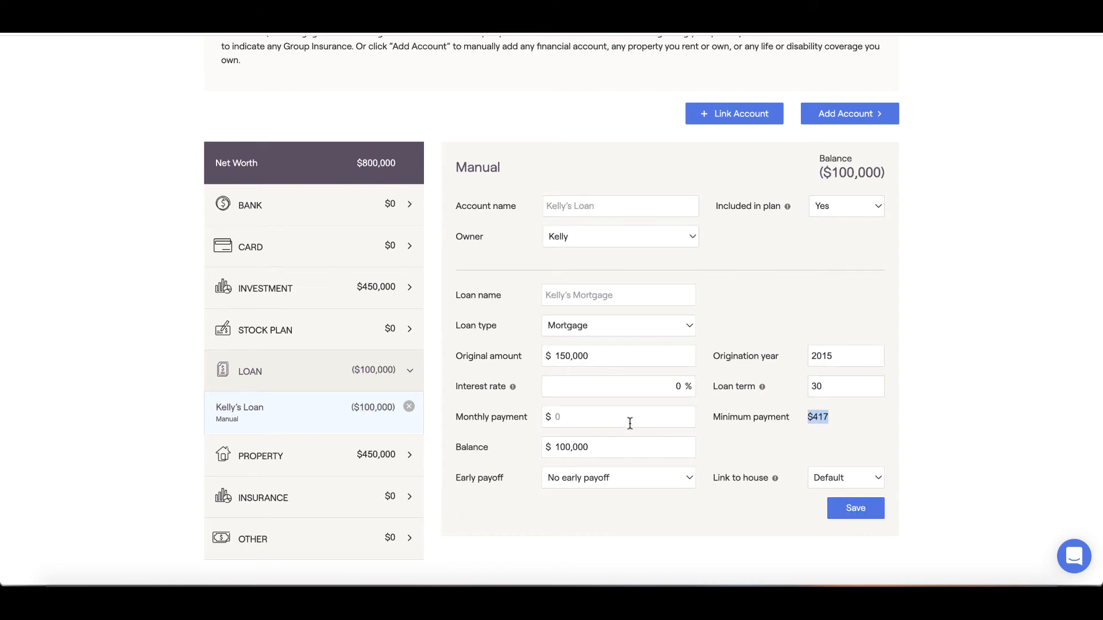
left_click(618, 416)
type("600")
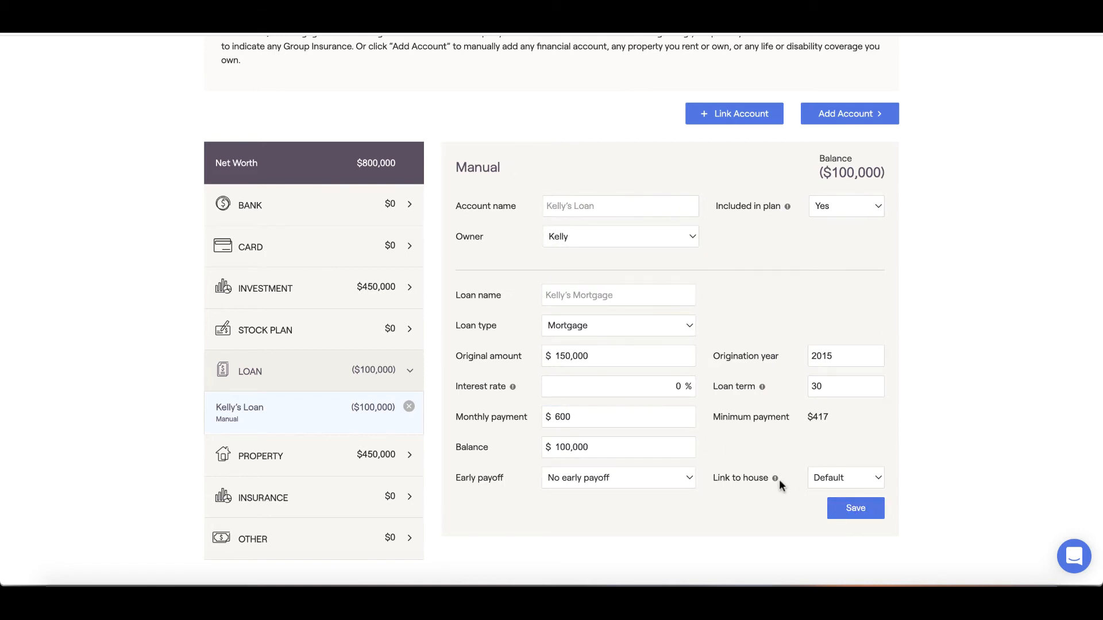
left_click(849, 114)
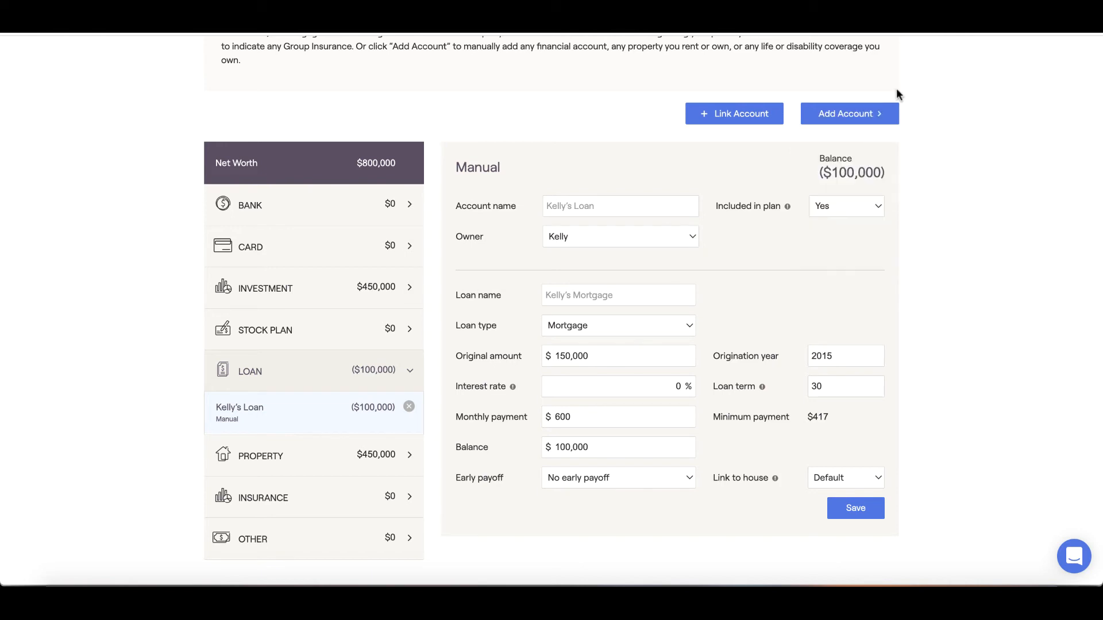
mouse_move(849, 113)
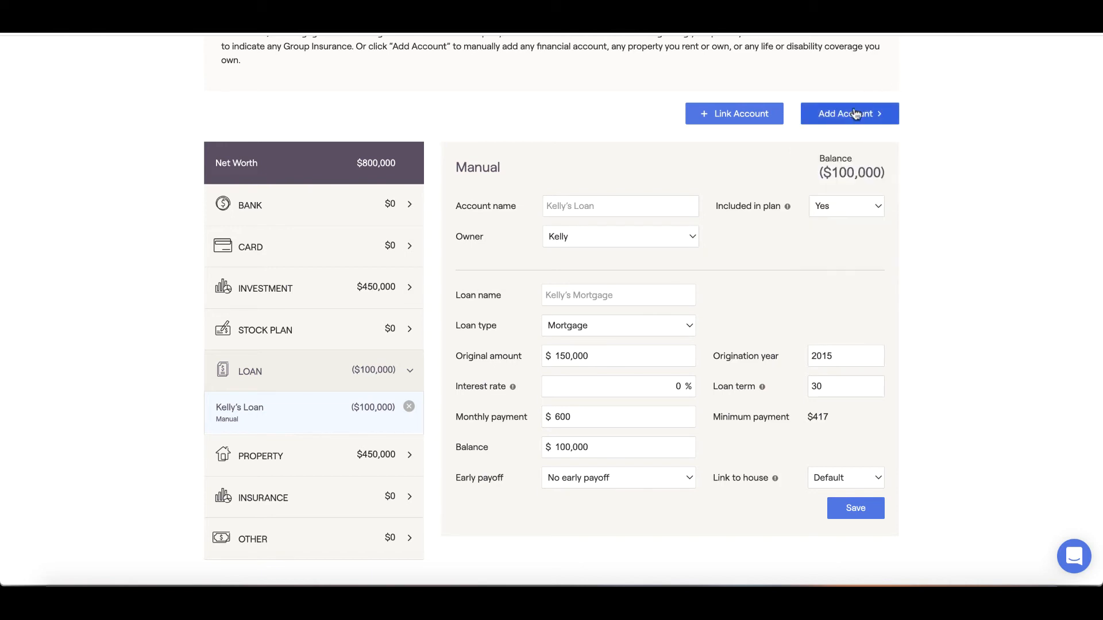
Step: Add a Group Life policy with $250 premium and $500,000 death benefit, save, and start an Other asset
left_click(849, 114)
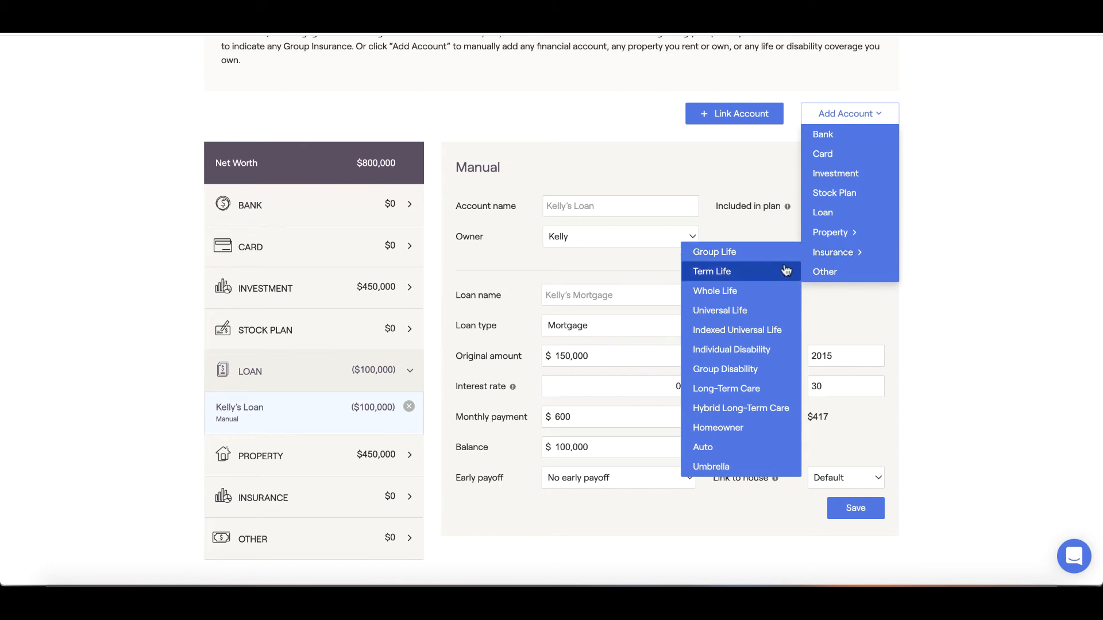
mouse_move(774, 253)
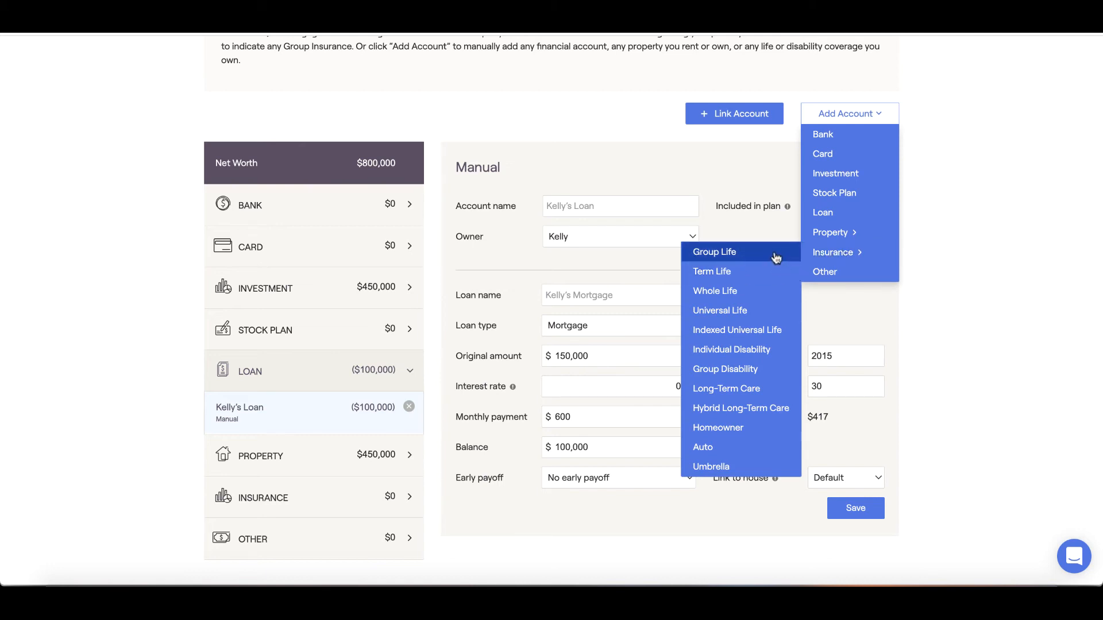
left_click(714, 252)
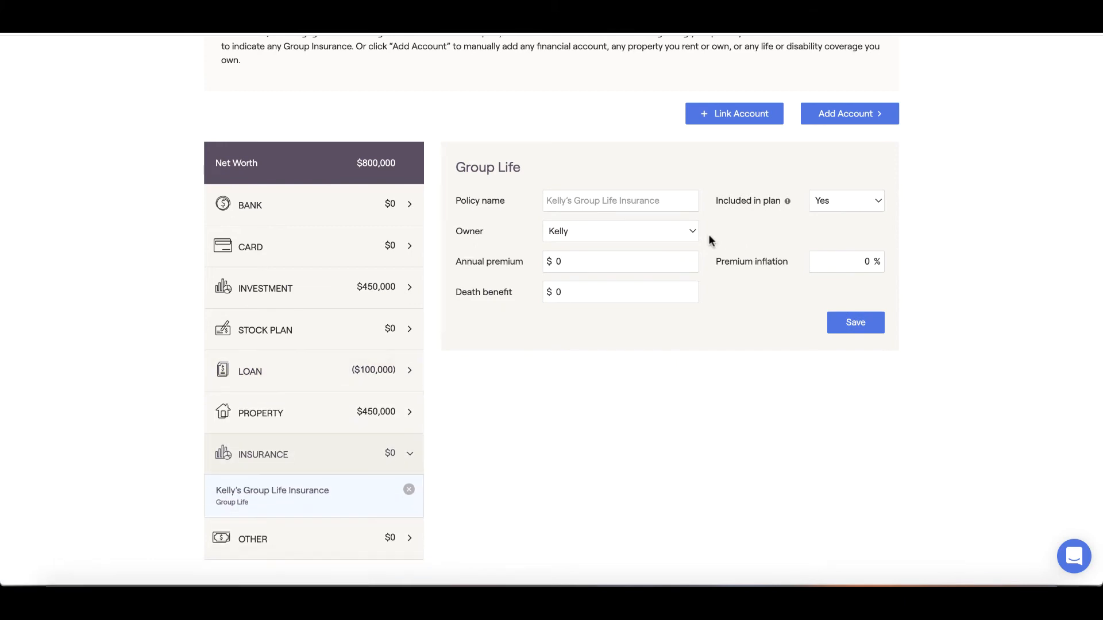
left_click(619, 292)
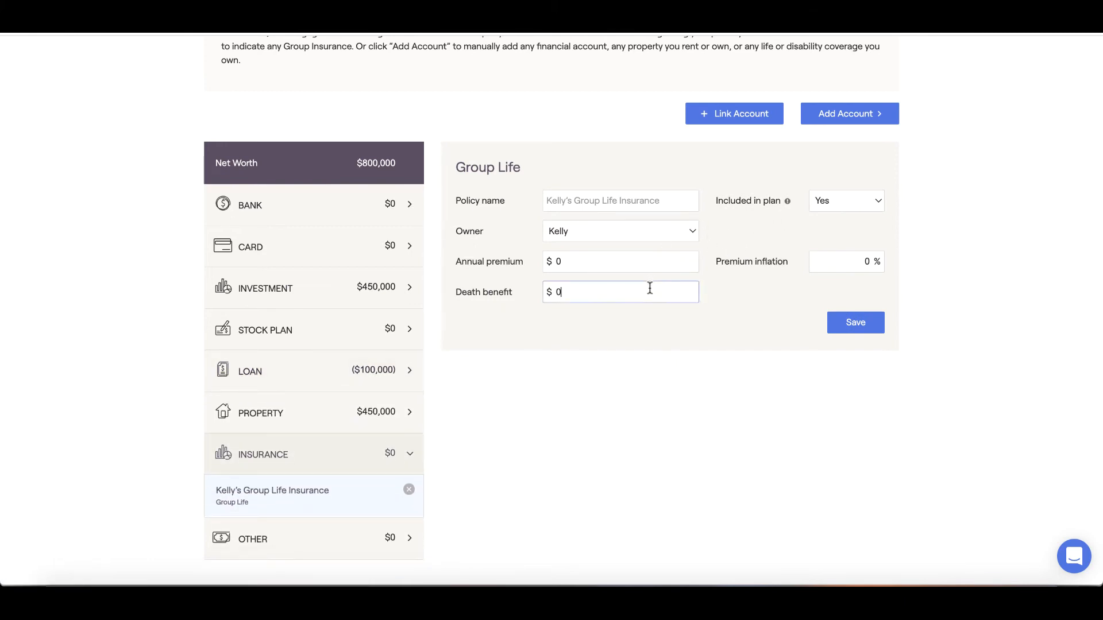
type("50,000")
left_click(621, 261)
type("2")
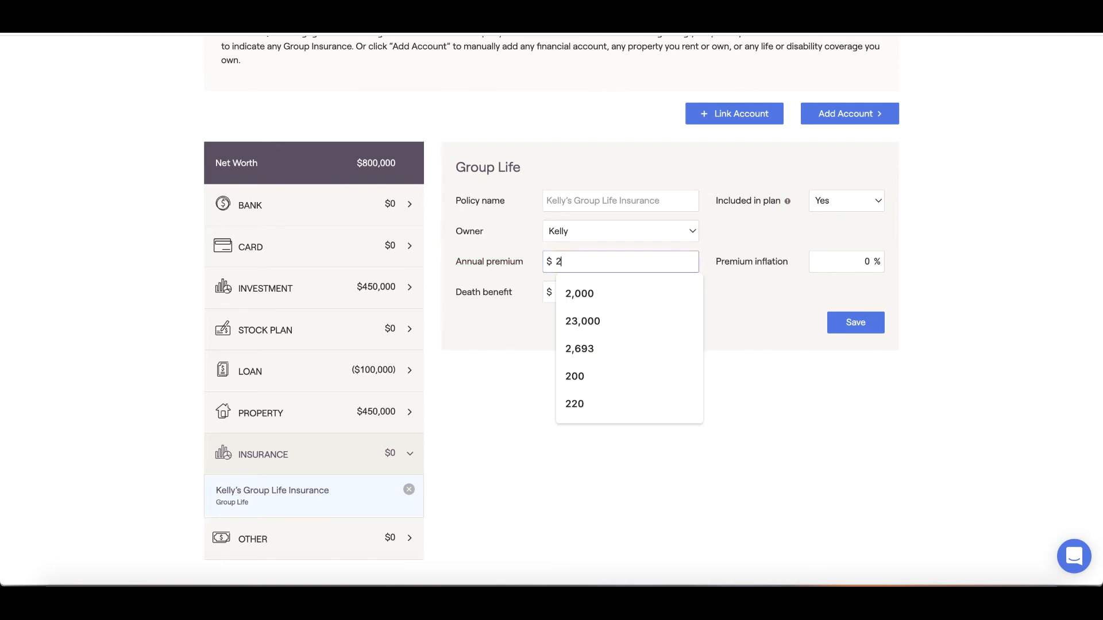
left_click(855, 321)
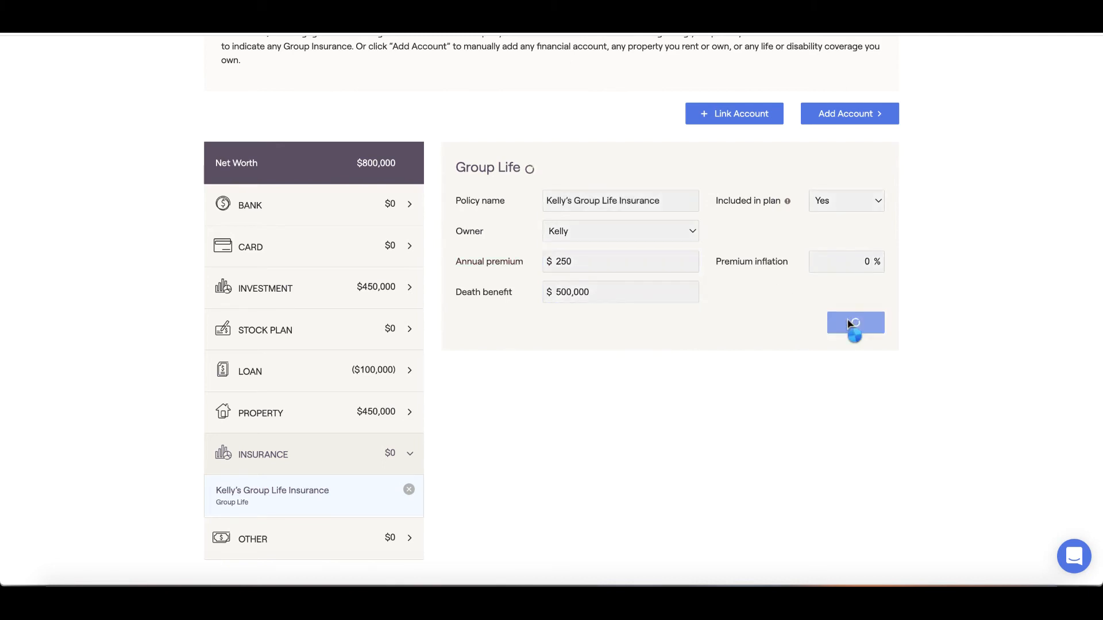
left_click(848, 114)
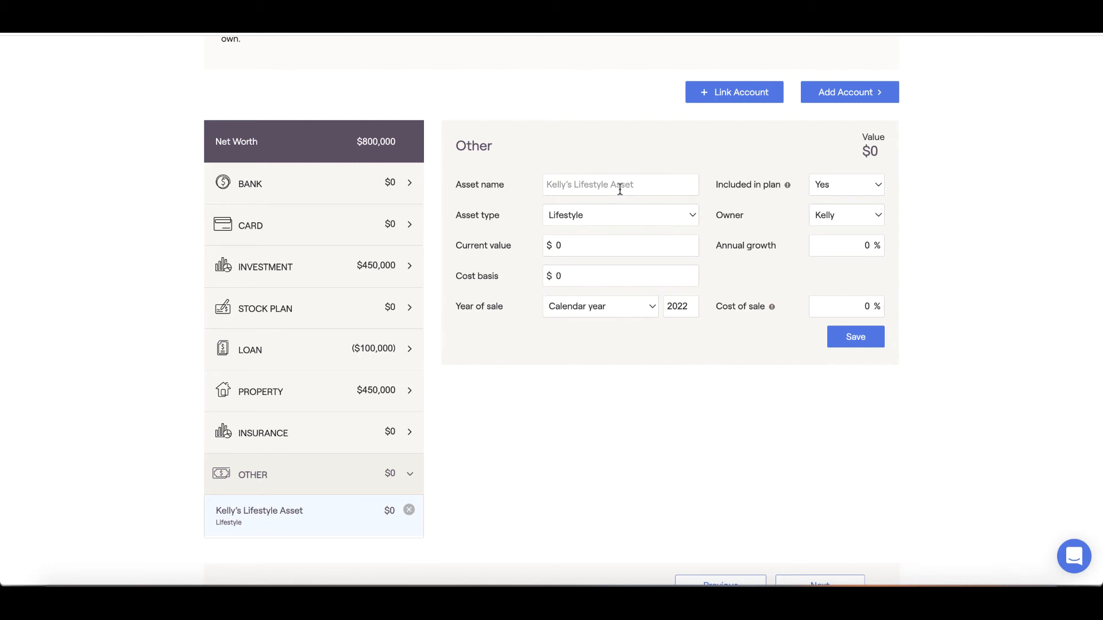
Step: Name the lifestyle asset DIAMONDS, value it at $50,000, and set its sale to end of both plans
type("D")
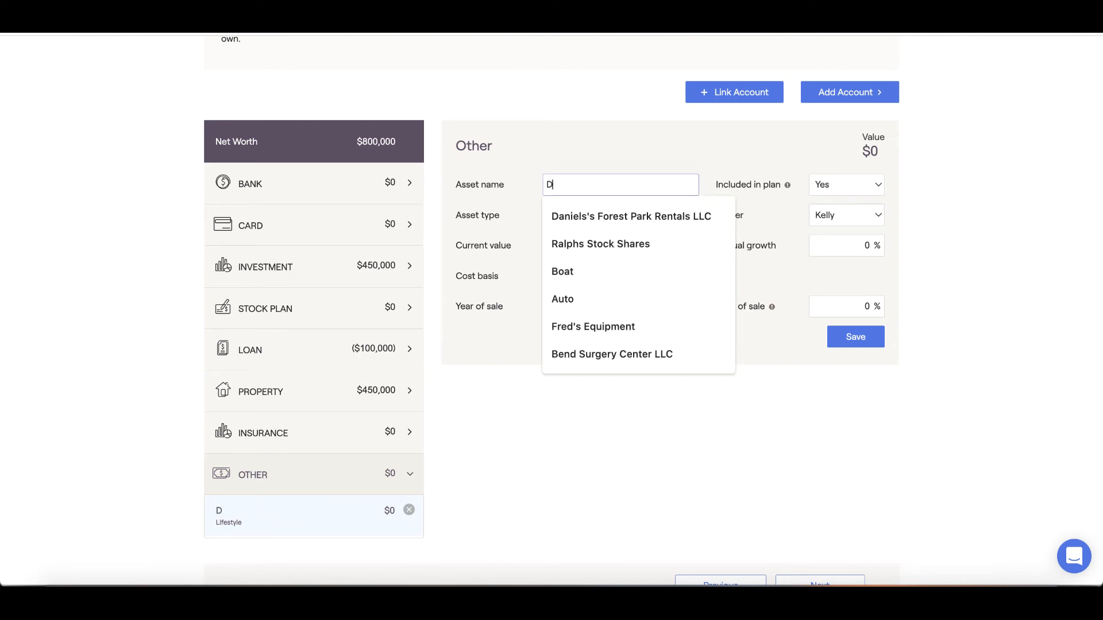
type("IAMONDS")
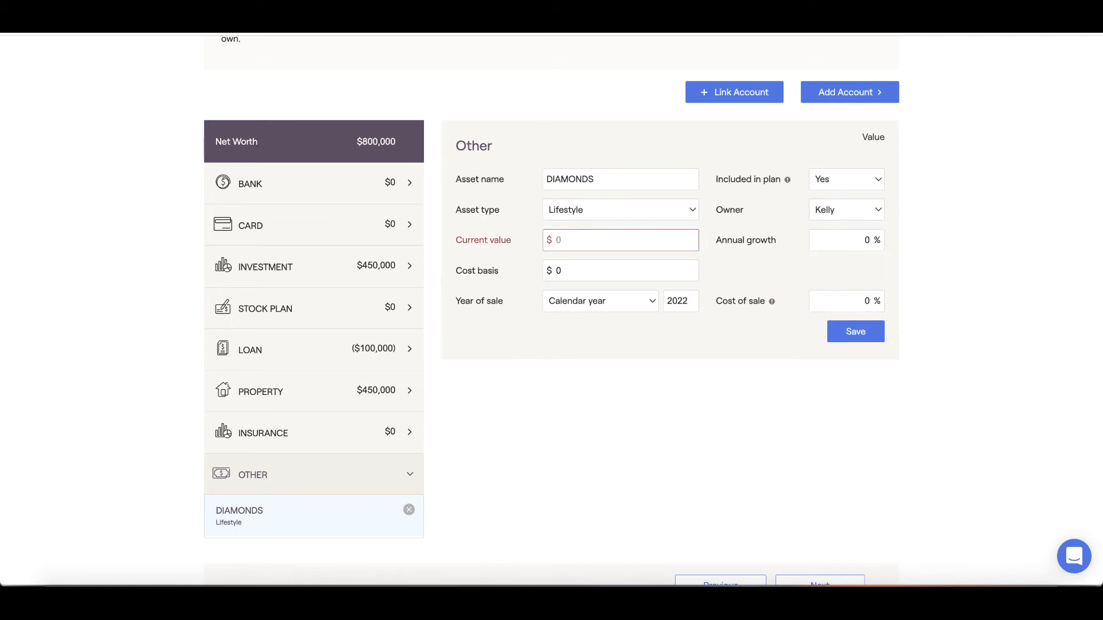
type("50,000")
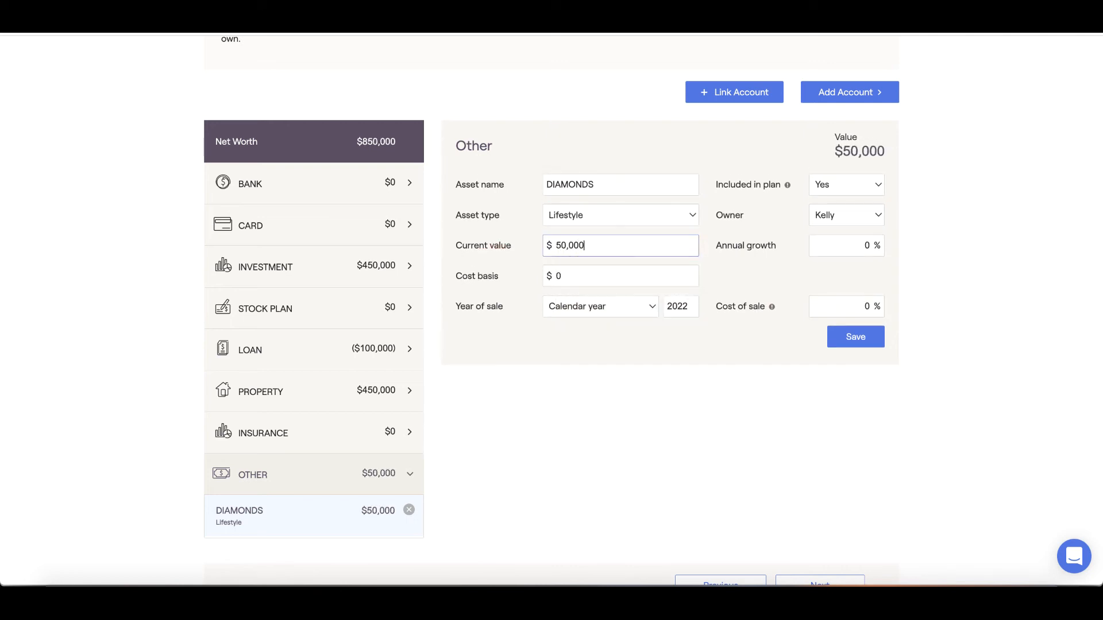
left_click(620, 276)
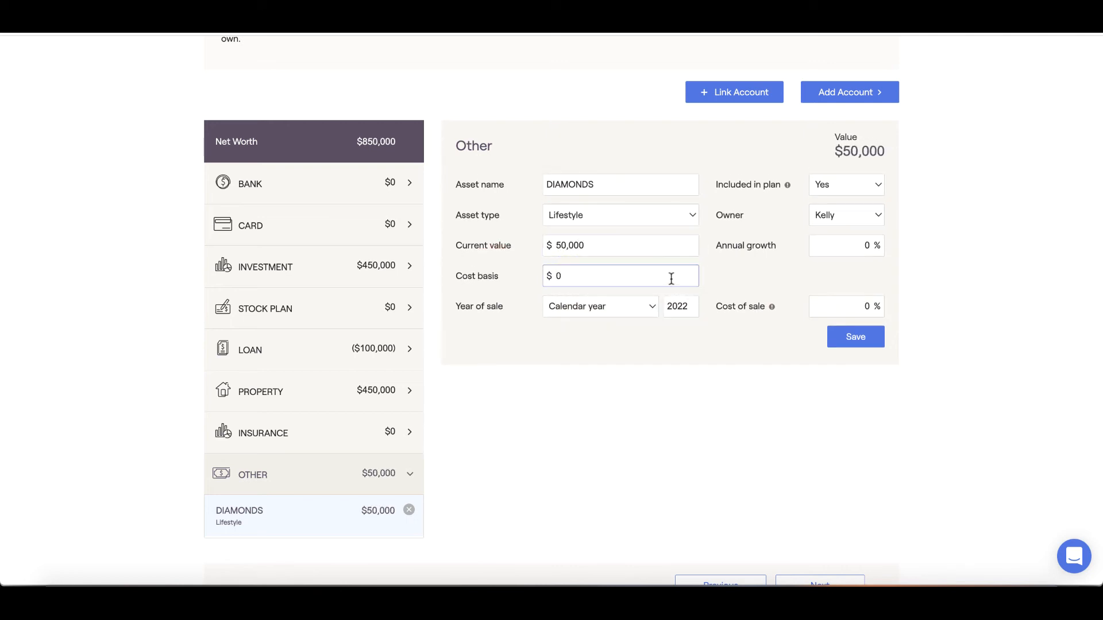
left_click(599, 306)
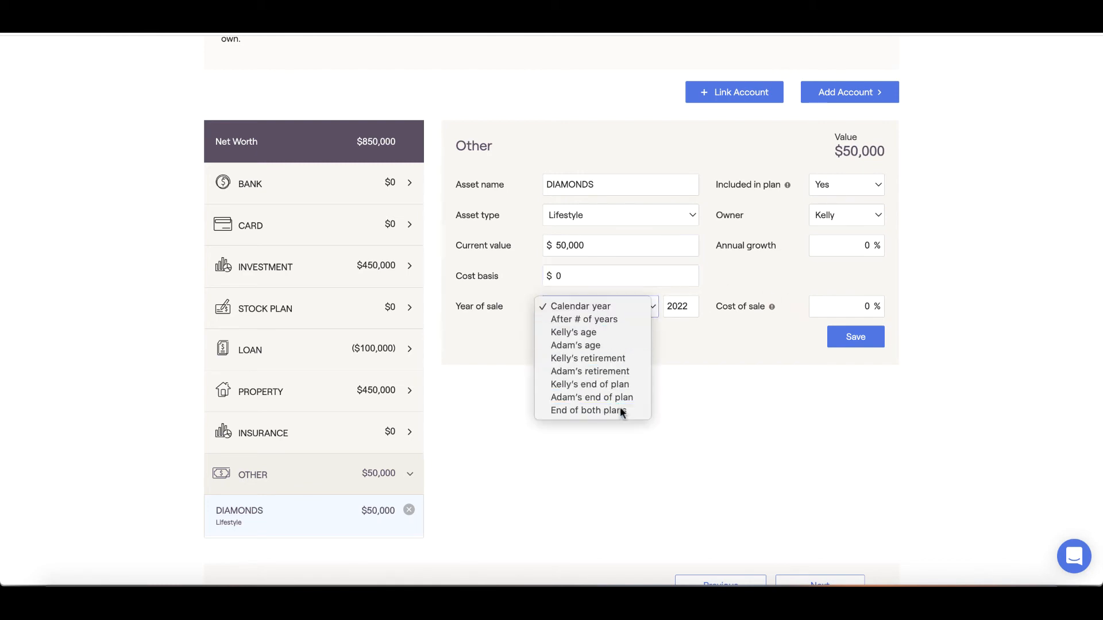
left_click(587, 410)
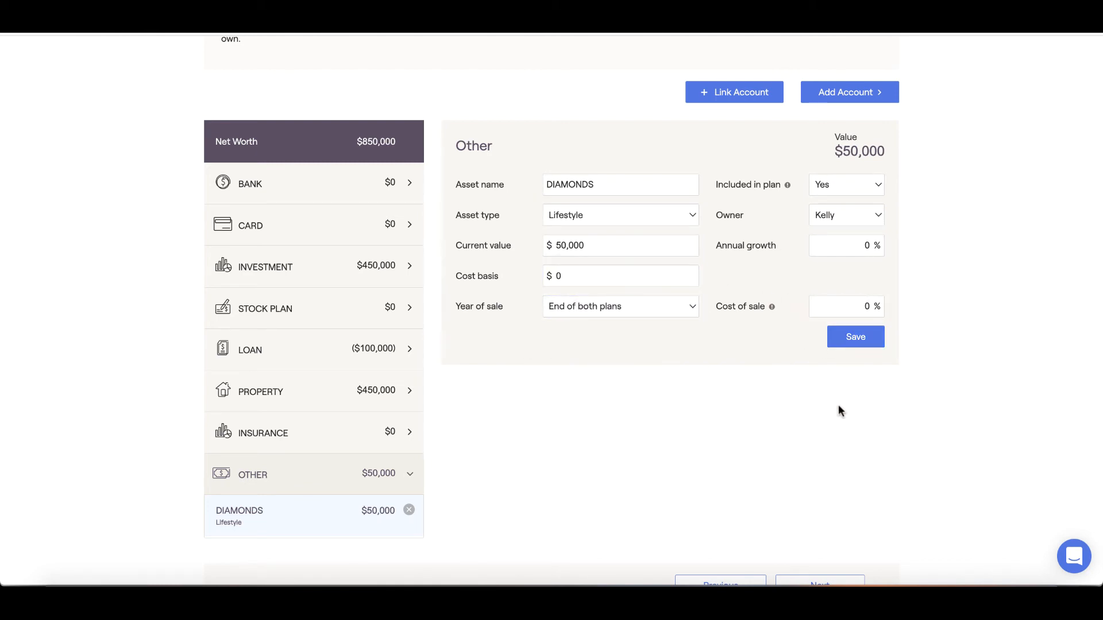
scroll("up", 3)
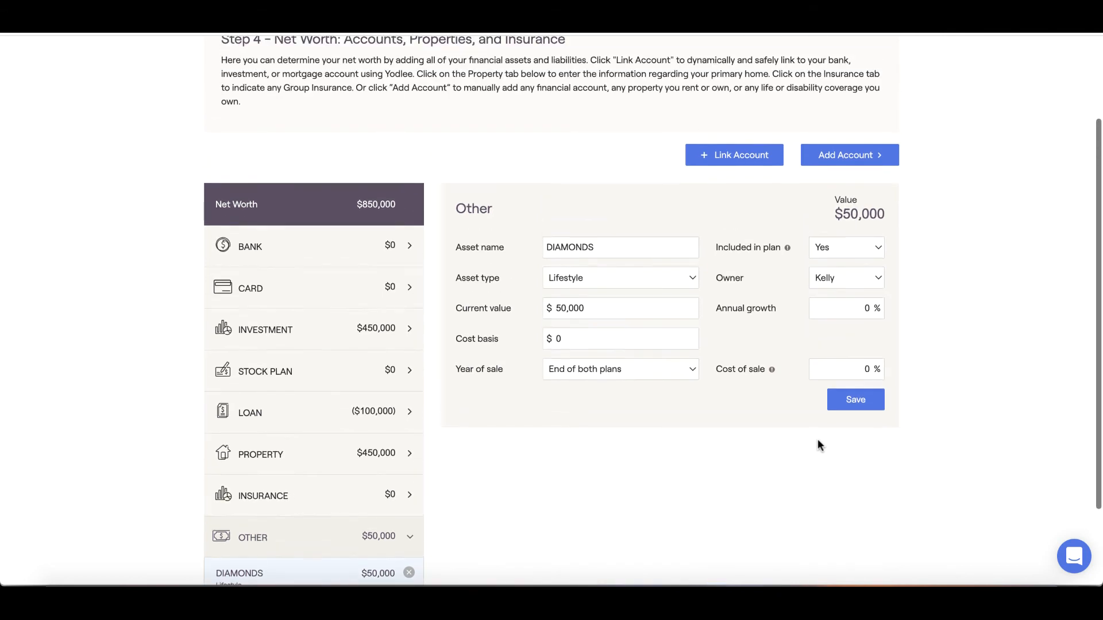
scroll("down", 3)
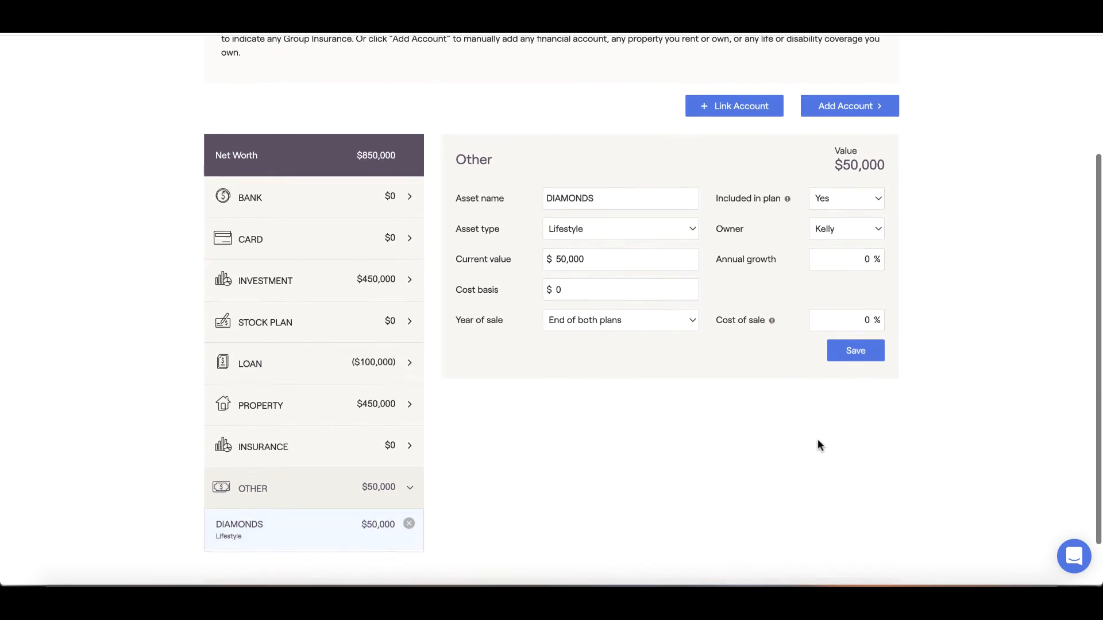
scroll("down", 3)
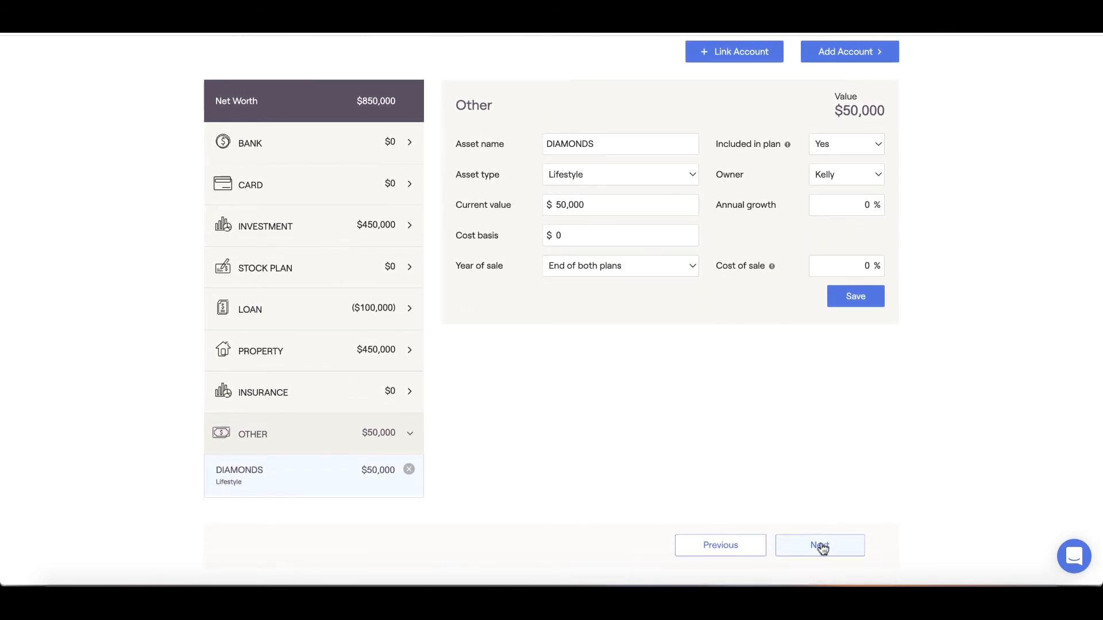
Step: Advance from Net Worth to Step 5, General Expenses
left_click(818, 545)
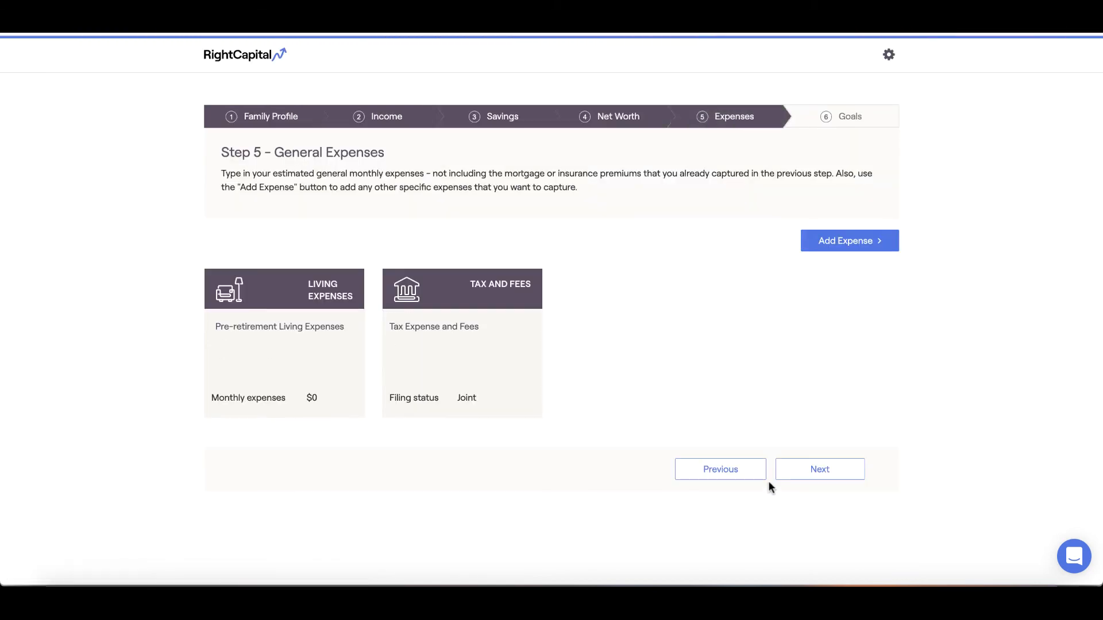
mouse_move(754, 315)
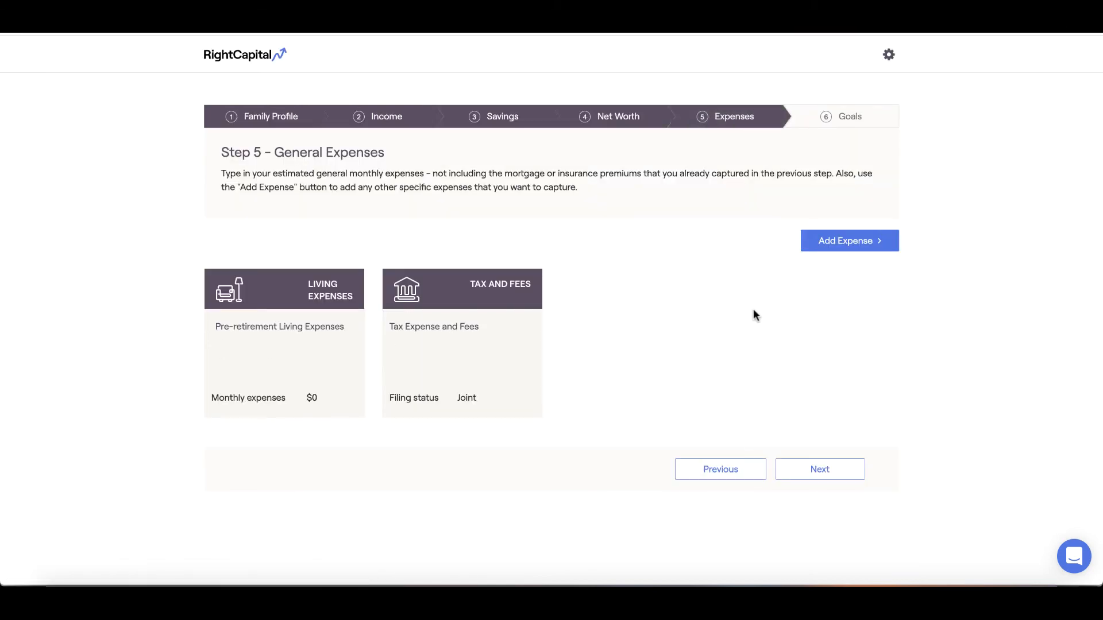
mouse_move(750, 294)
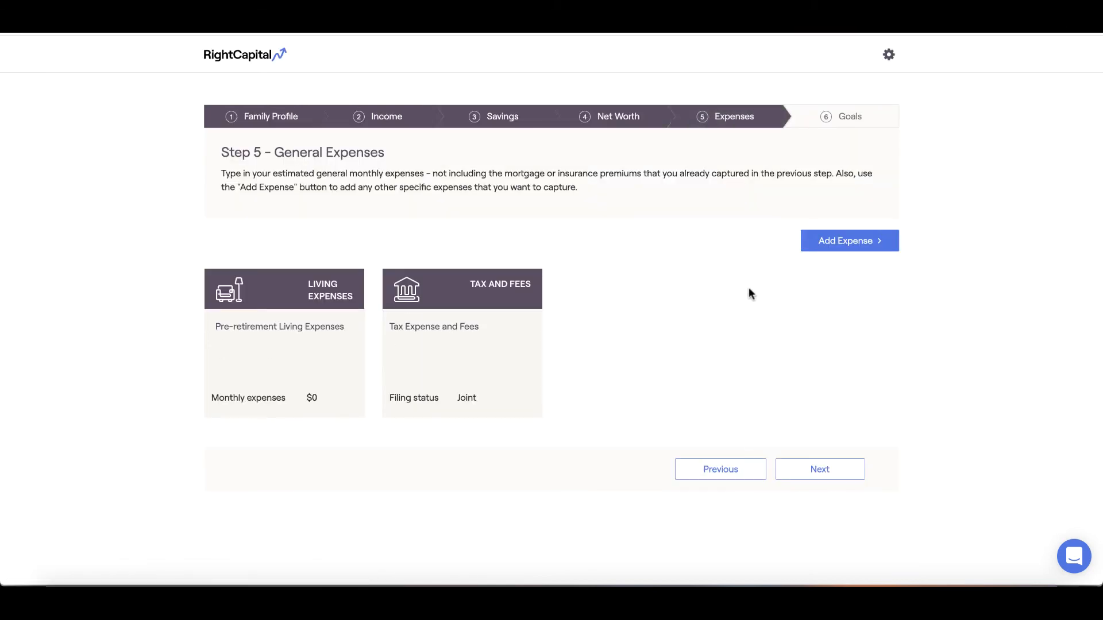
mouse_move(433, 198)
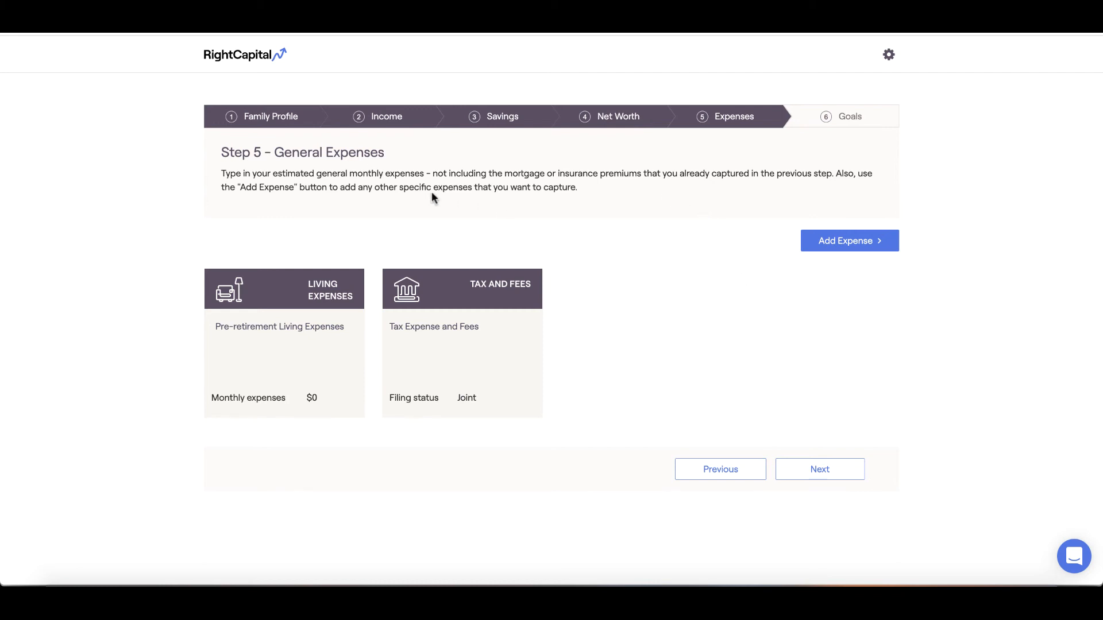
mouse_move(277, 362)
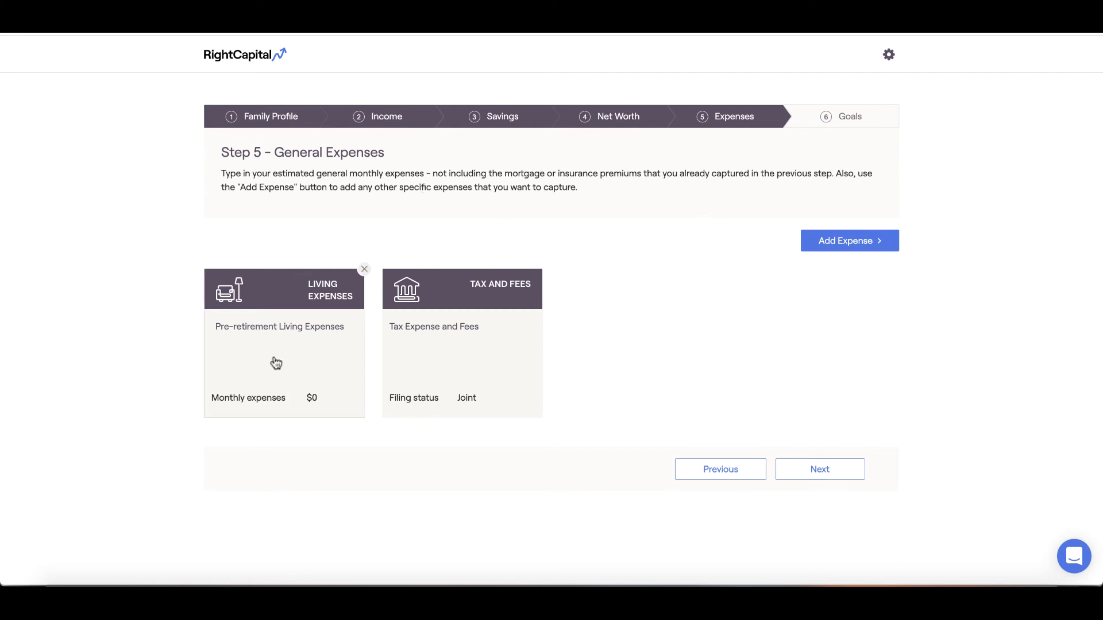
Step: Set Living Expenses to $5,000 monthly and save
left_click(283, 363)
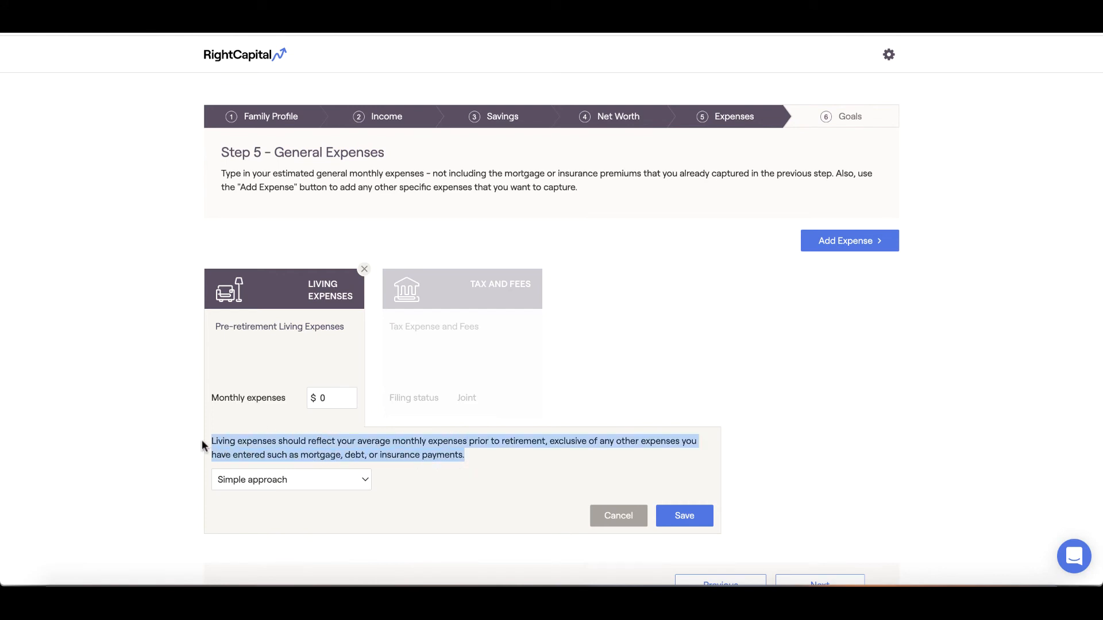
mouse_move(341, 549)
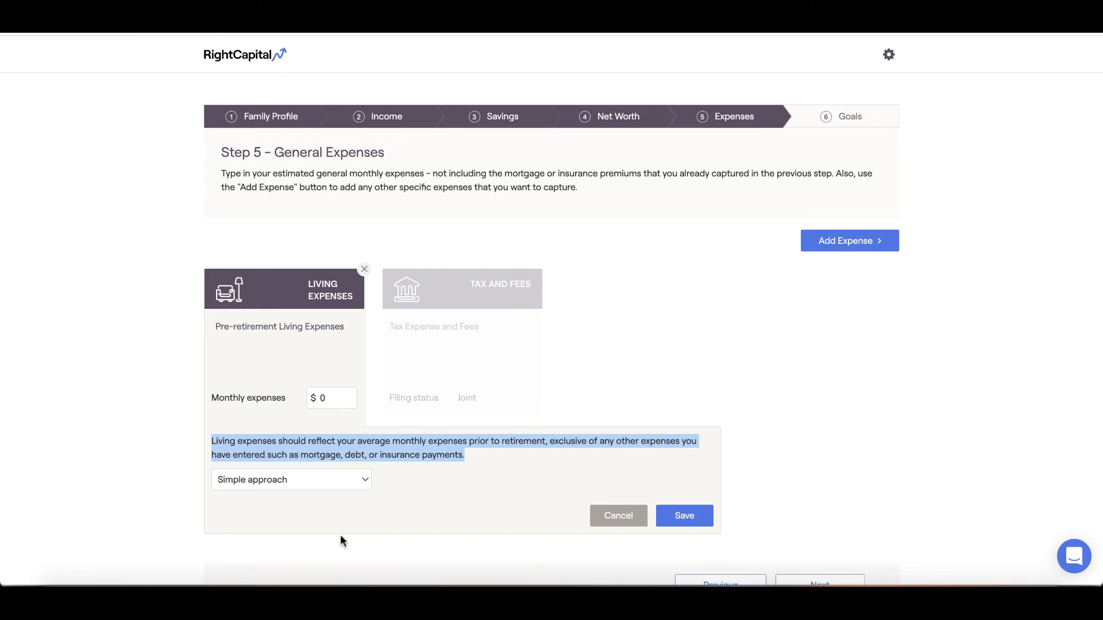
mouse_move(398, 505)
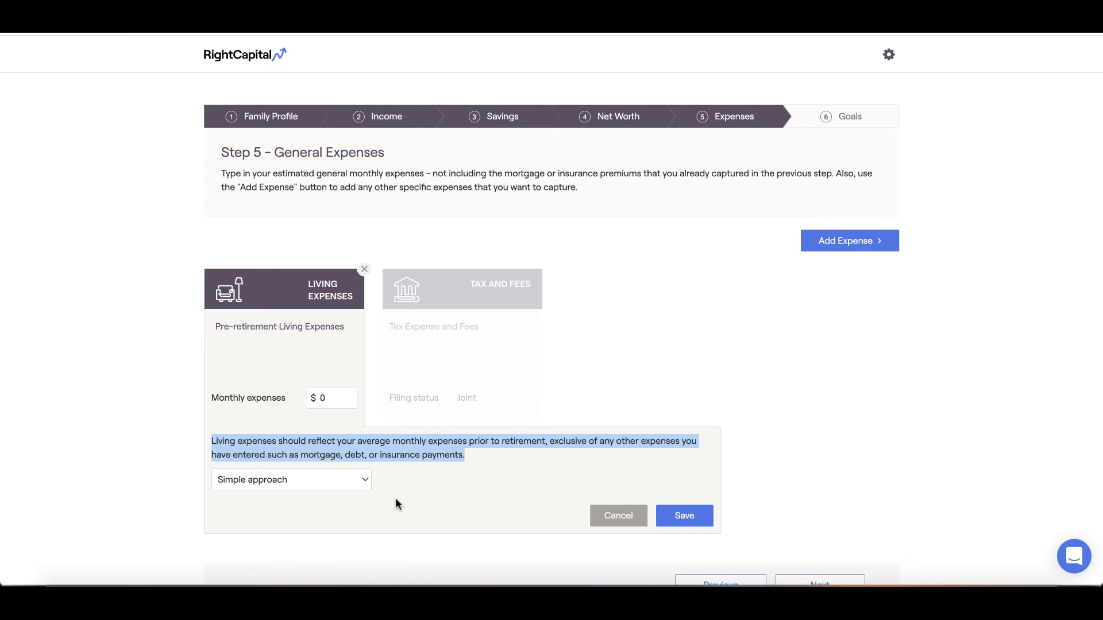
mouse_move(411, 497)
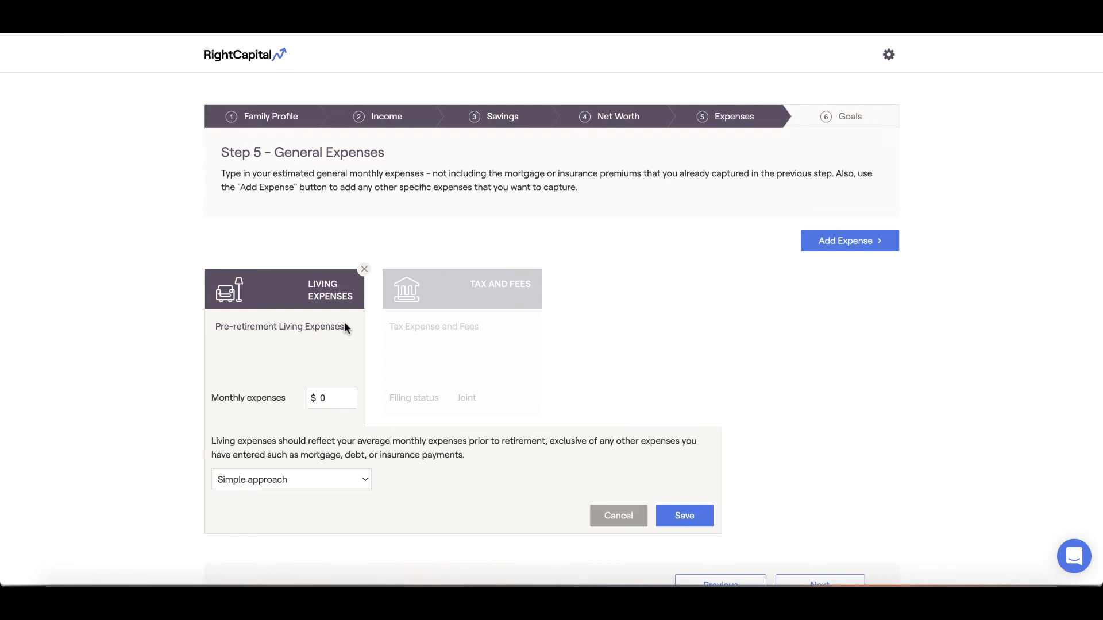
mouse_move(346, 338)
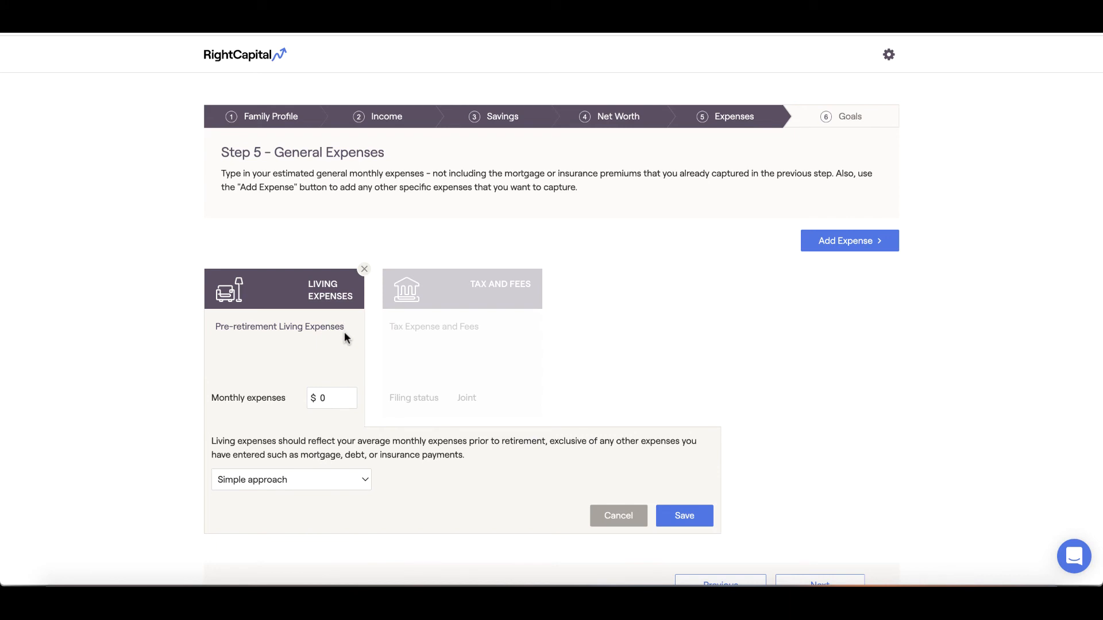
mouse_move(349, 349)
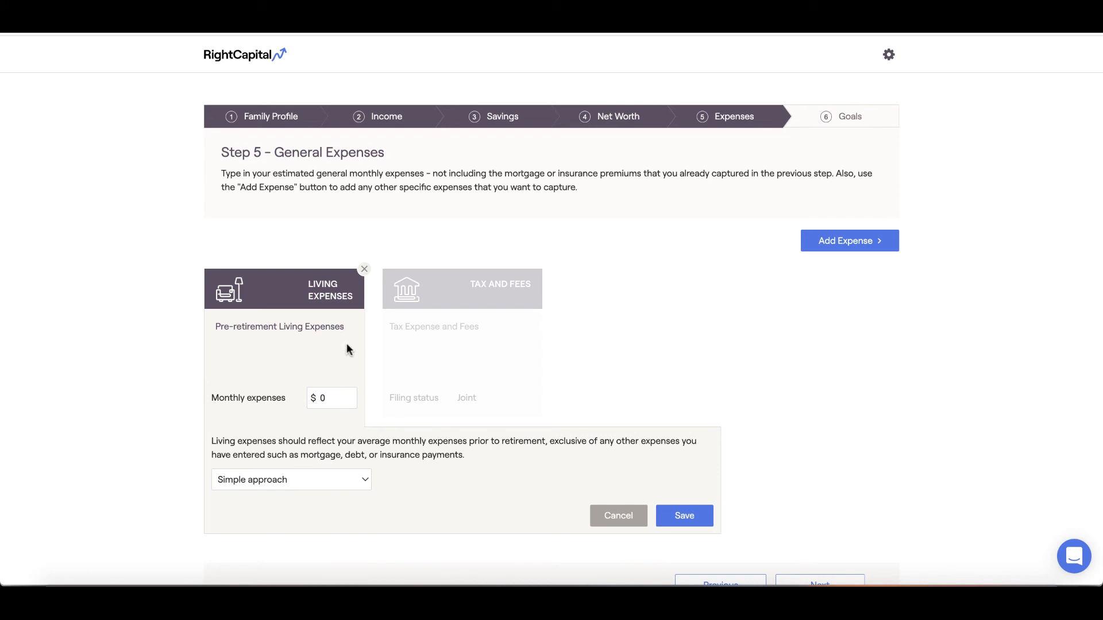
mouse_move(346, 391)
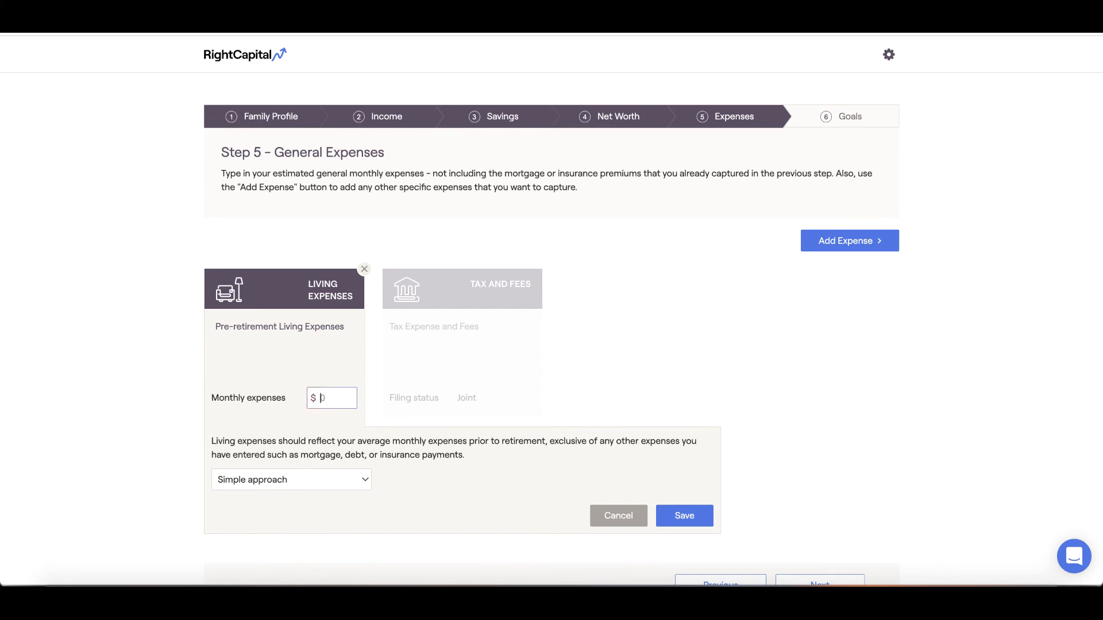
type("5000")
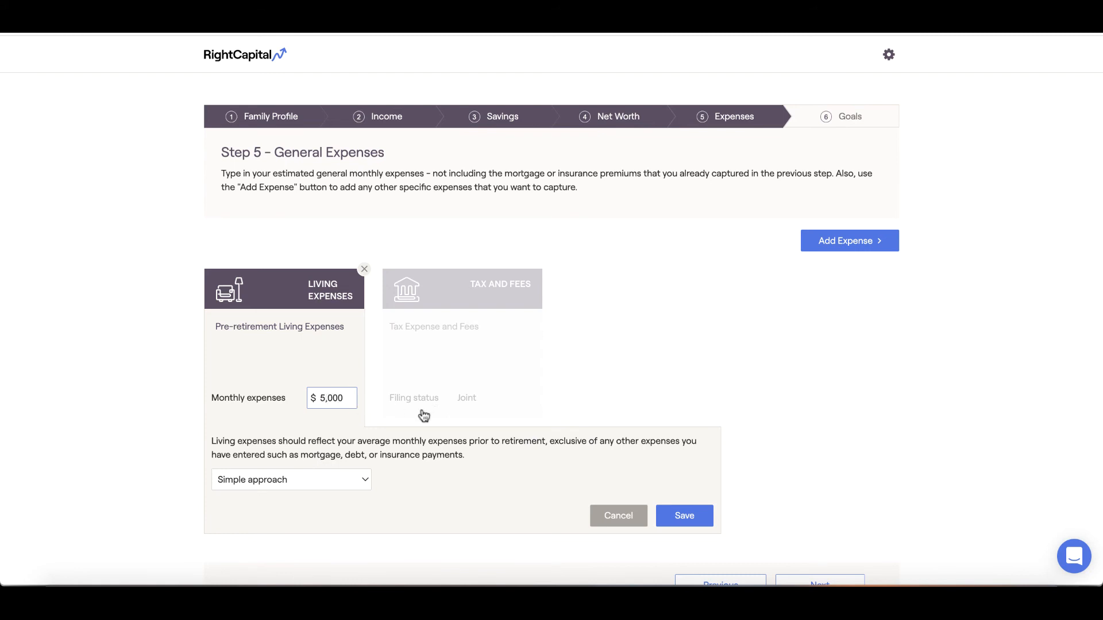
left_click(683, 516)
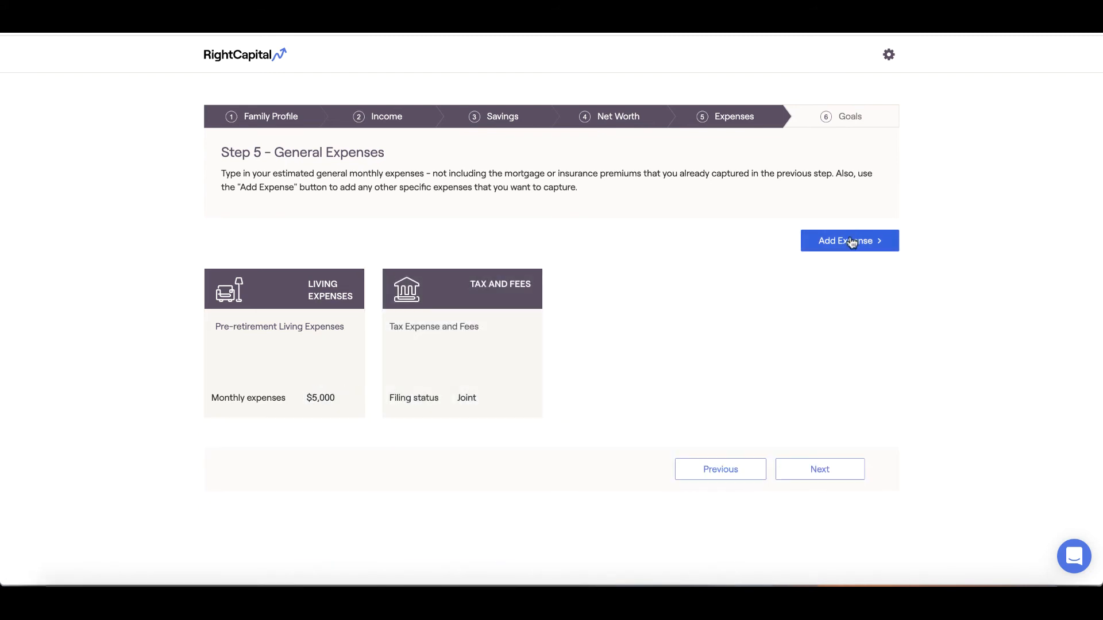
Step: Glance at the Add Expense list without choosing, then advance to Step 6, Financial Goals
left_click(849, 240)
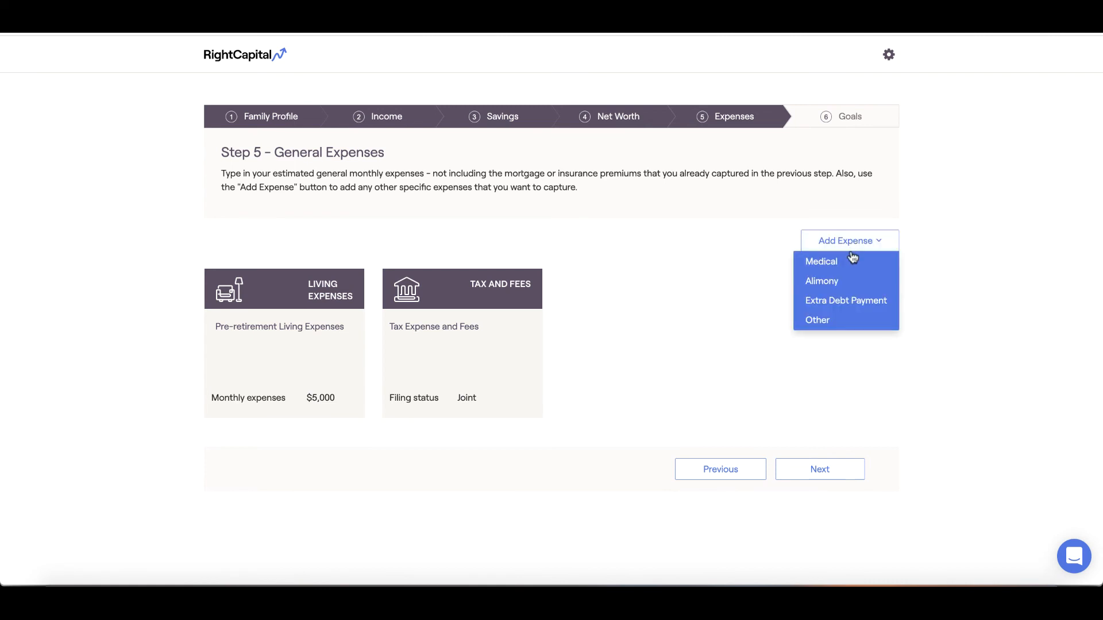
mouse_move(846, 300)
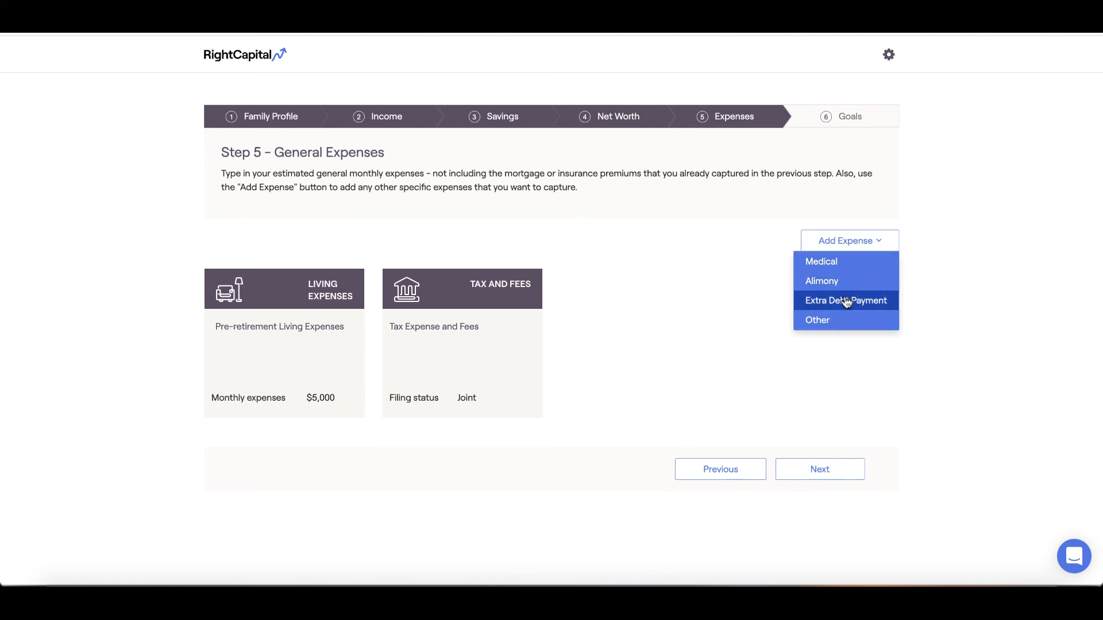
mouse_move(838, 362)
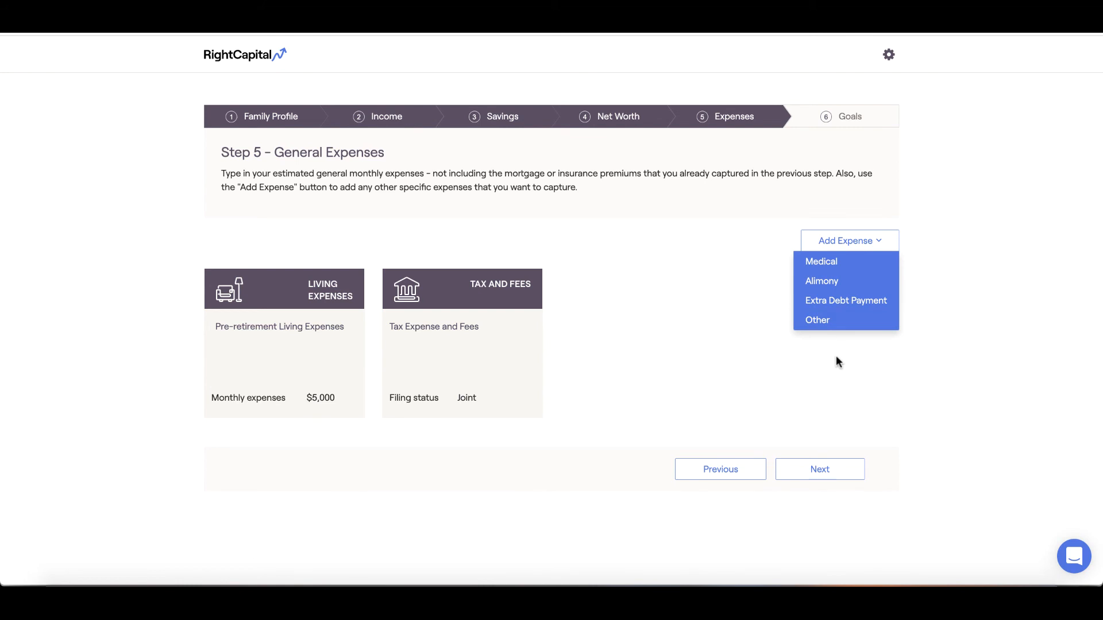
left_click(835, 365)
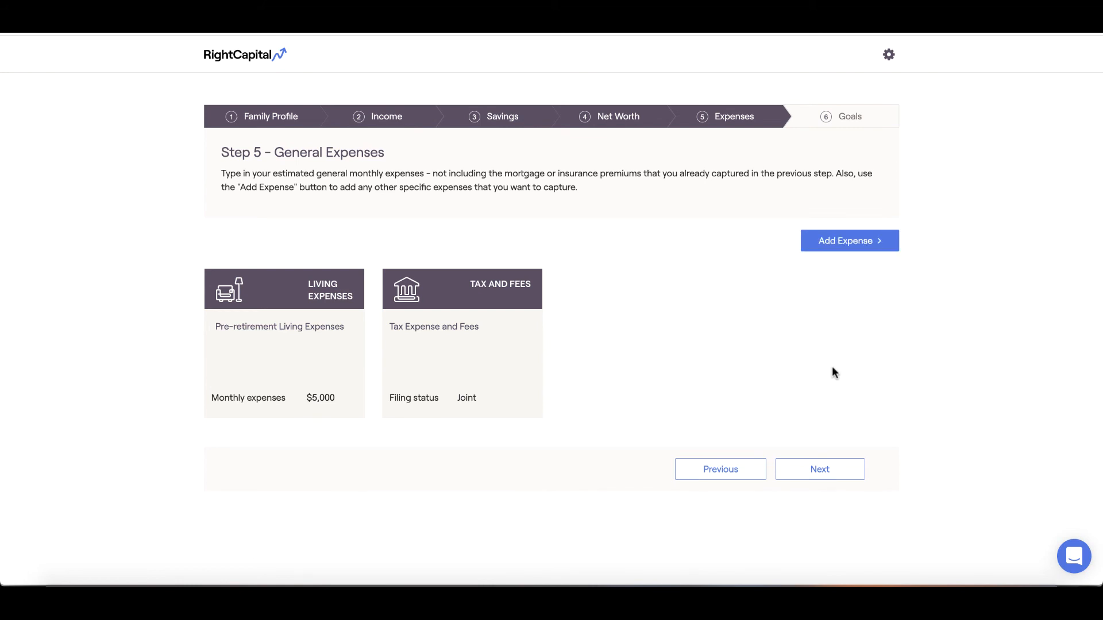
left_click(820, 469)
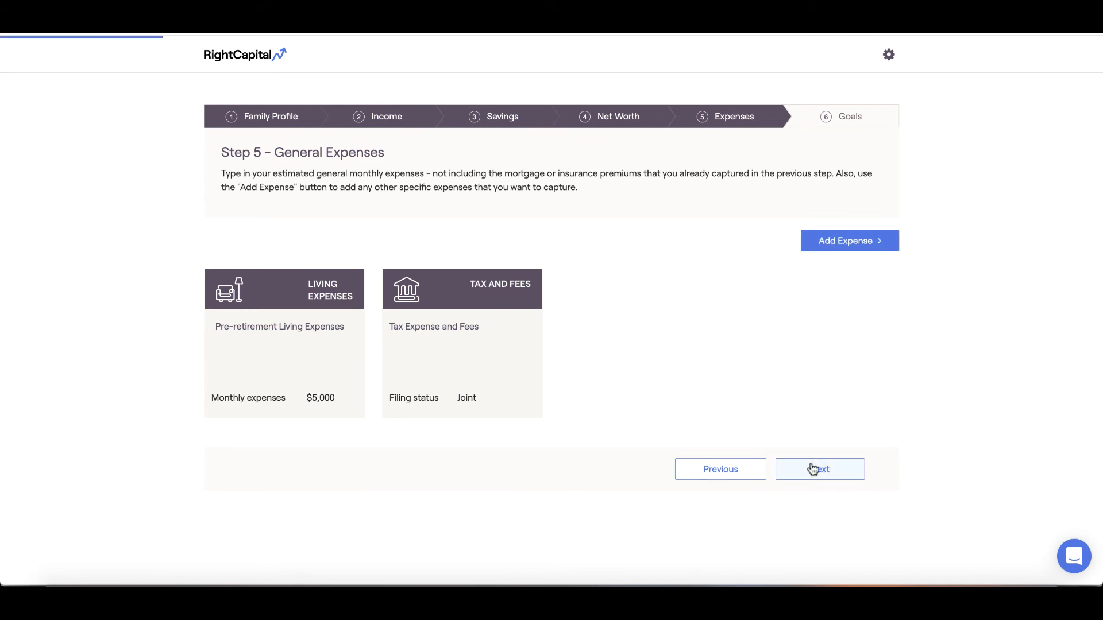
left_click(819, 469)
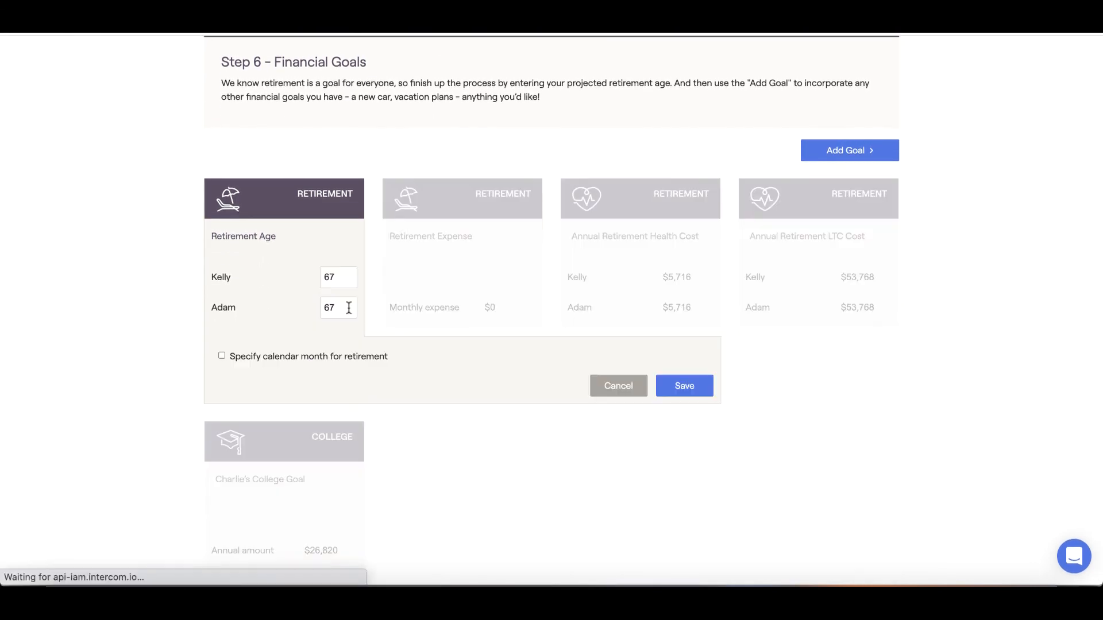
Step: Set retirement ages to Kelly 65 and Adam 62 and save
left_click(338, 277)
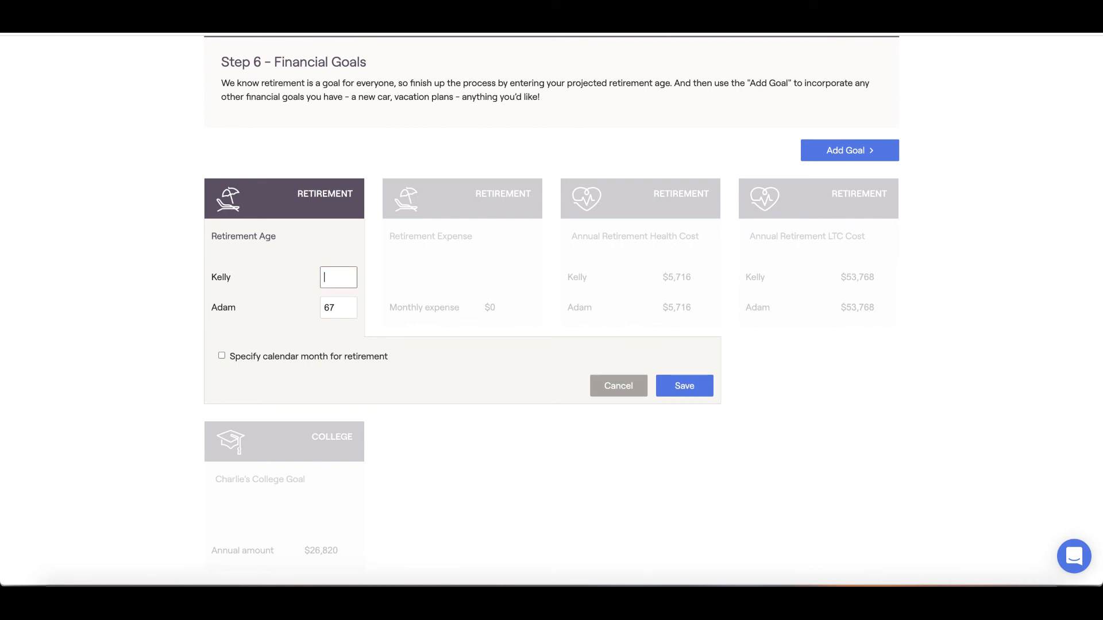
type("65")
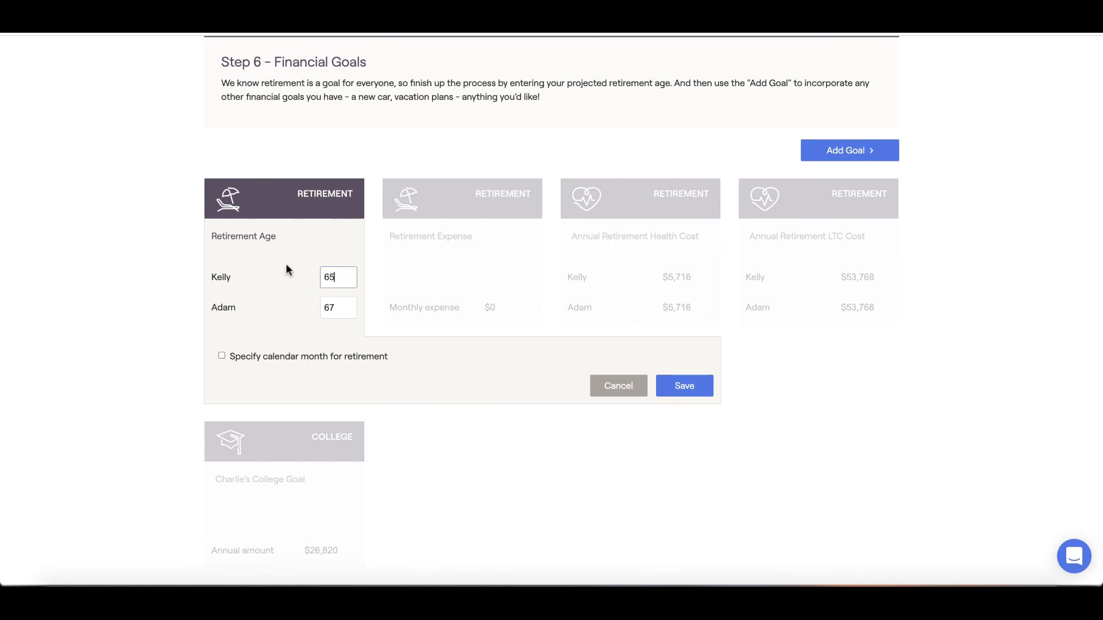
left_click(338, 308)
type("62")
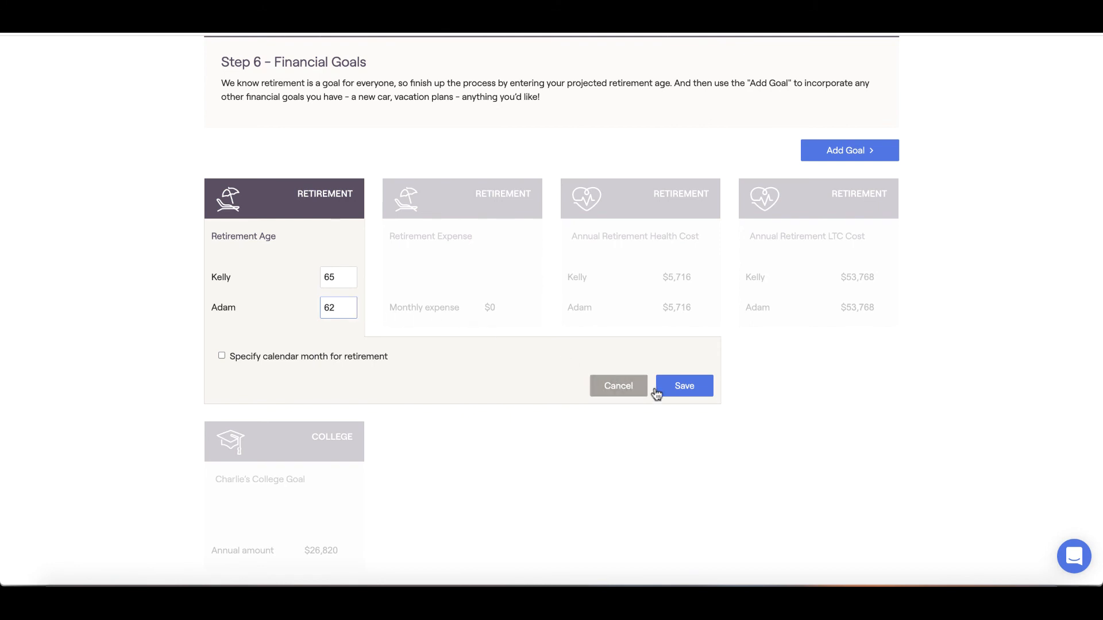
left_click(683, 387)
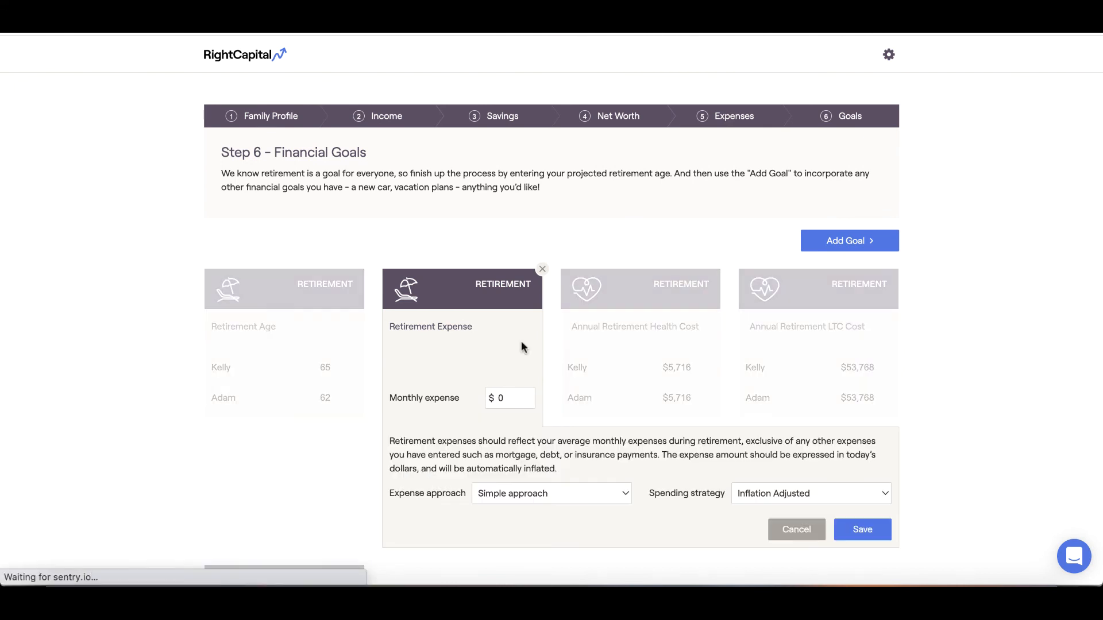
Step: Save the Retirement Expense card with a monthly expense of $4,500
scroll("down", 3)
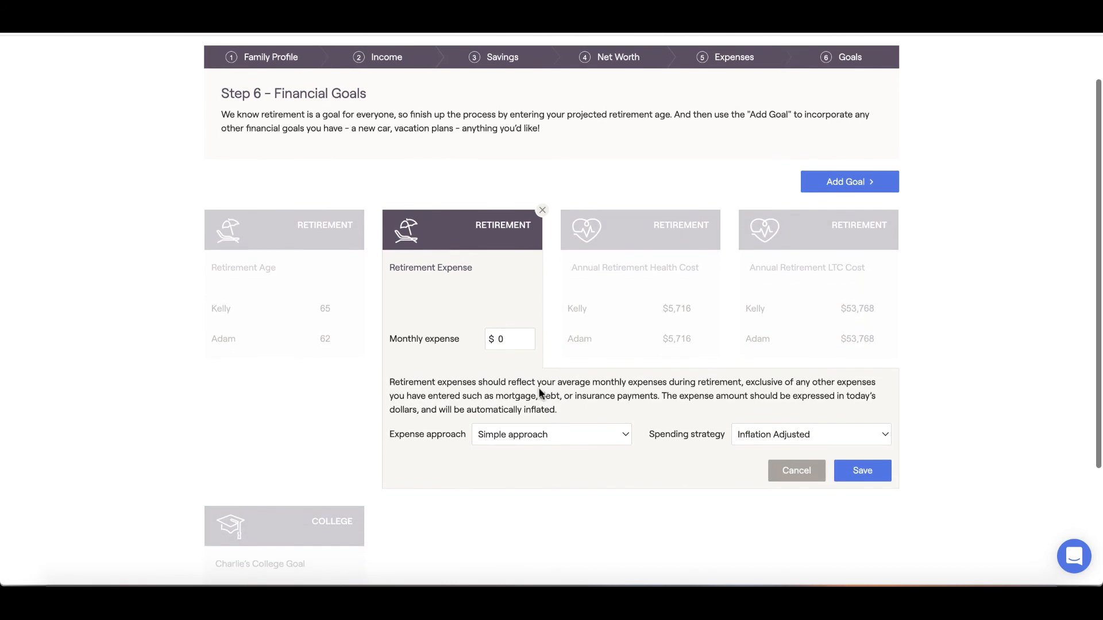
scroll("up", 3)
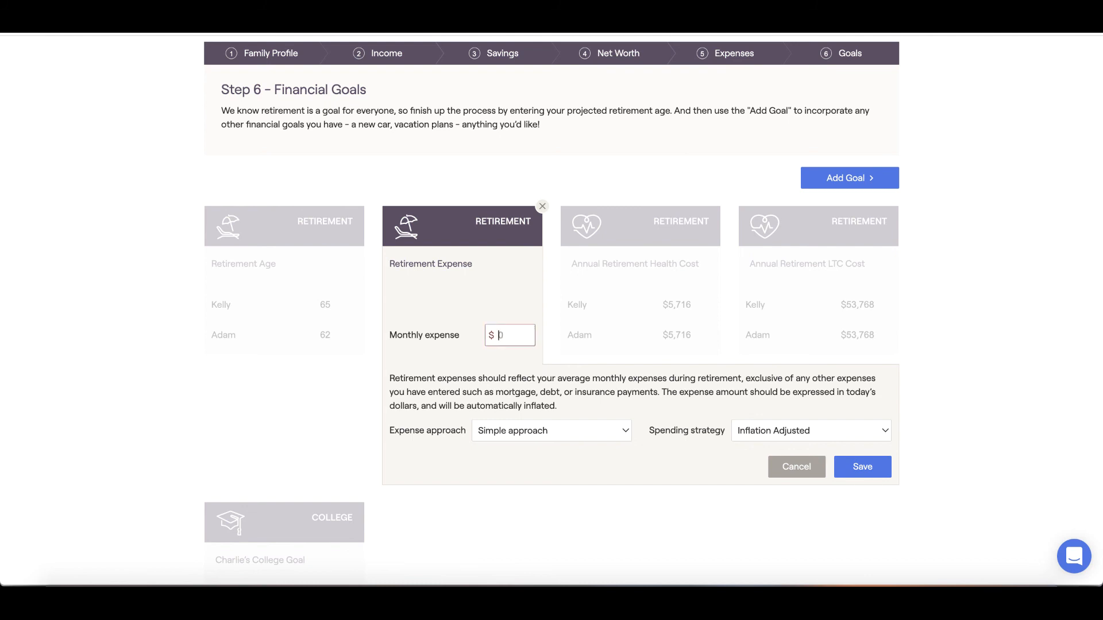
type("450")
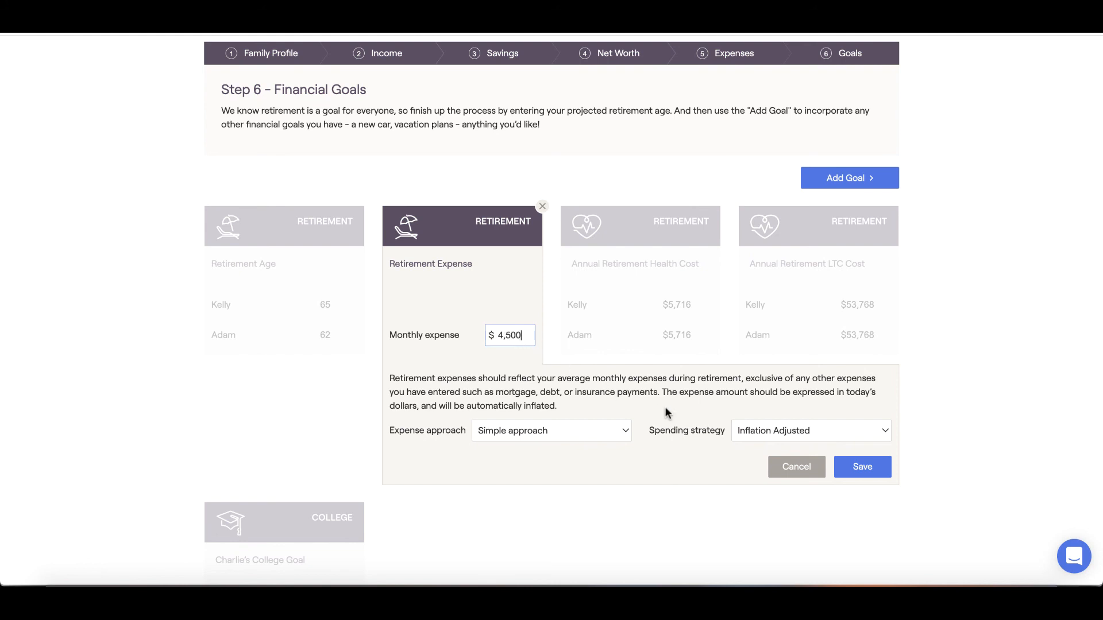
left_click(861, 468)
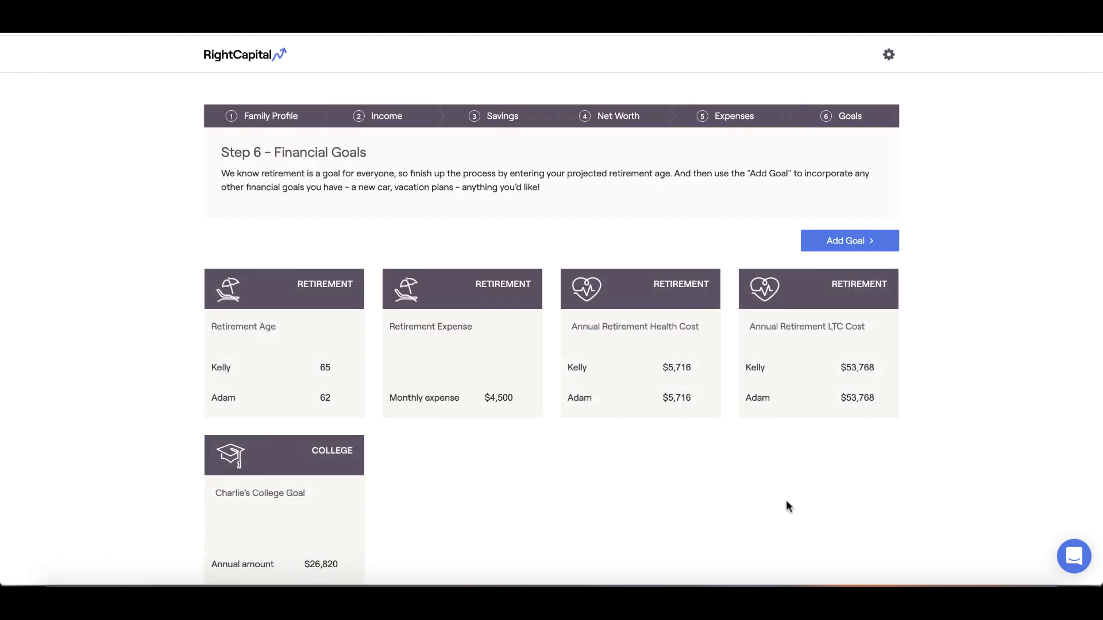
scroll("down", 3)
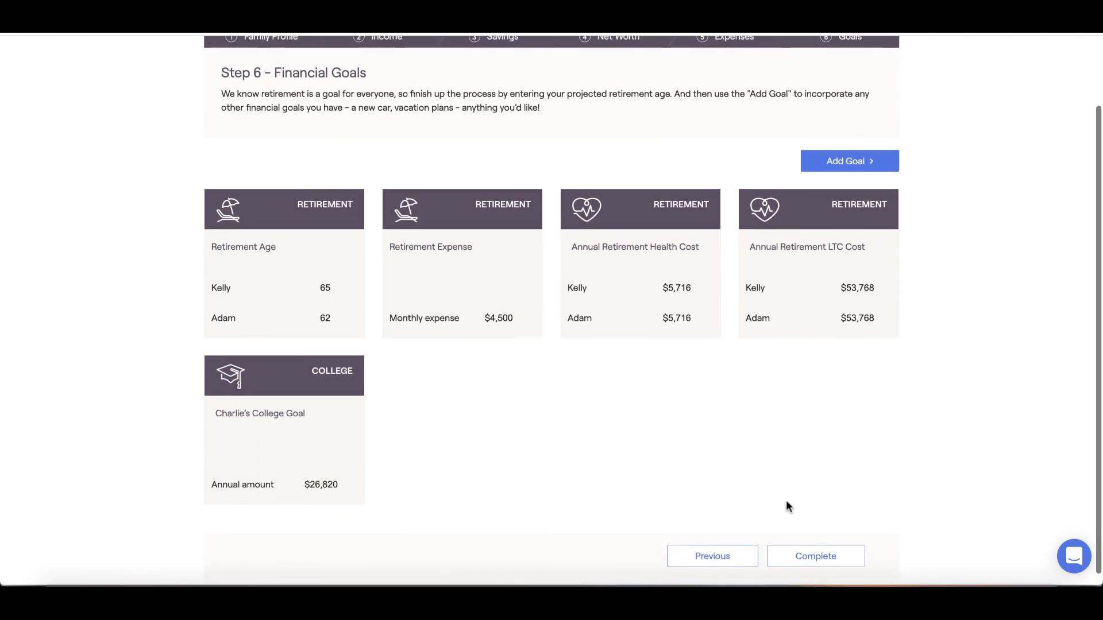
mouse_move(698, 515)
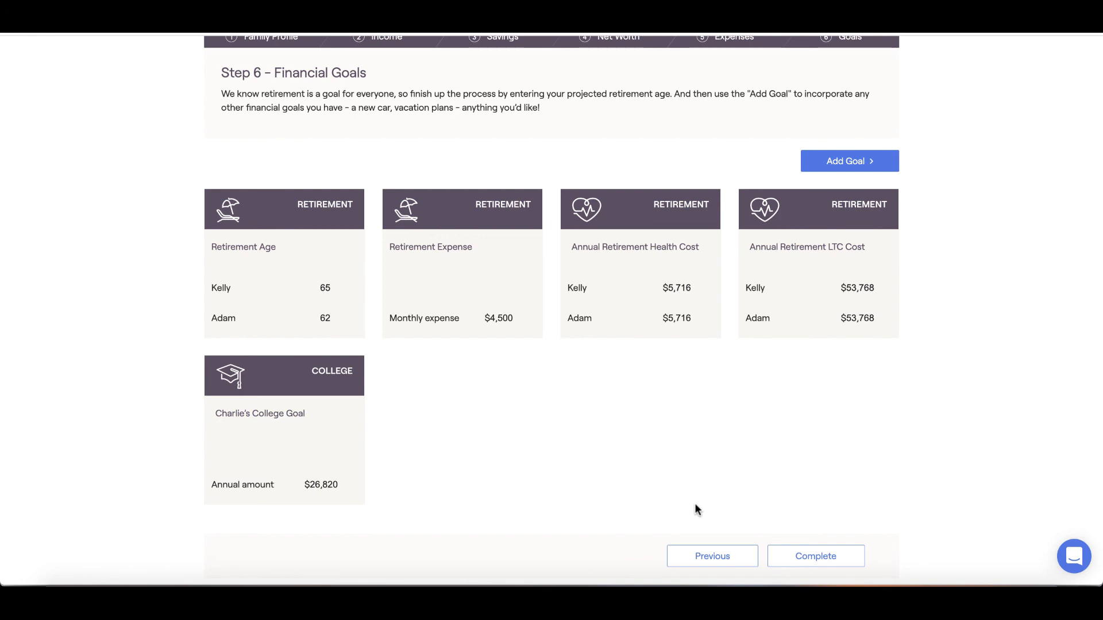
mouse_move(698, 498)
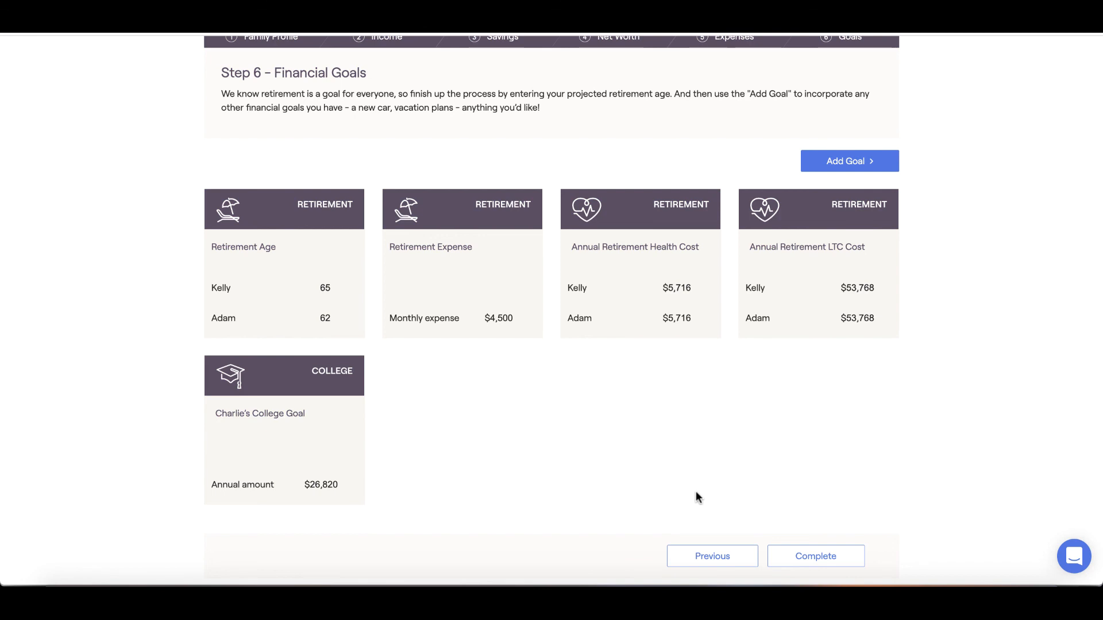
mouse_move(689, 436)
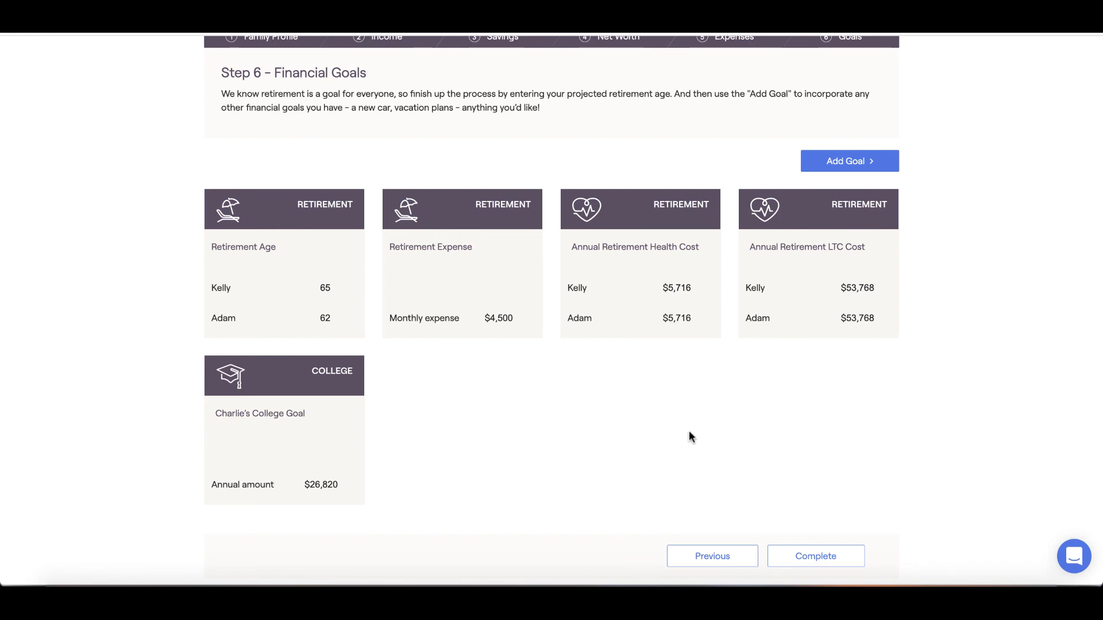
left_click(639, 247)
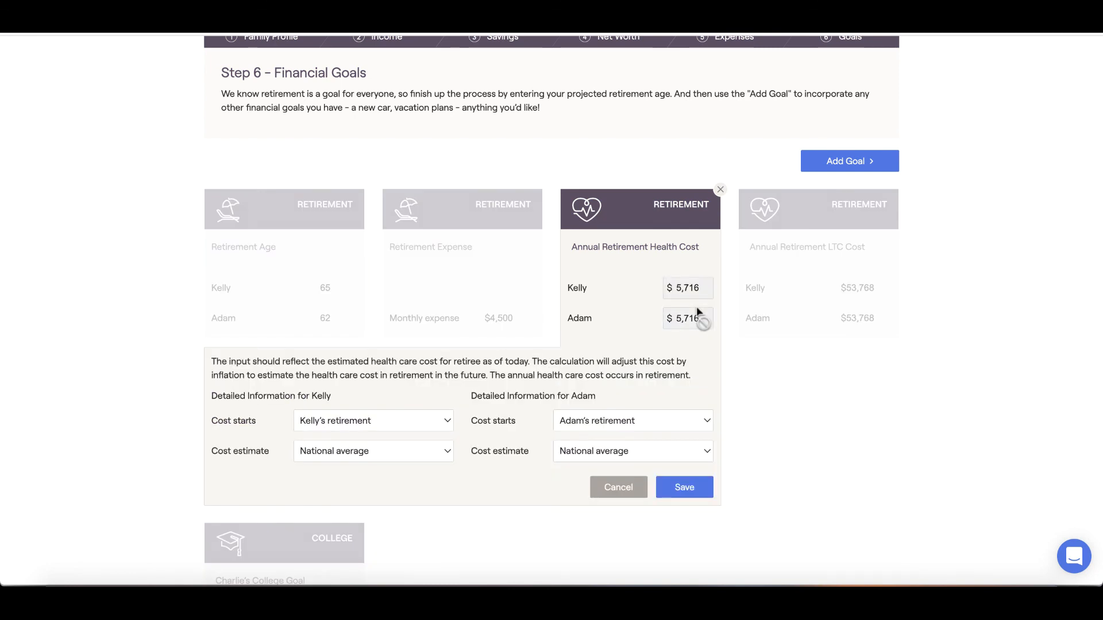
mouse_move(821, 307)
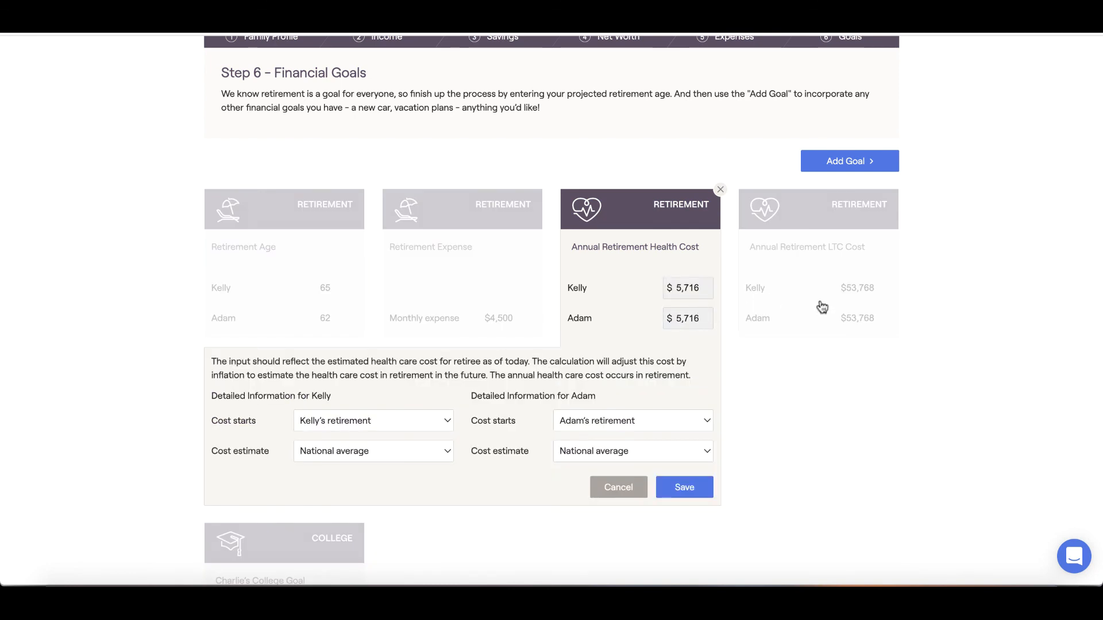
left_click(817, 208)
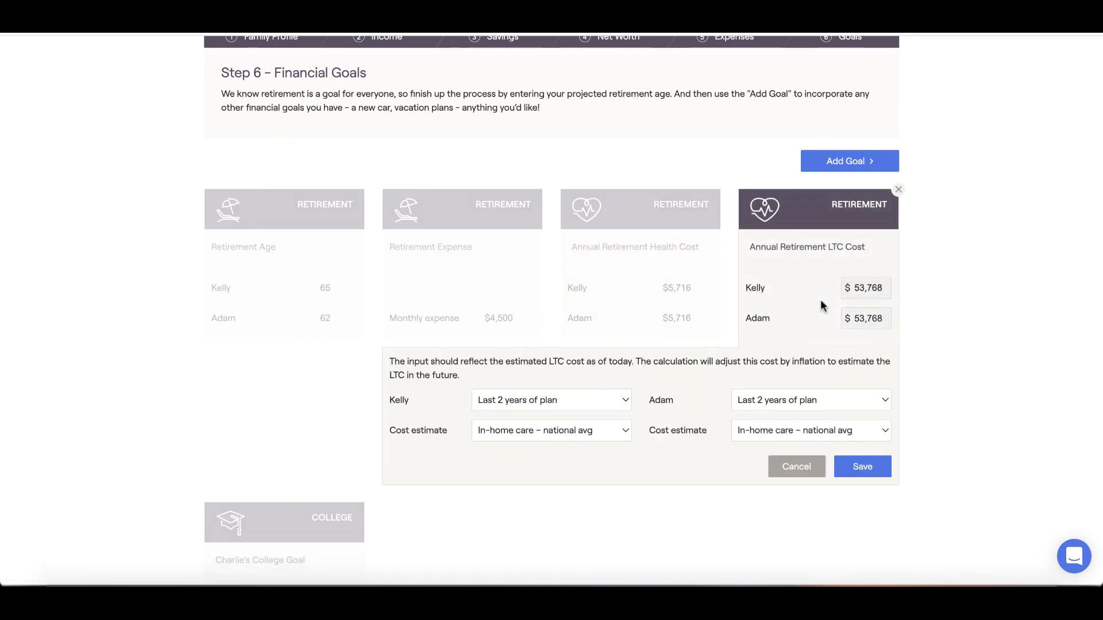
mouse_move(949, 322)
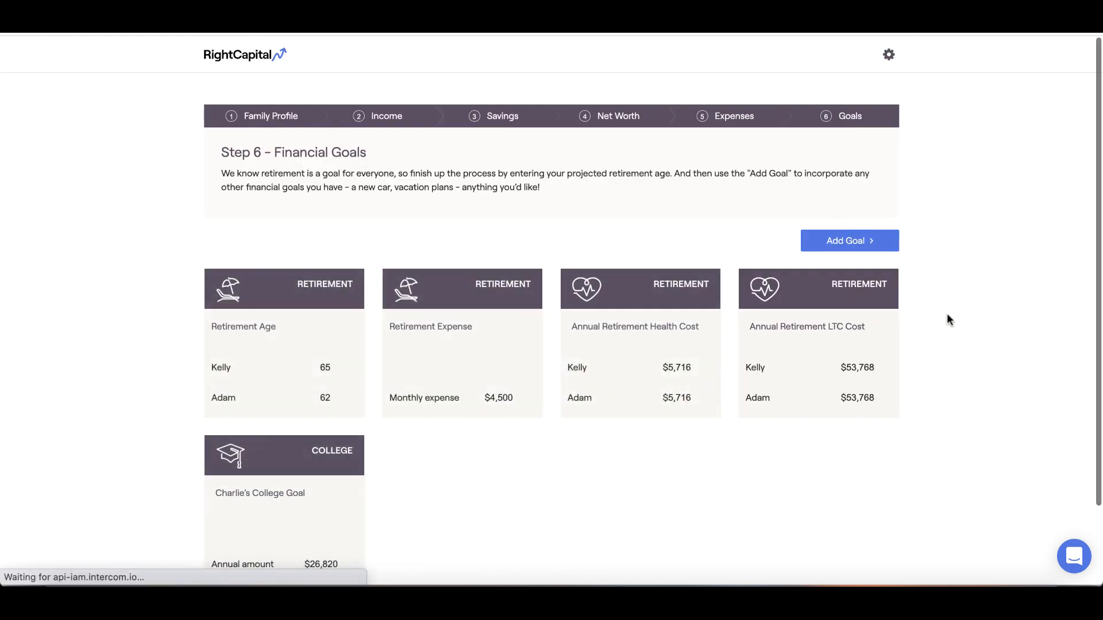
scroll("down", 3)
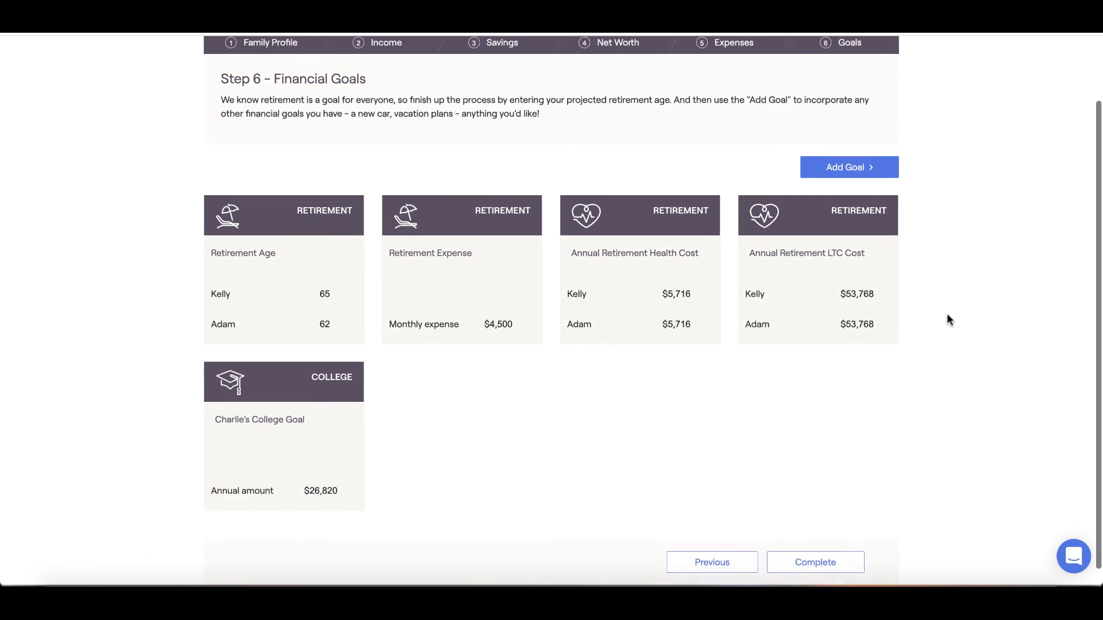
scroll("up", 3)
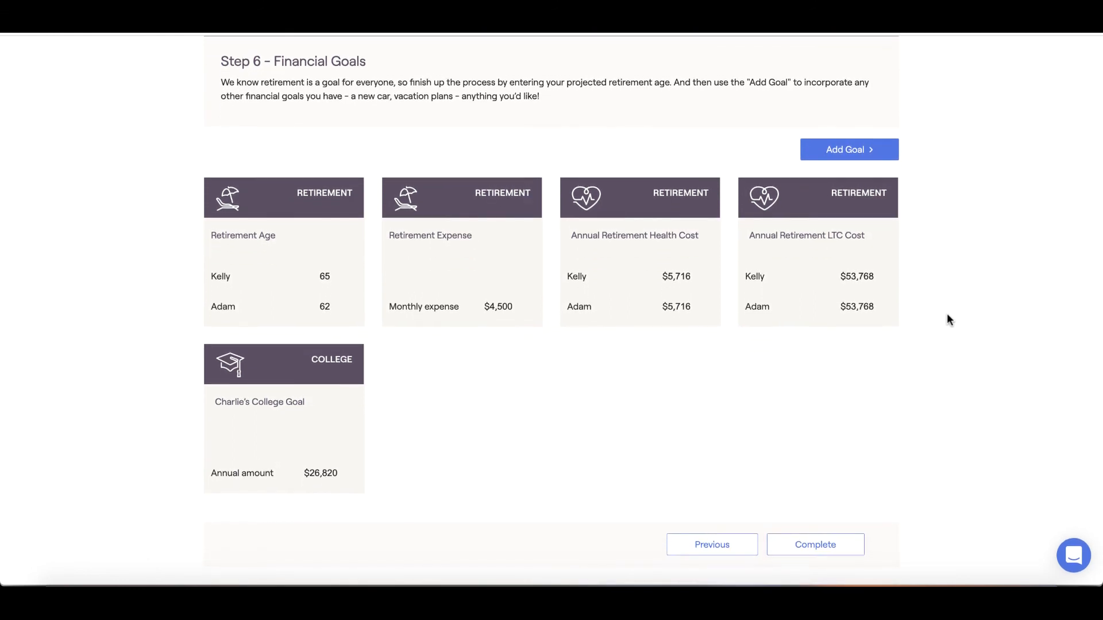
Step: Show the Add Goal list of goal types, from Education to Other
left_click(848, 149)
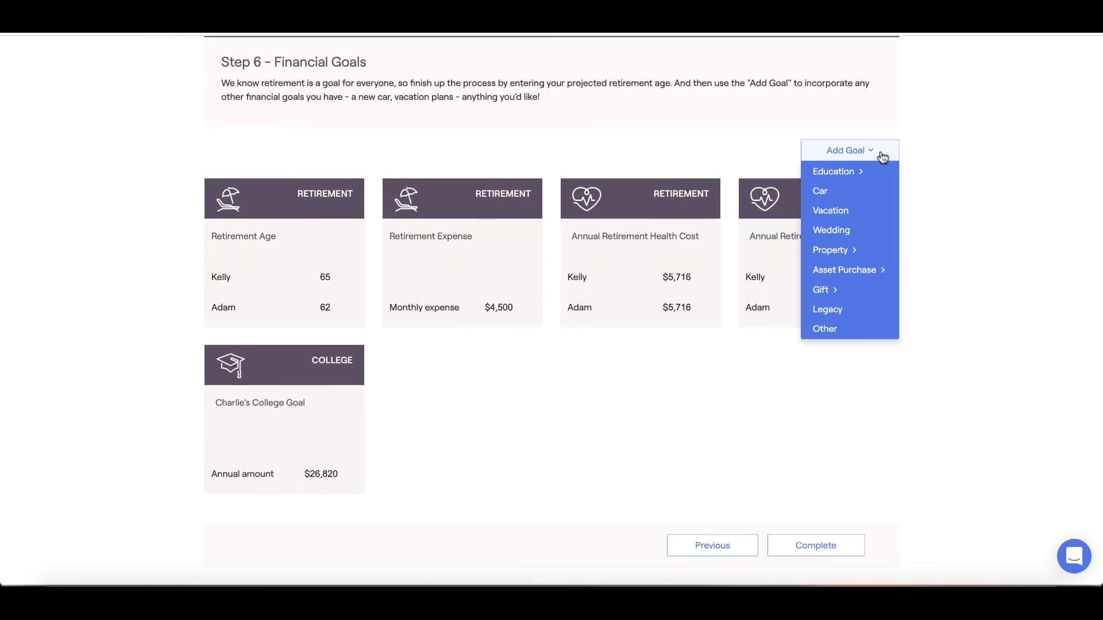
mouse_move(849, 211)
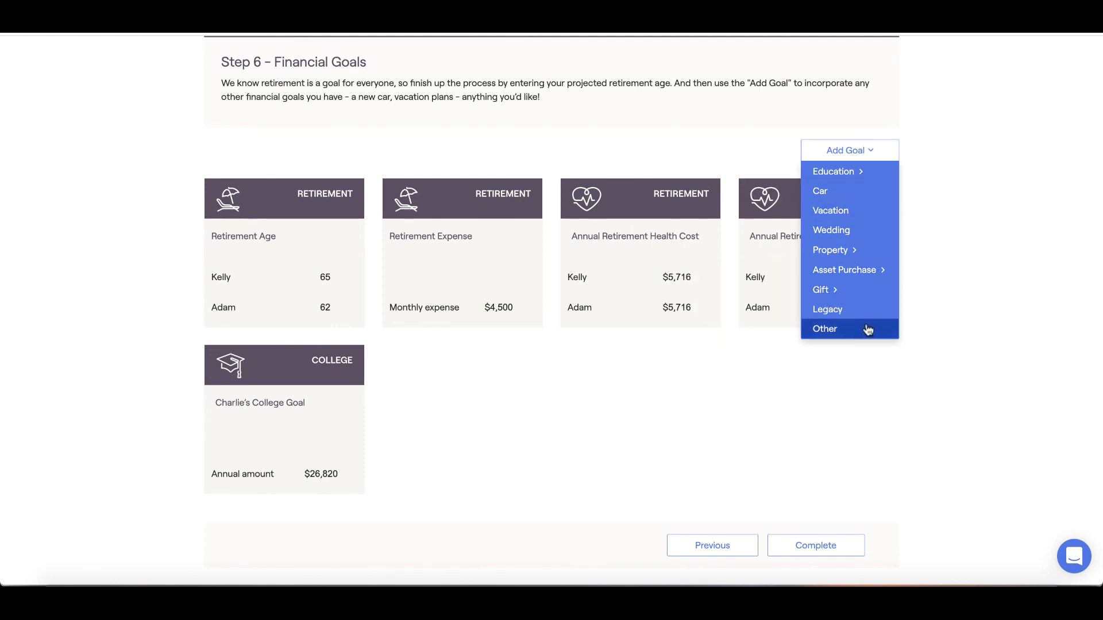
mouse_move(844, 268)
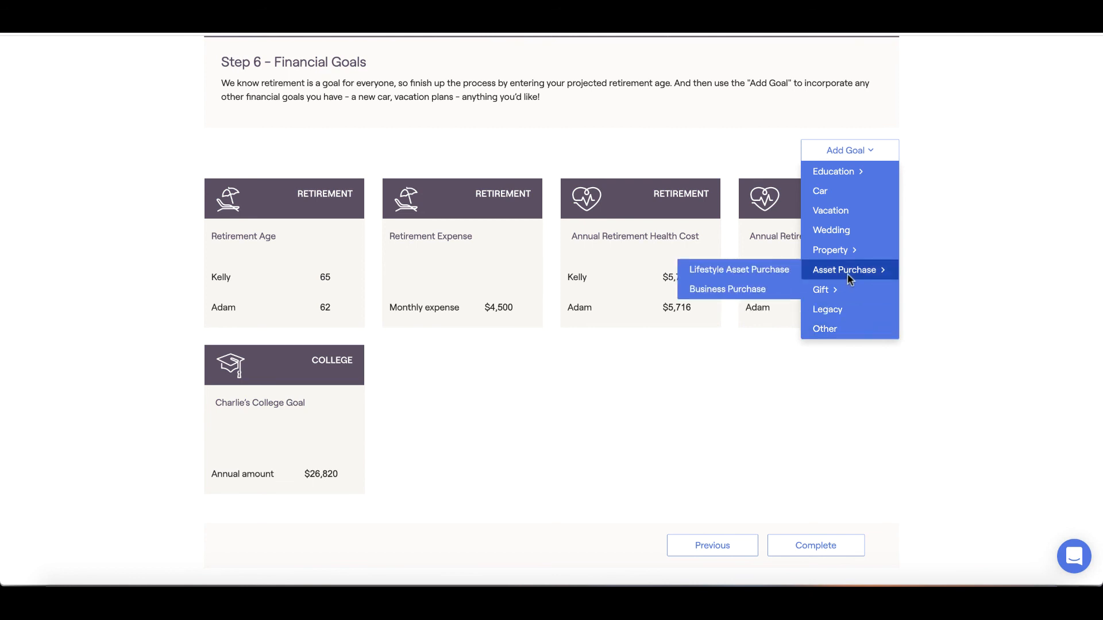
Step: Save a Lifestyle Asset Purchase goal 'Boat Purchase!' for $300,000 timed at retirement
left_click(739, 269)
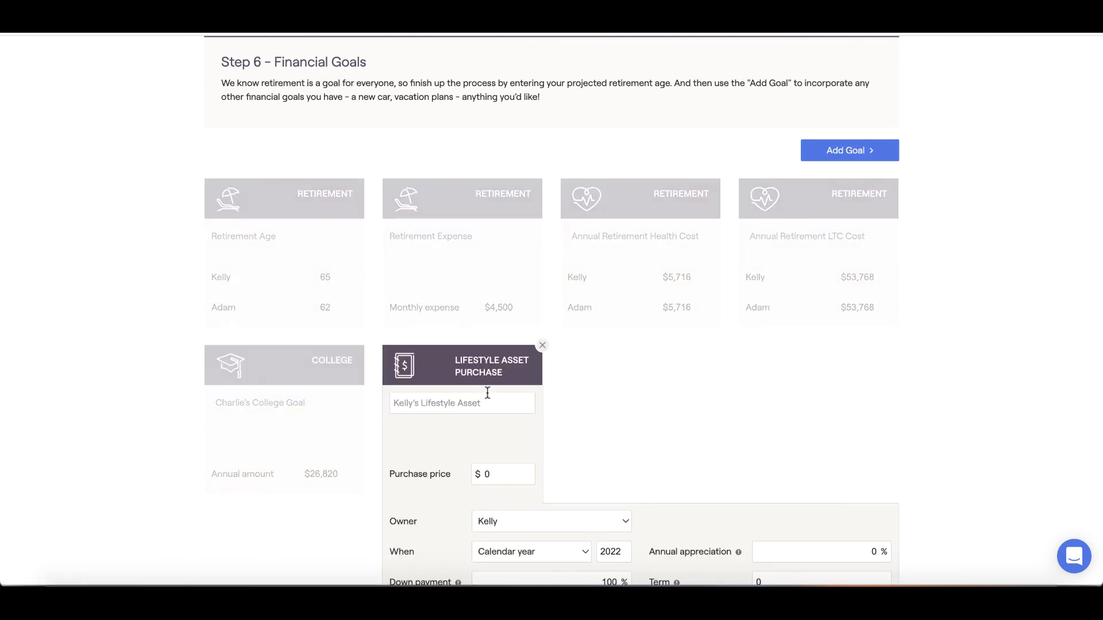
type("BOA")
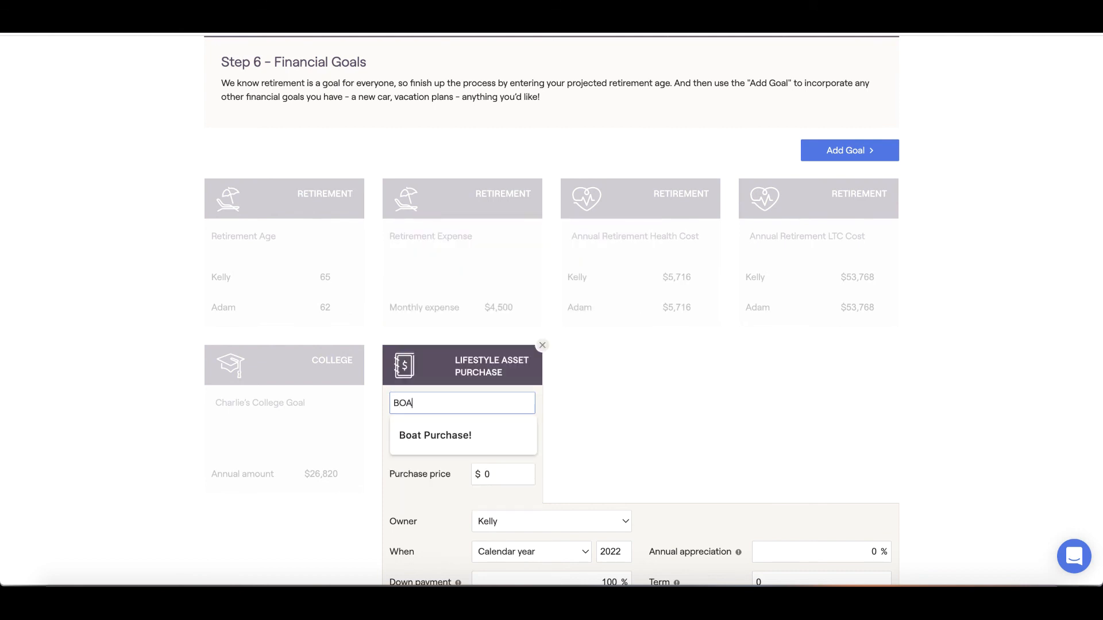
left_click(434, 434)
type("300,000")
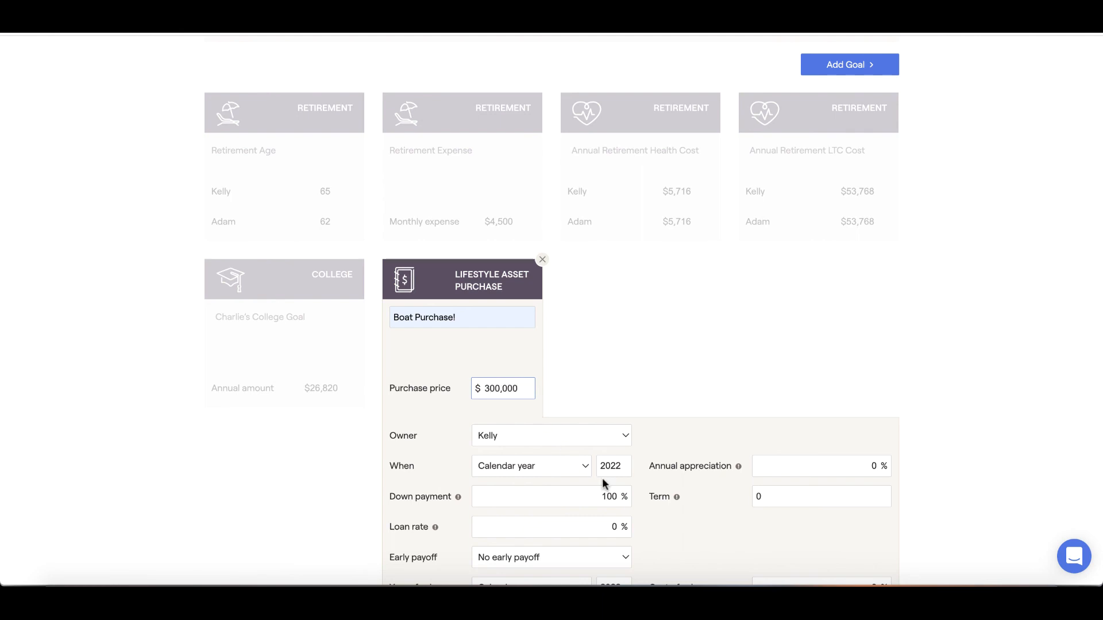
scroll("down", 3)
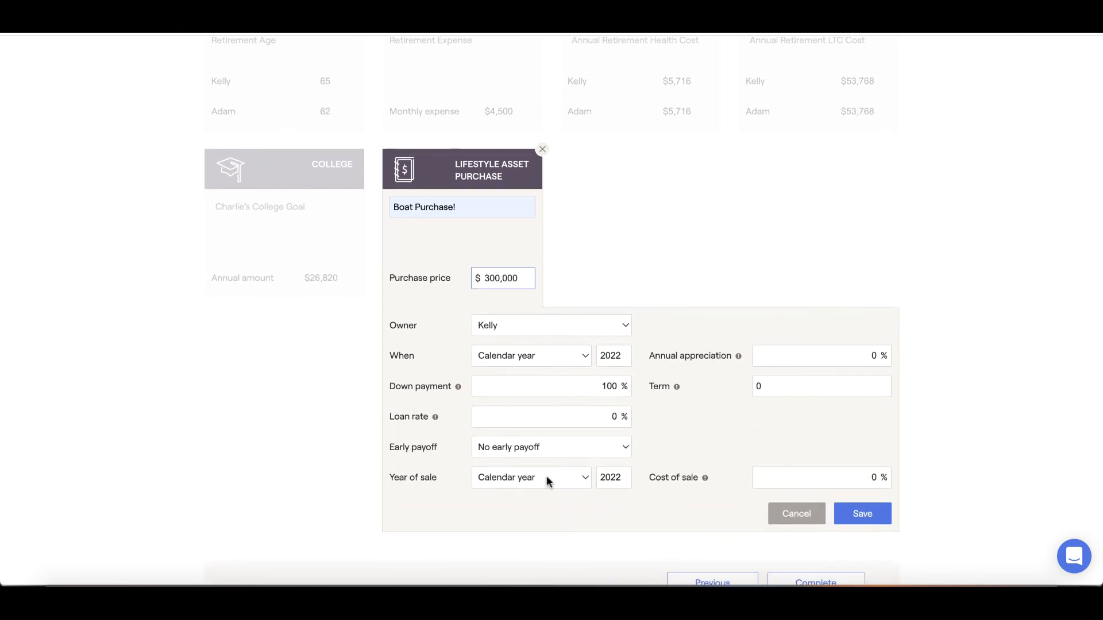
left_click(531, 355)
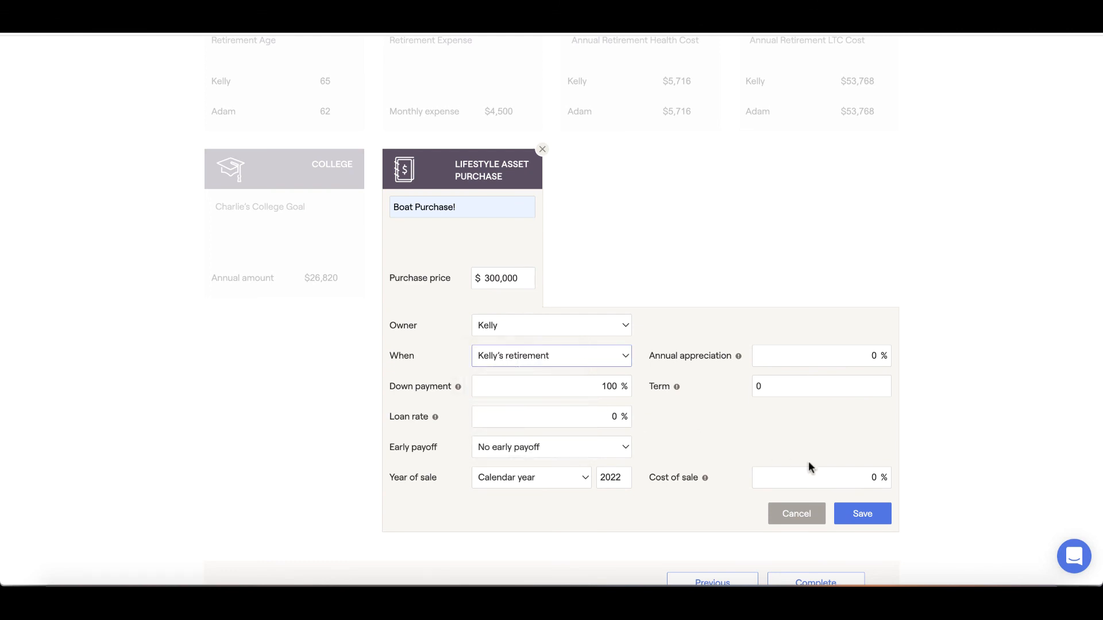
left_click(861, 514)
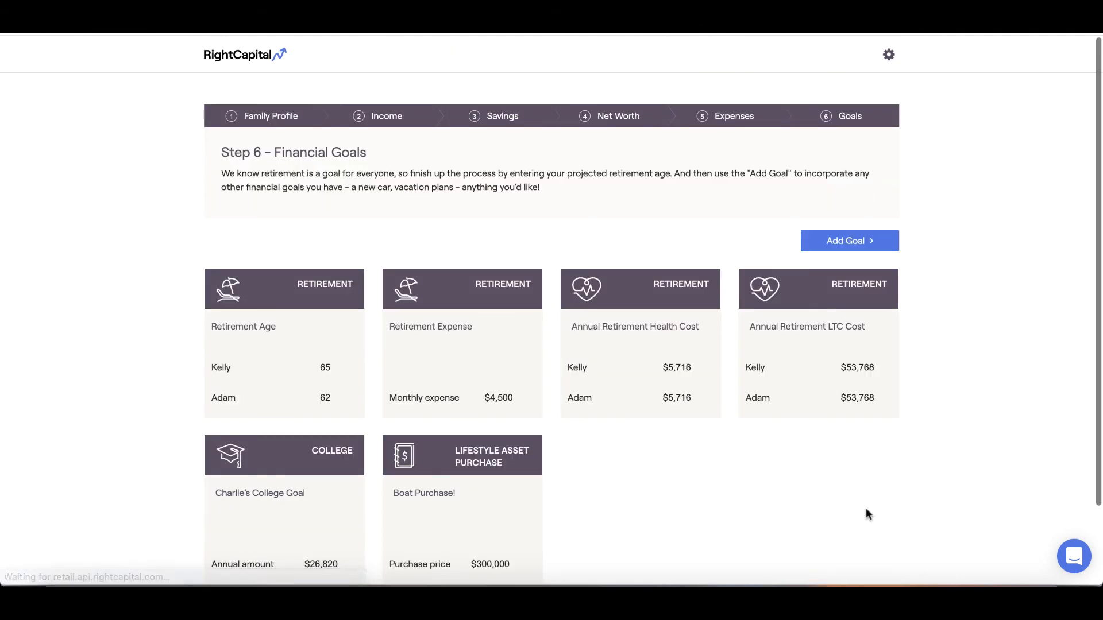
Step: Complete the wizard to show the Net Worth page totaling $850,000
scroll("down", 3)
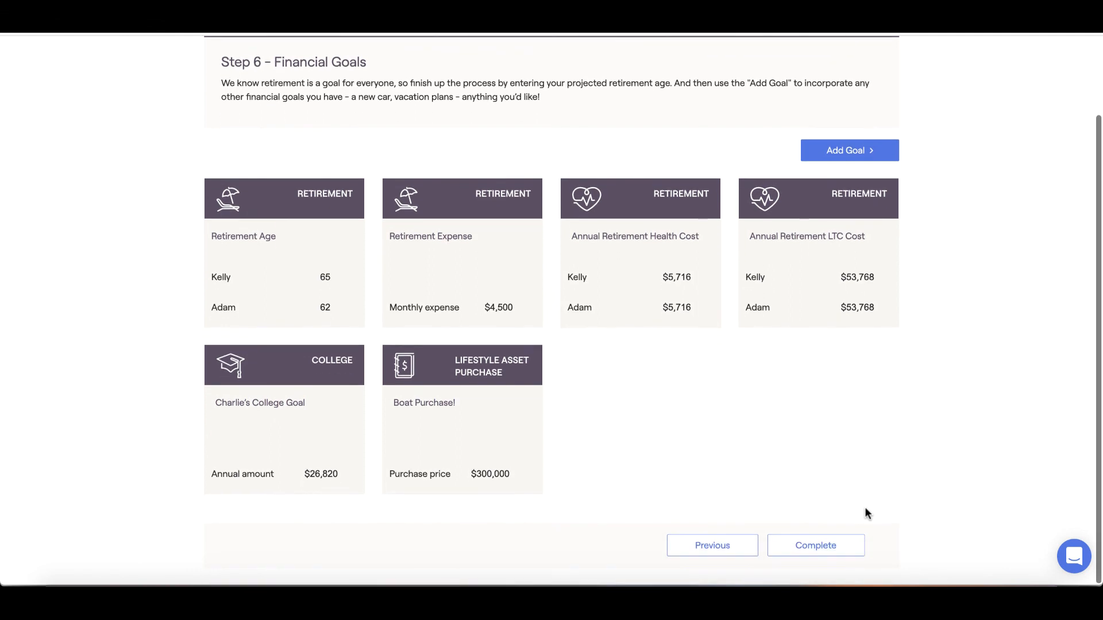
left_click(815, 545)
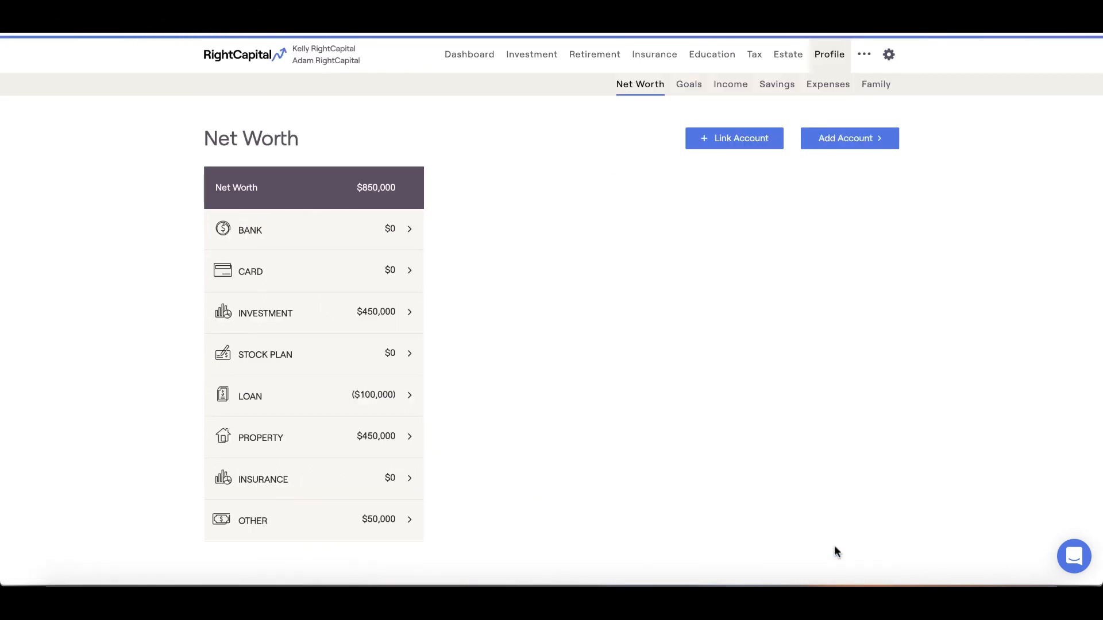
mouse_move(825, 582)
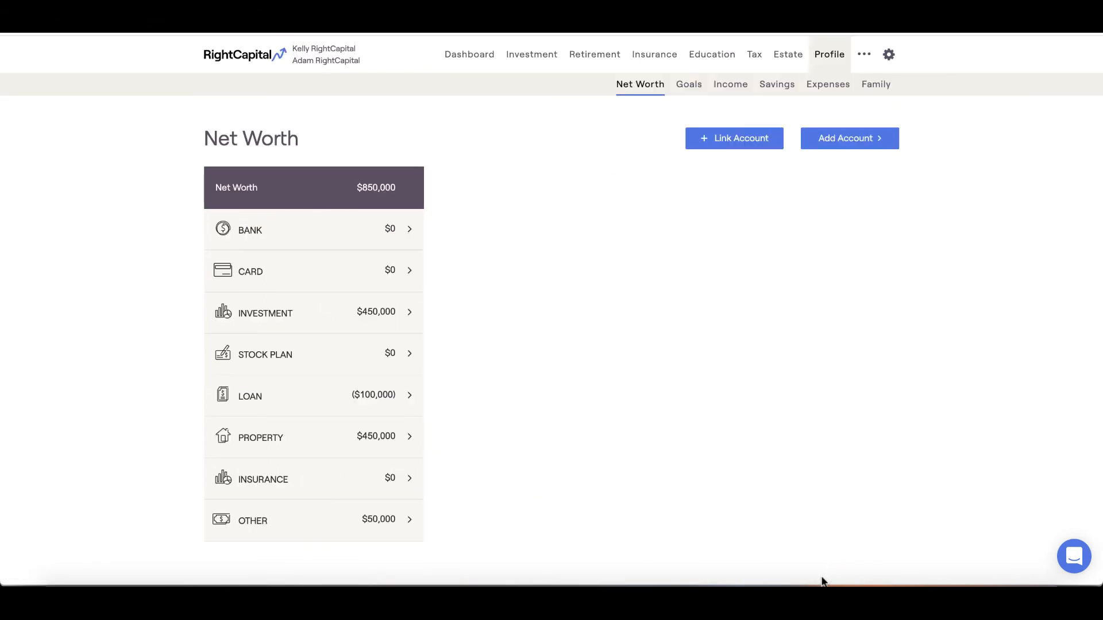